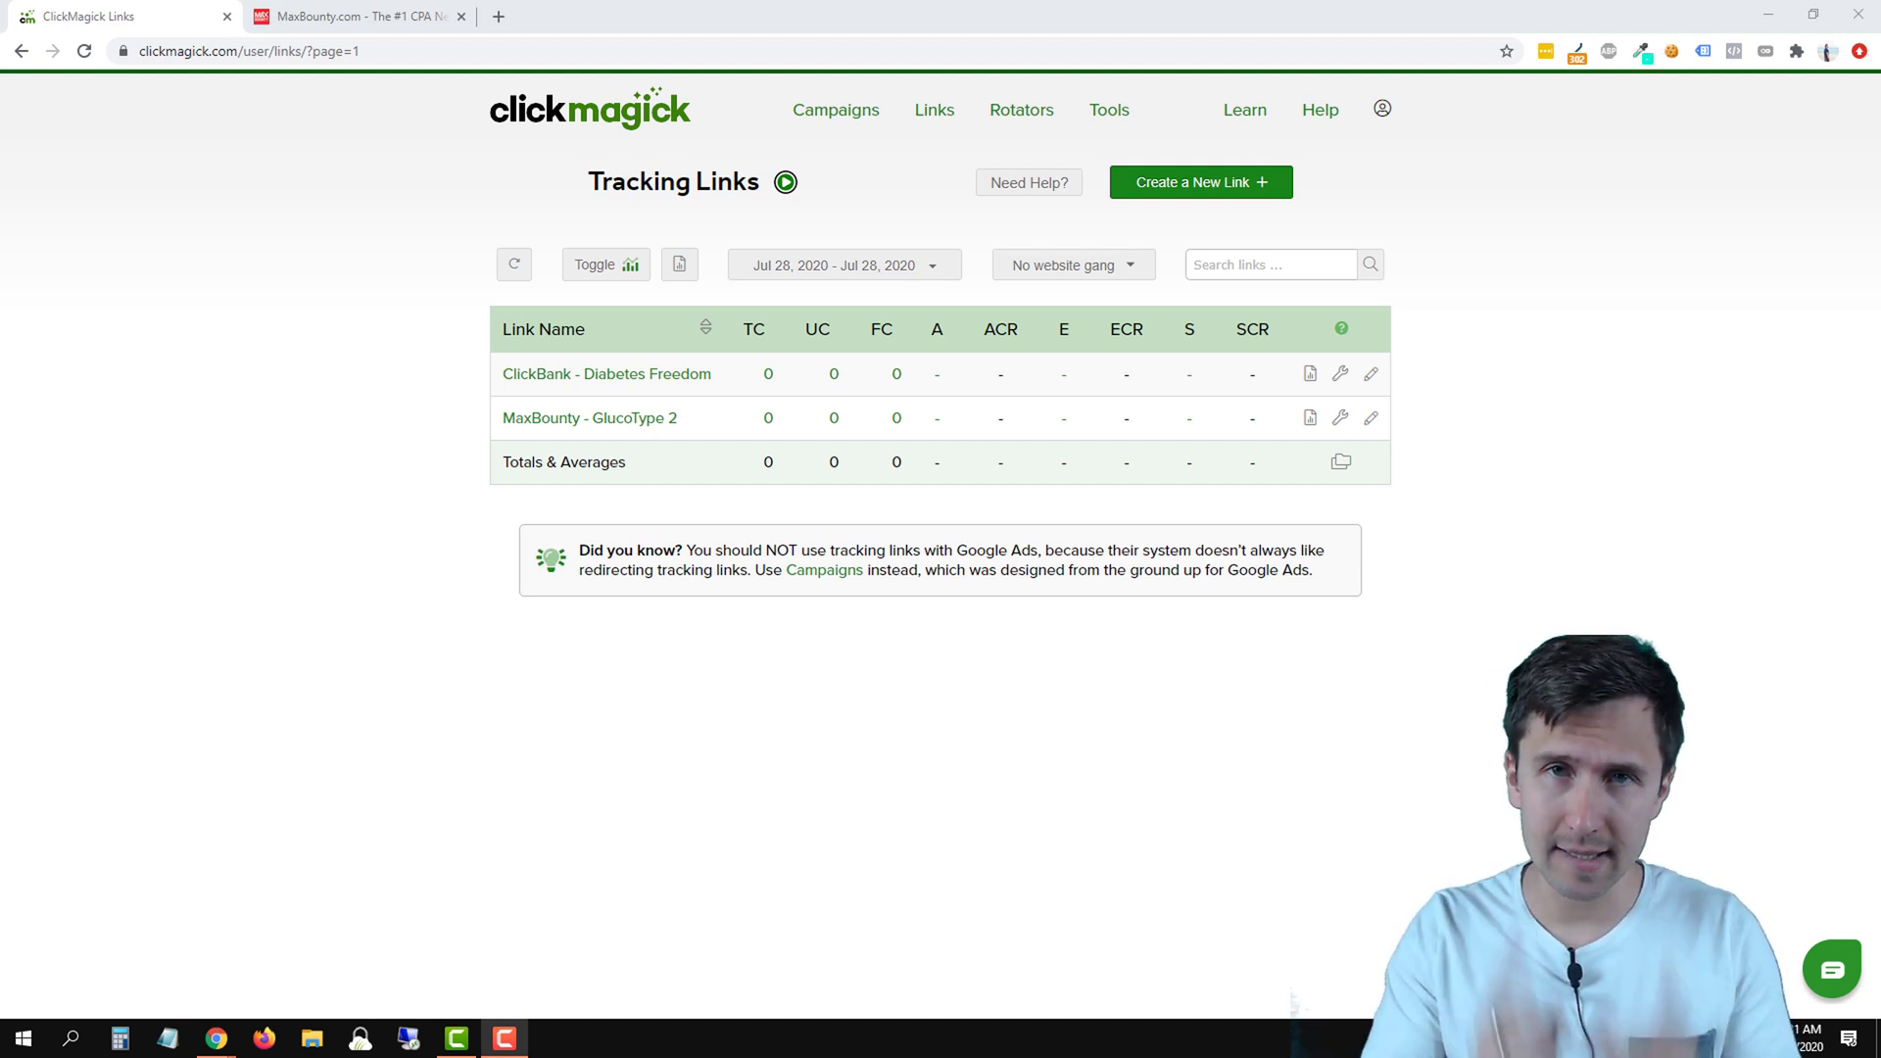
pyautogui.moveTo(776, 541)
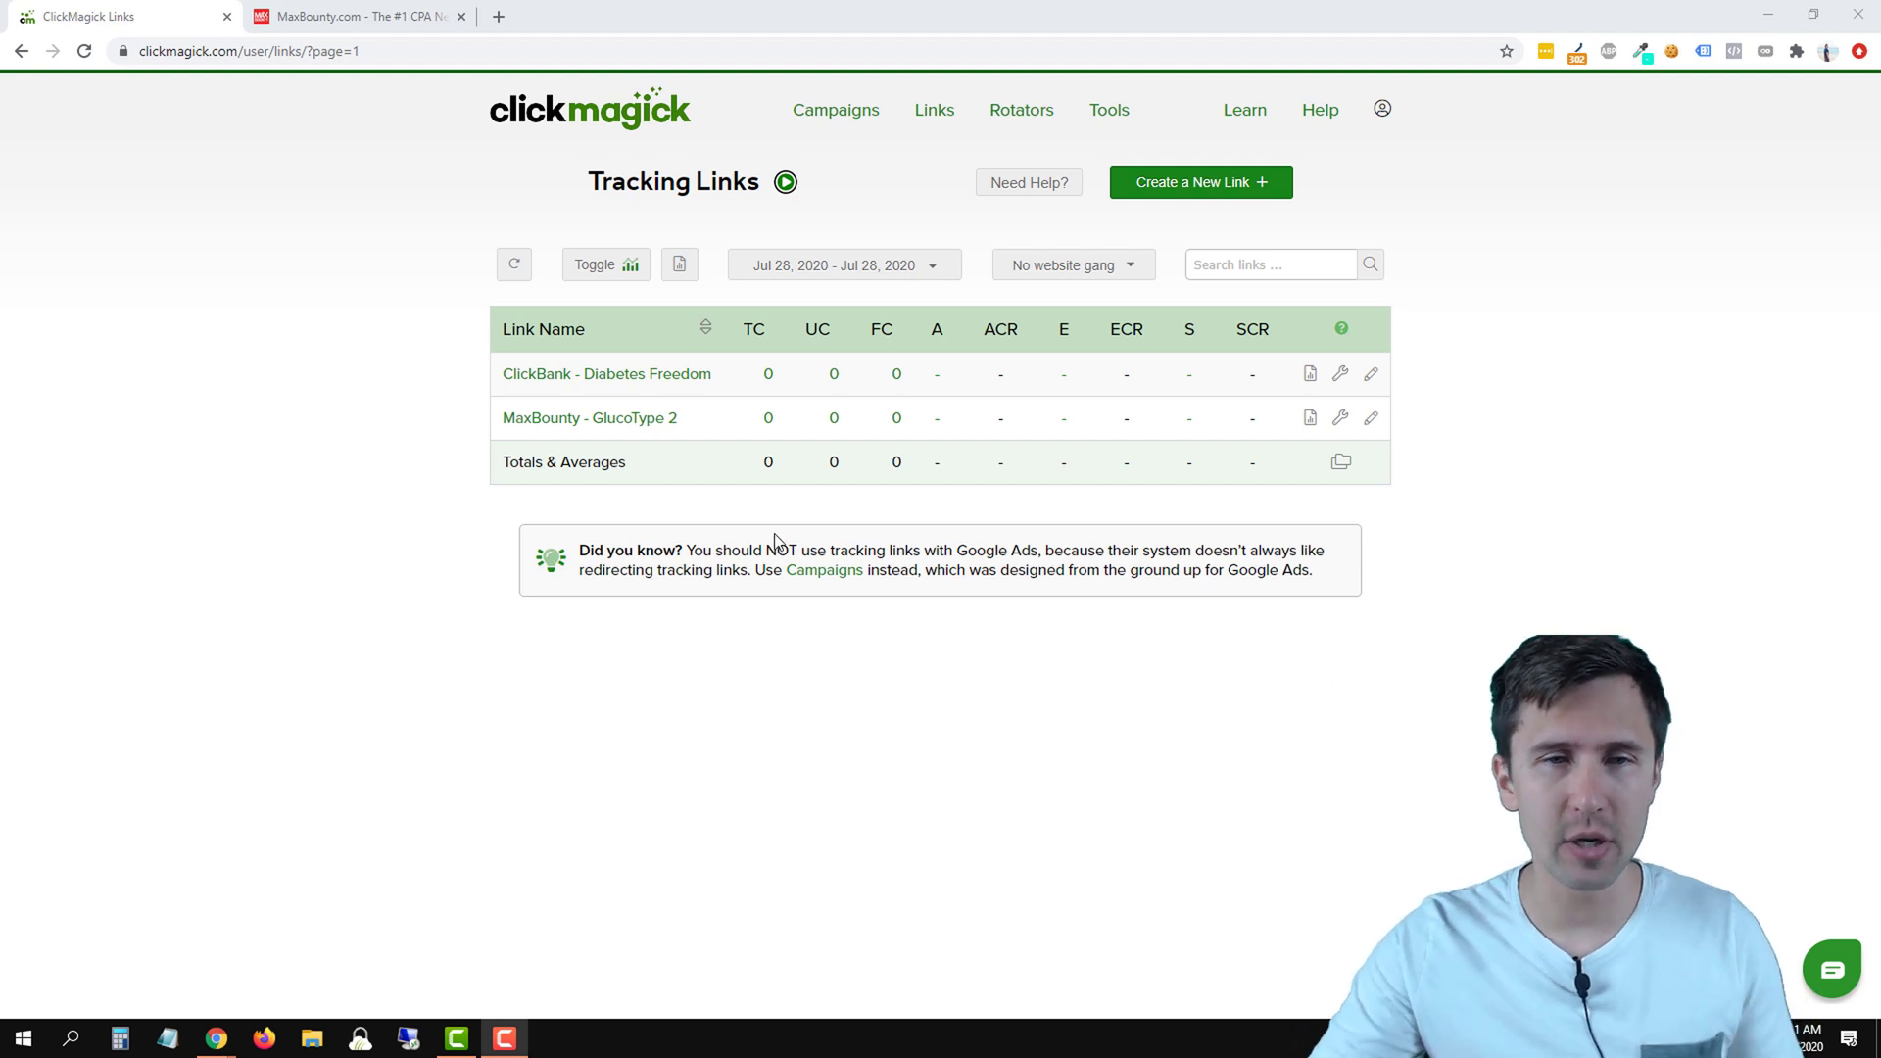
# Step: Expand the MaxBounty - GlucoType 2 tracking link to show its Basic settings
pyautogui.click(588, 417)
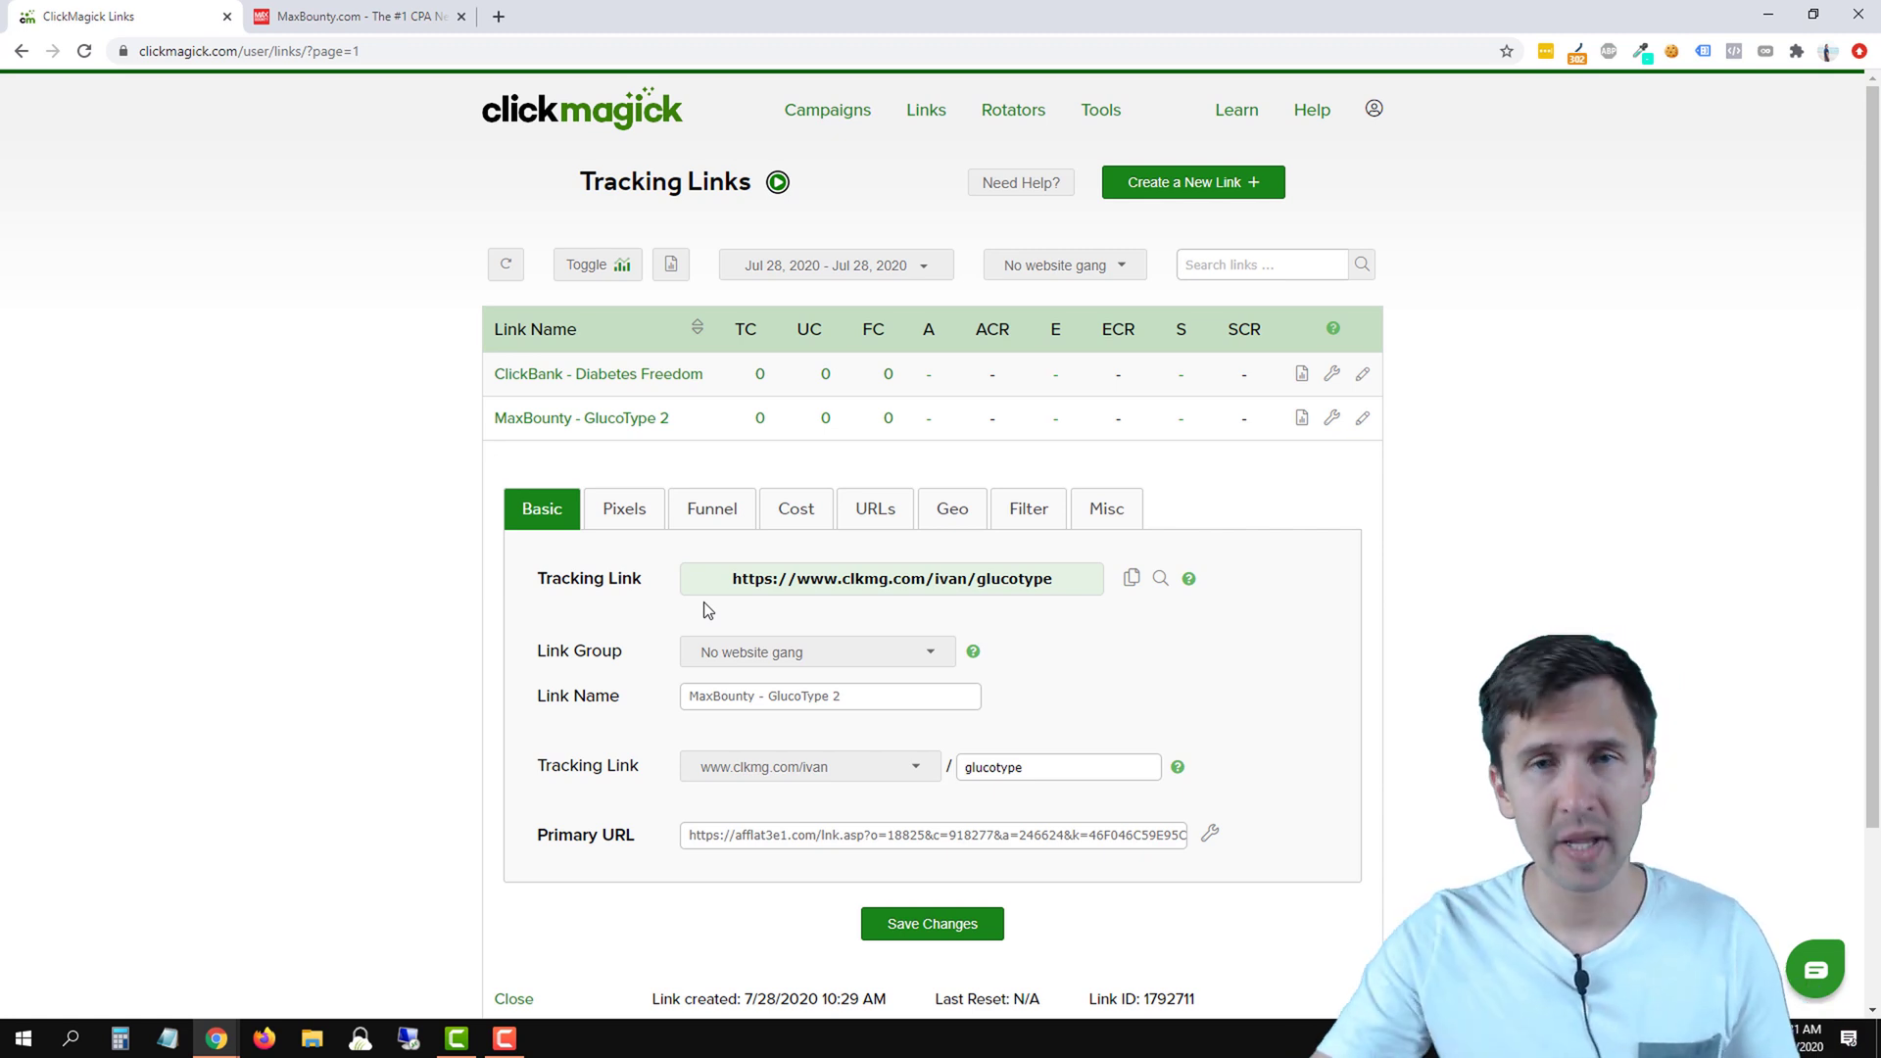
# Step: From Tools > Postback URL List, locate and select the MaxBounty postback URL for copying
pyautogui.click(1102, 109)
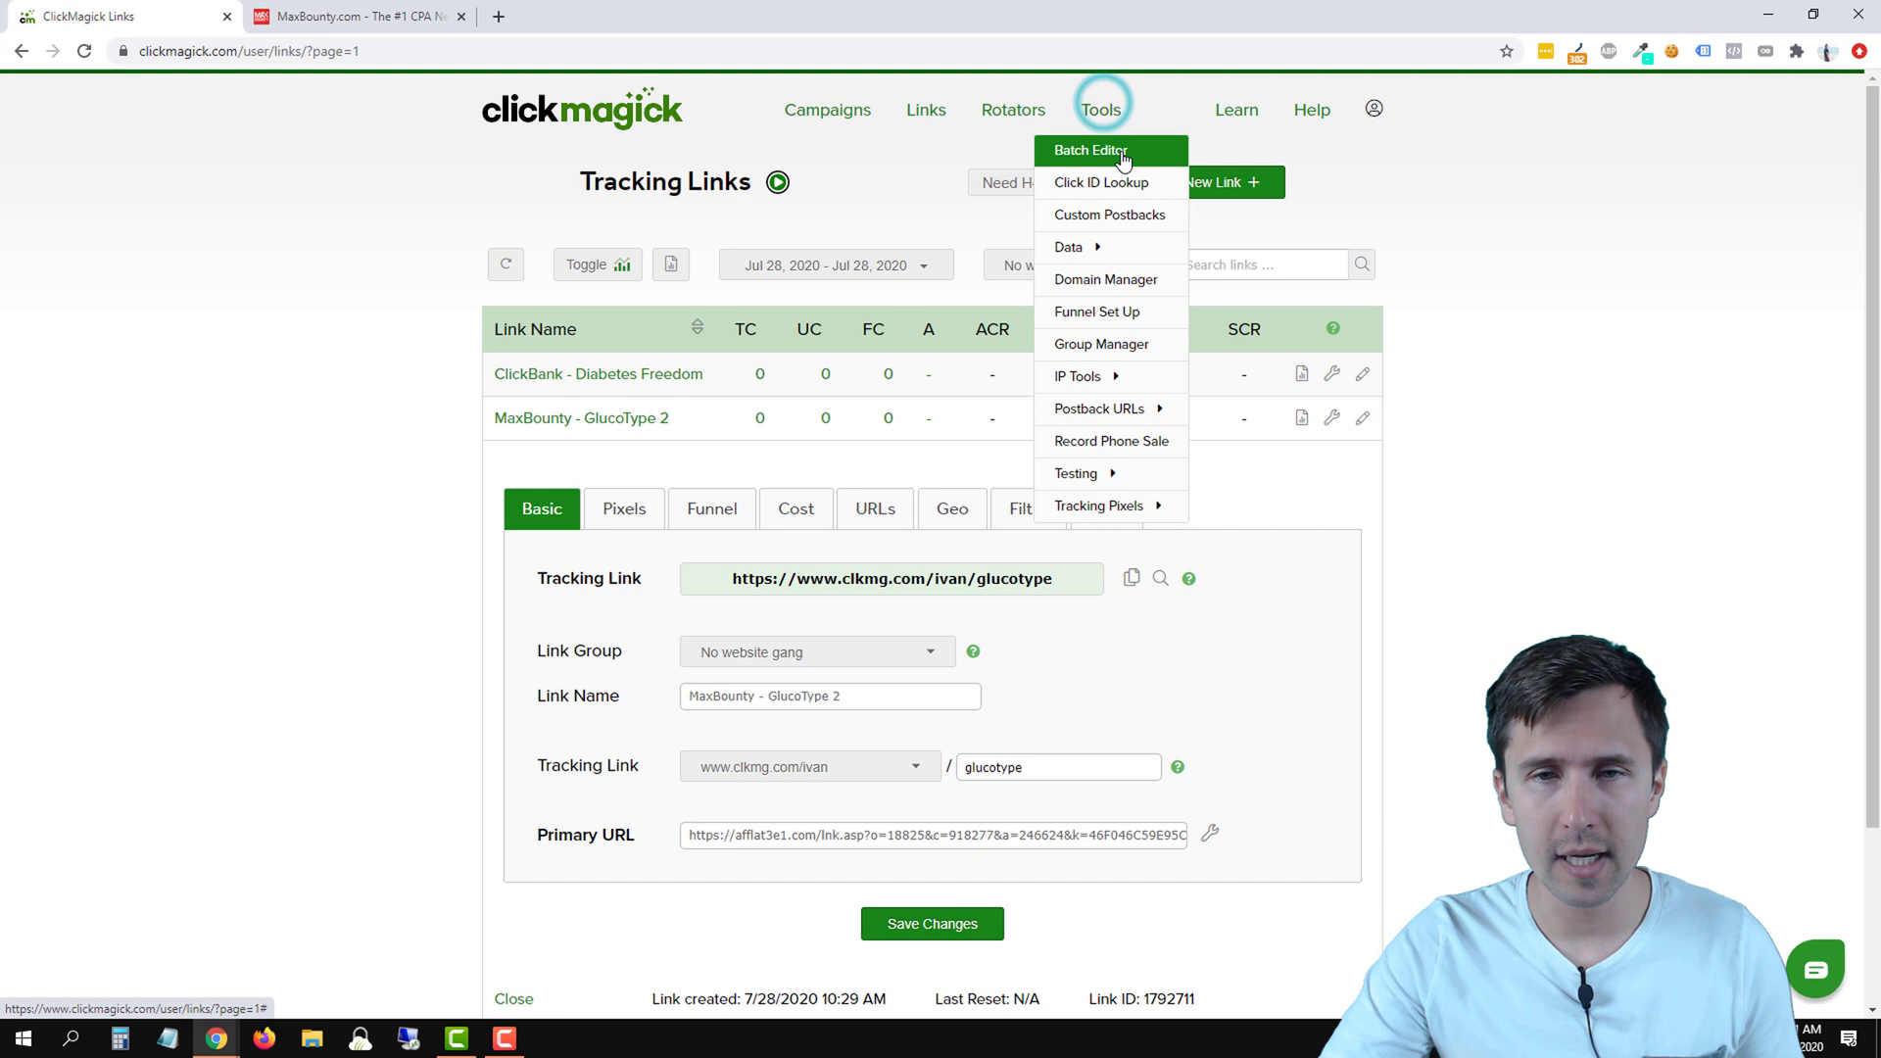
pyautogui.moveTo(1099, 407)
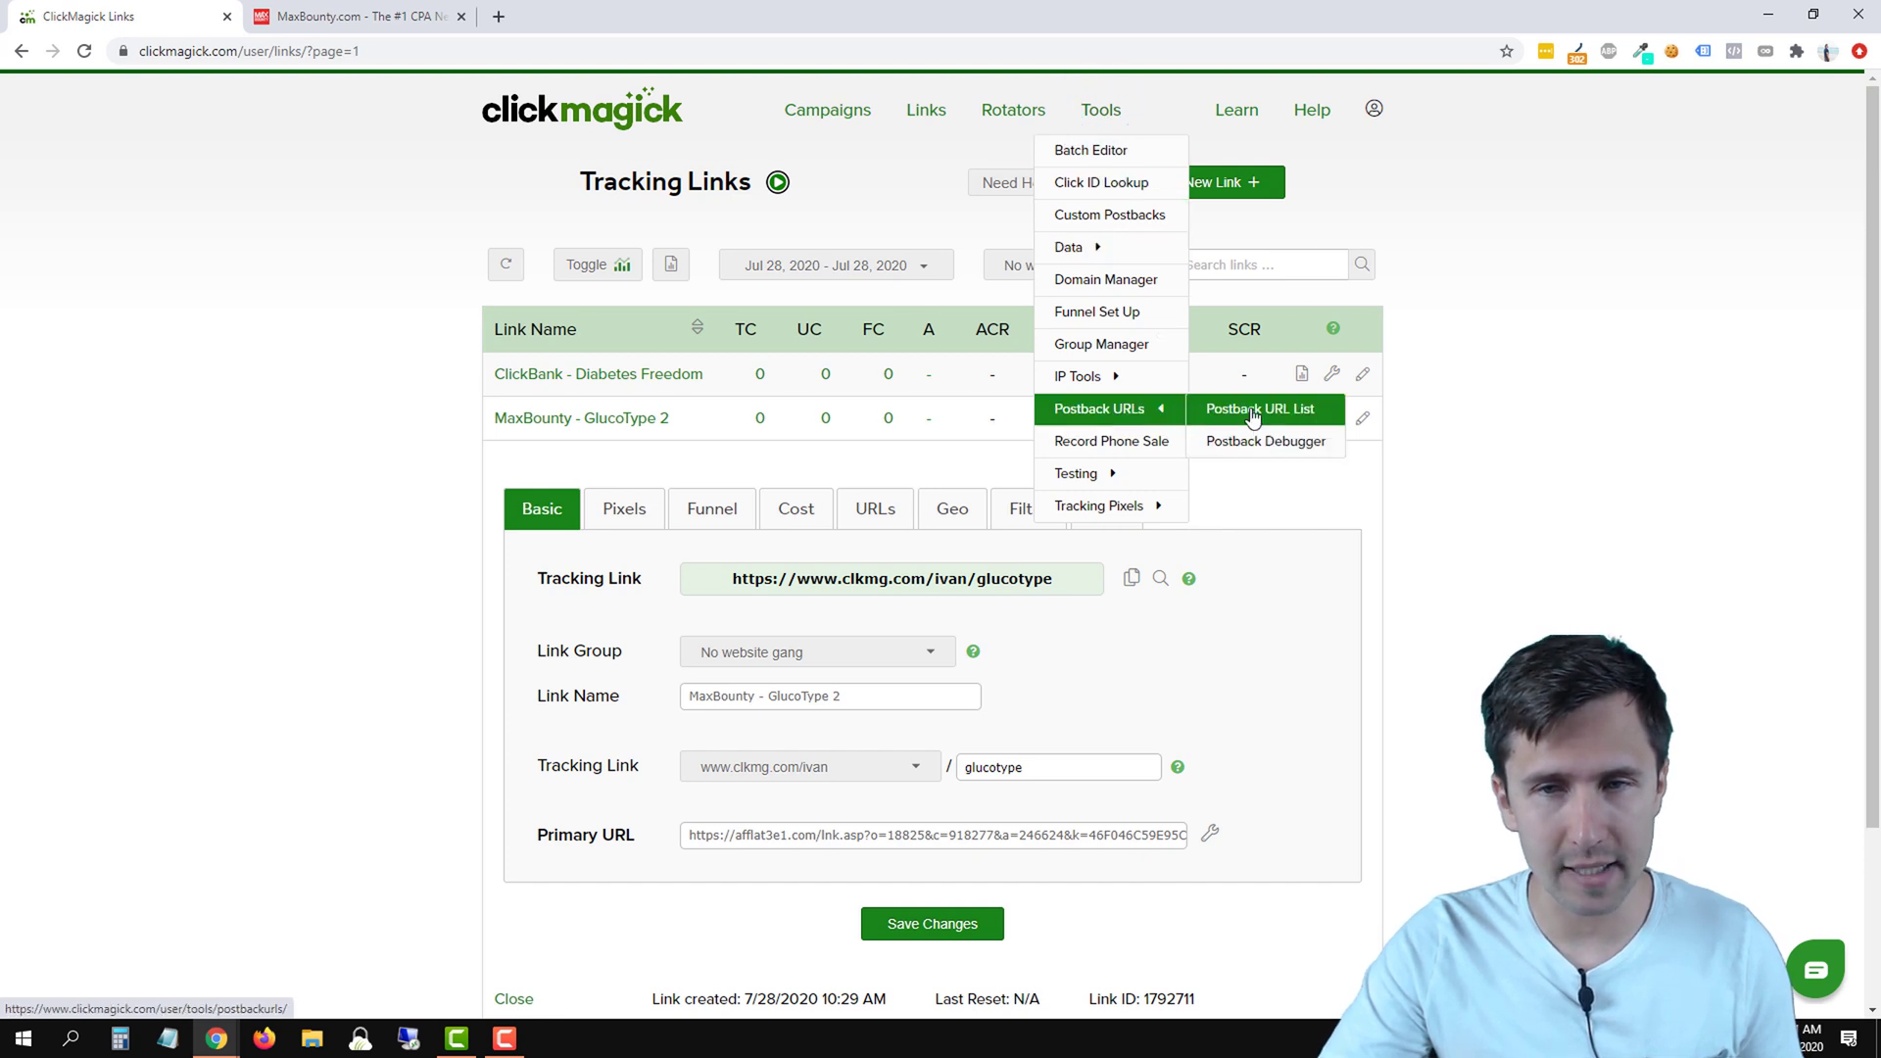
pyautogui.click(1260, 407)
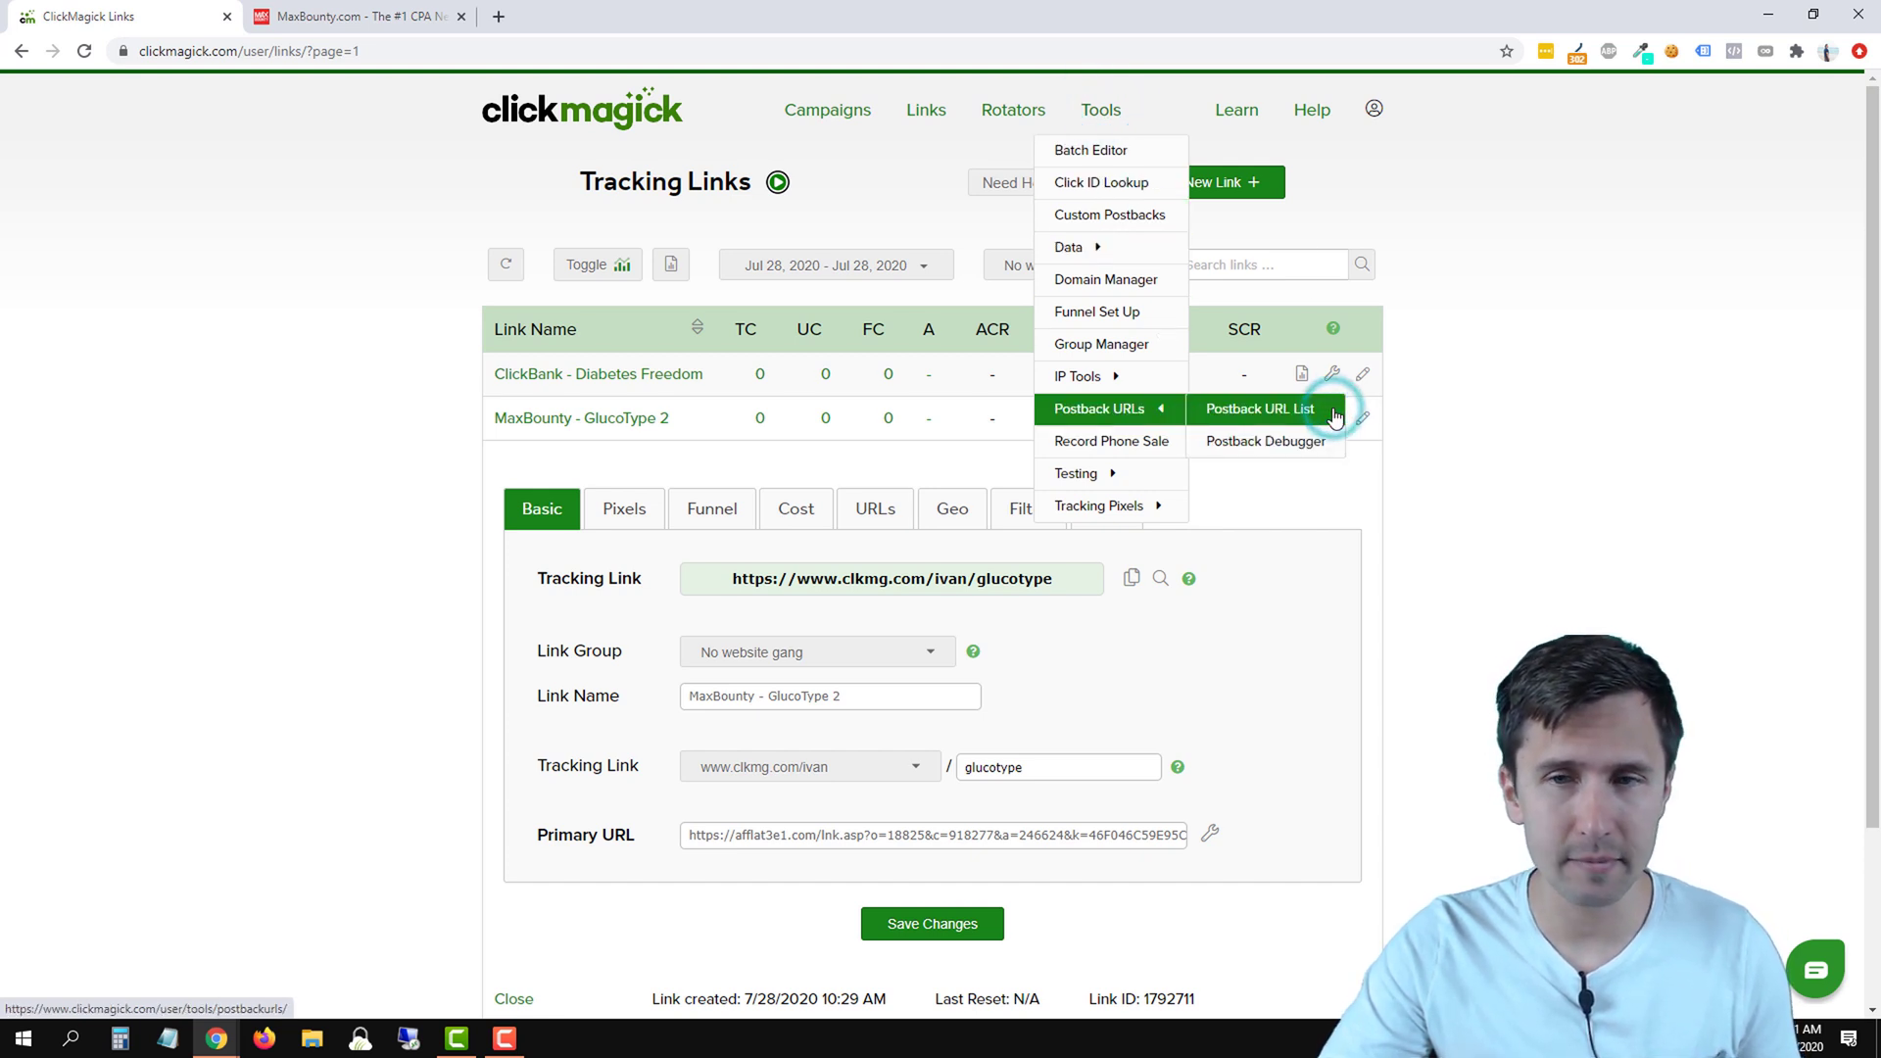
pyautogui.click(1258, 407)
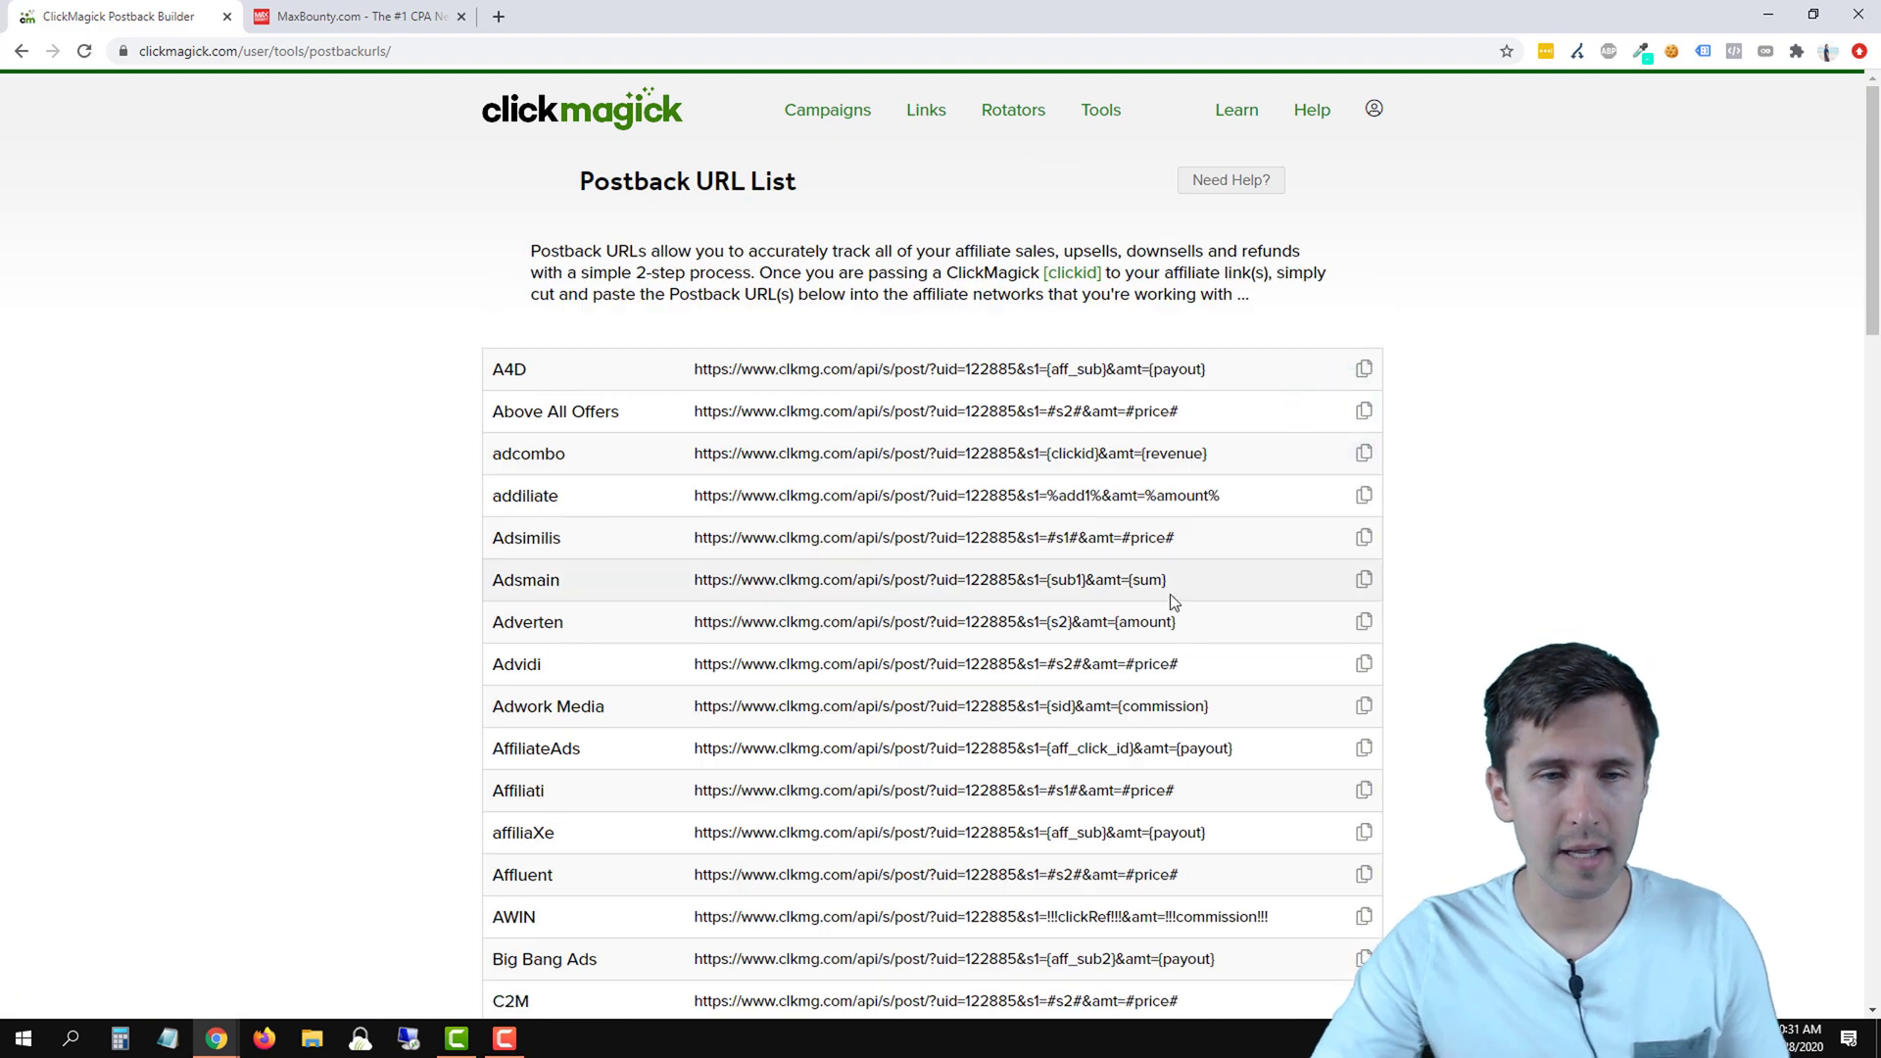
pyautogui.scroll(-3)
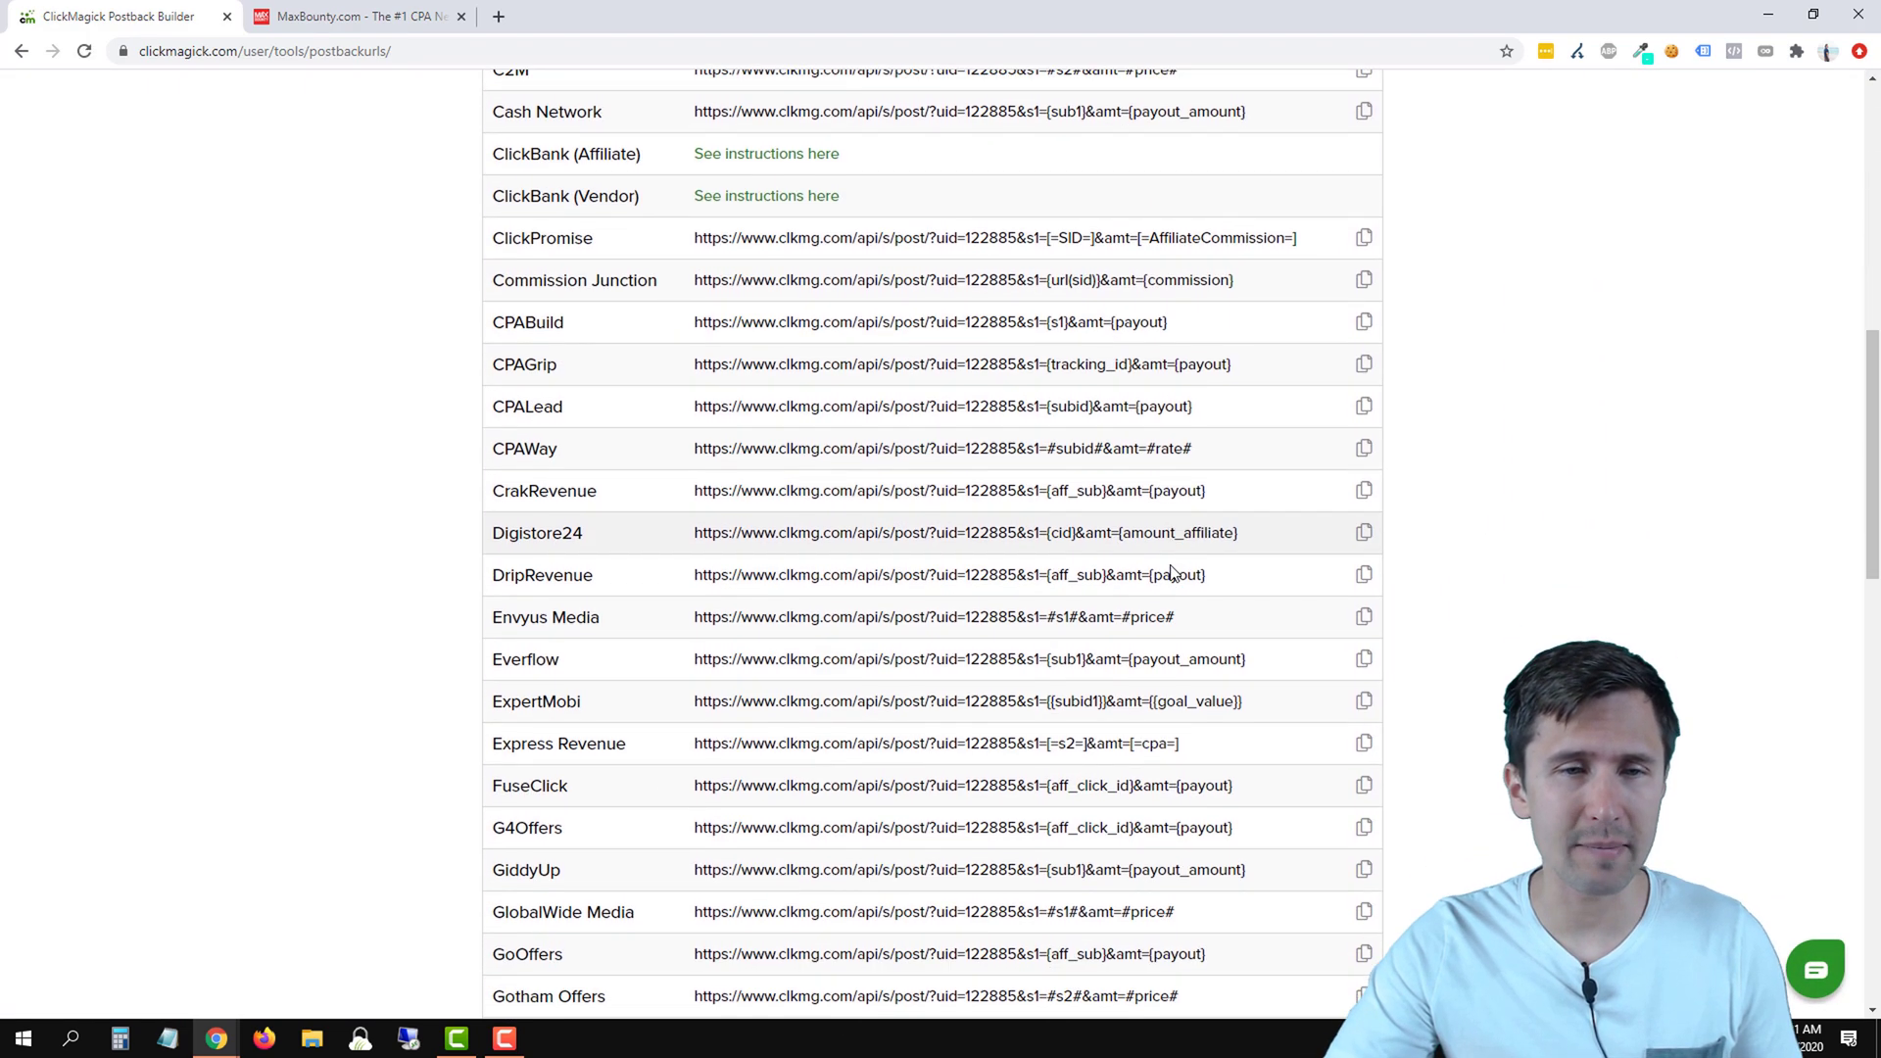
pyautogui.scroll(-3)
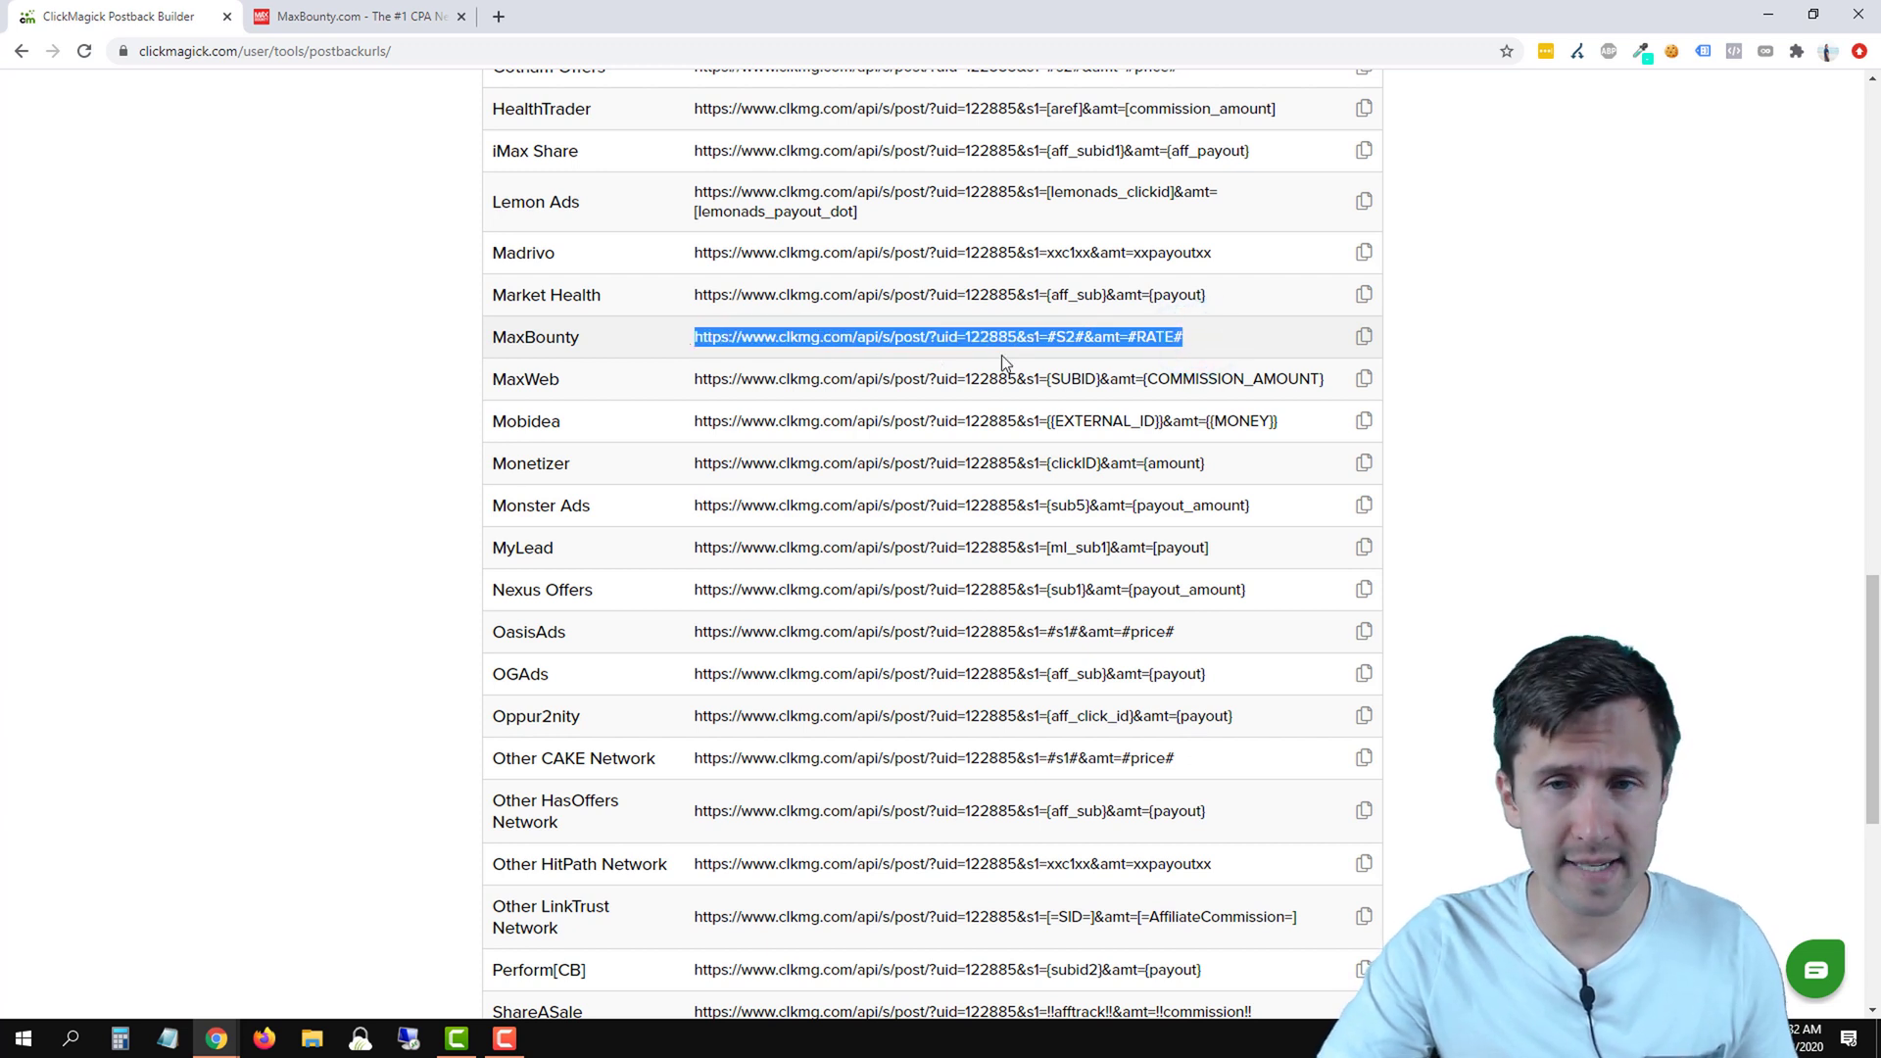
pyautogui.click(1364, 337)
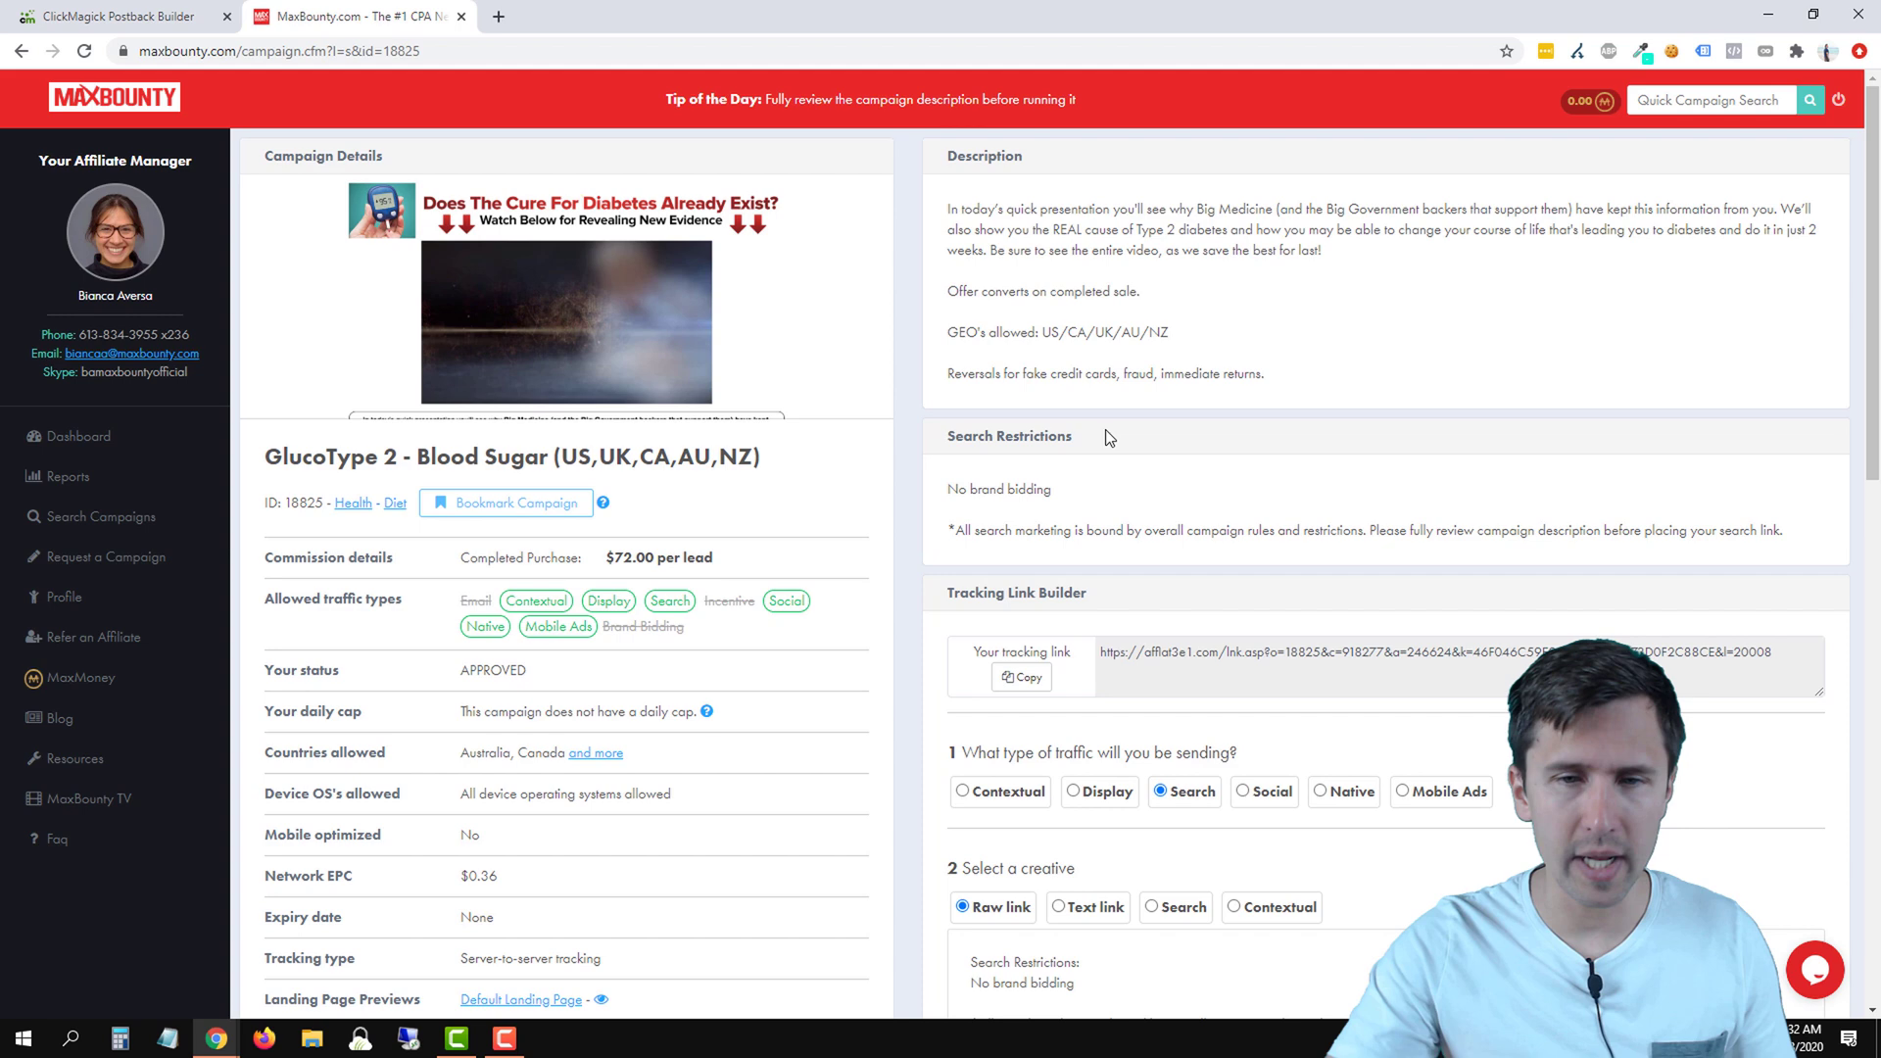
# Step: Paste the ClickMagick postback URL into the GlucoType 2 campaign's Pixels / Postbacks and save it
pyautogui.scroll(-3)
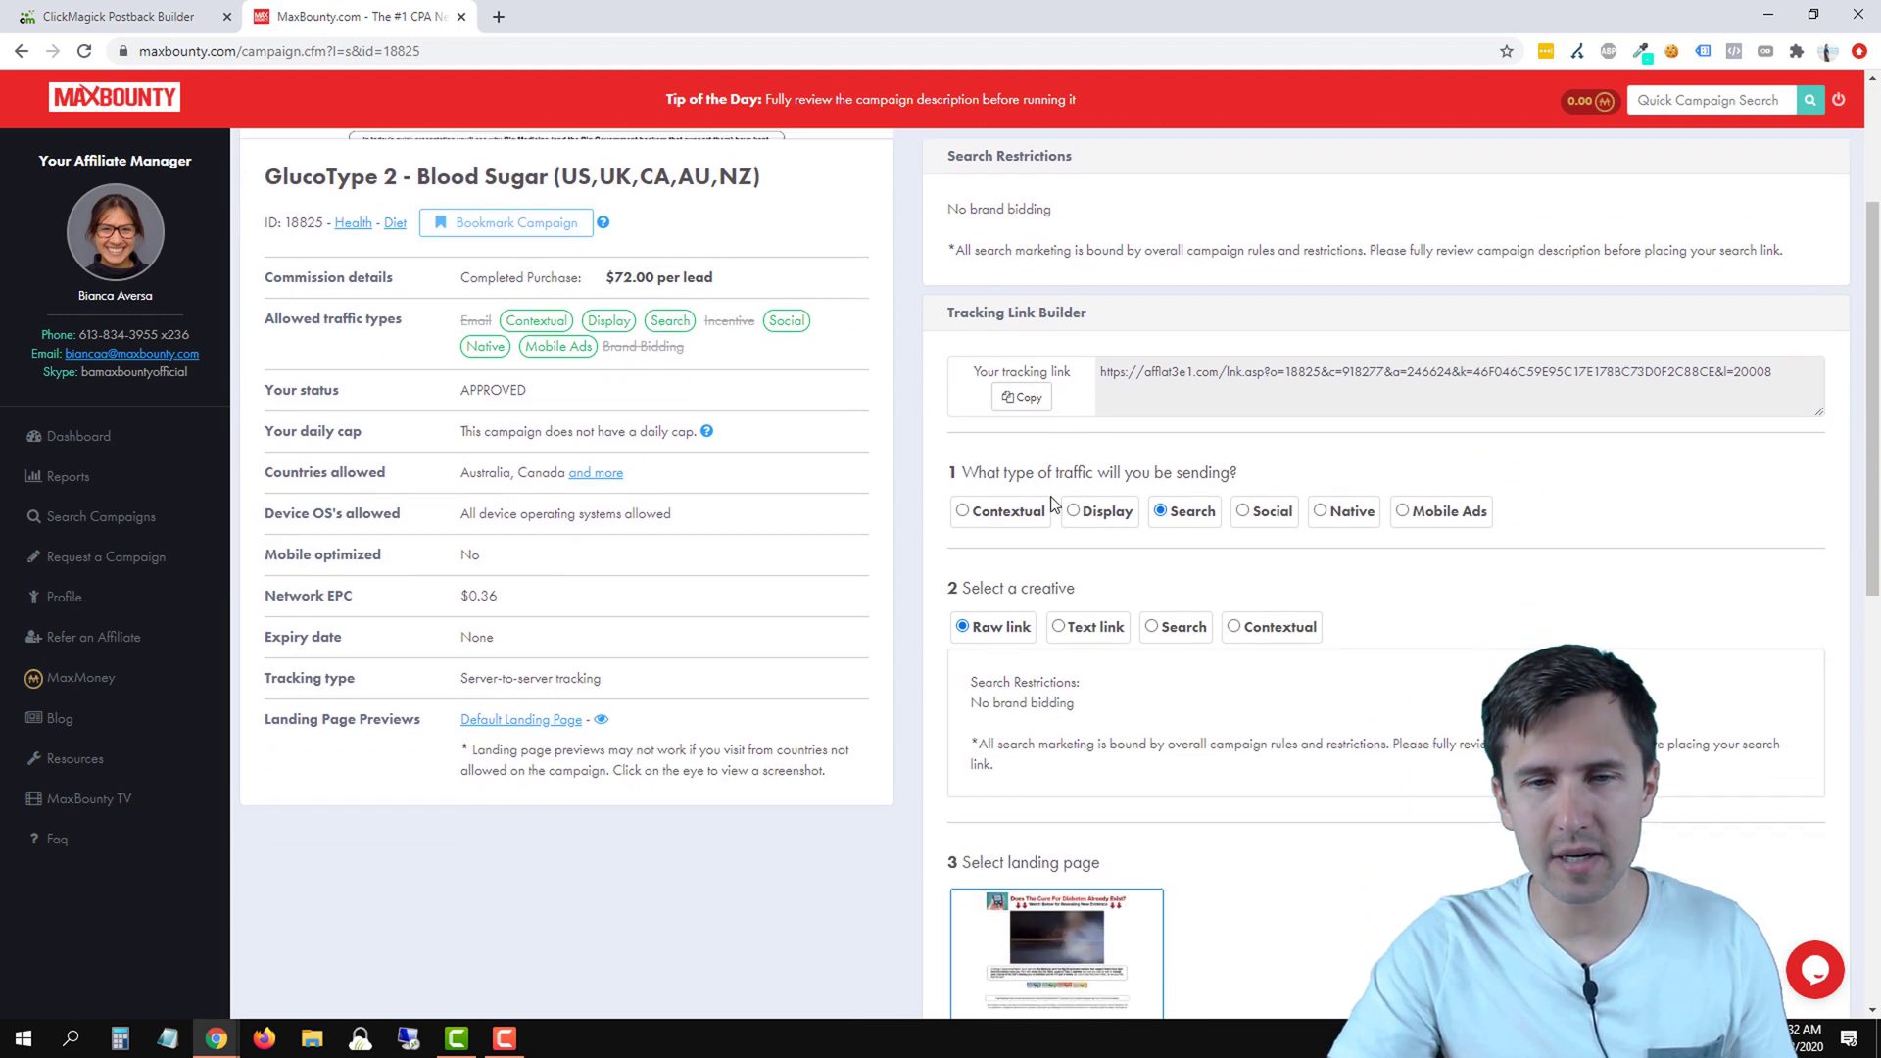
pyautogui.scroll(-3)
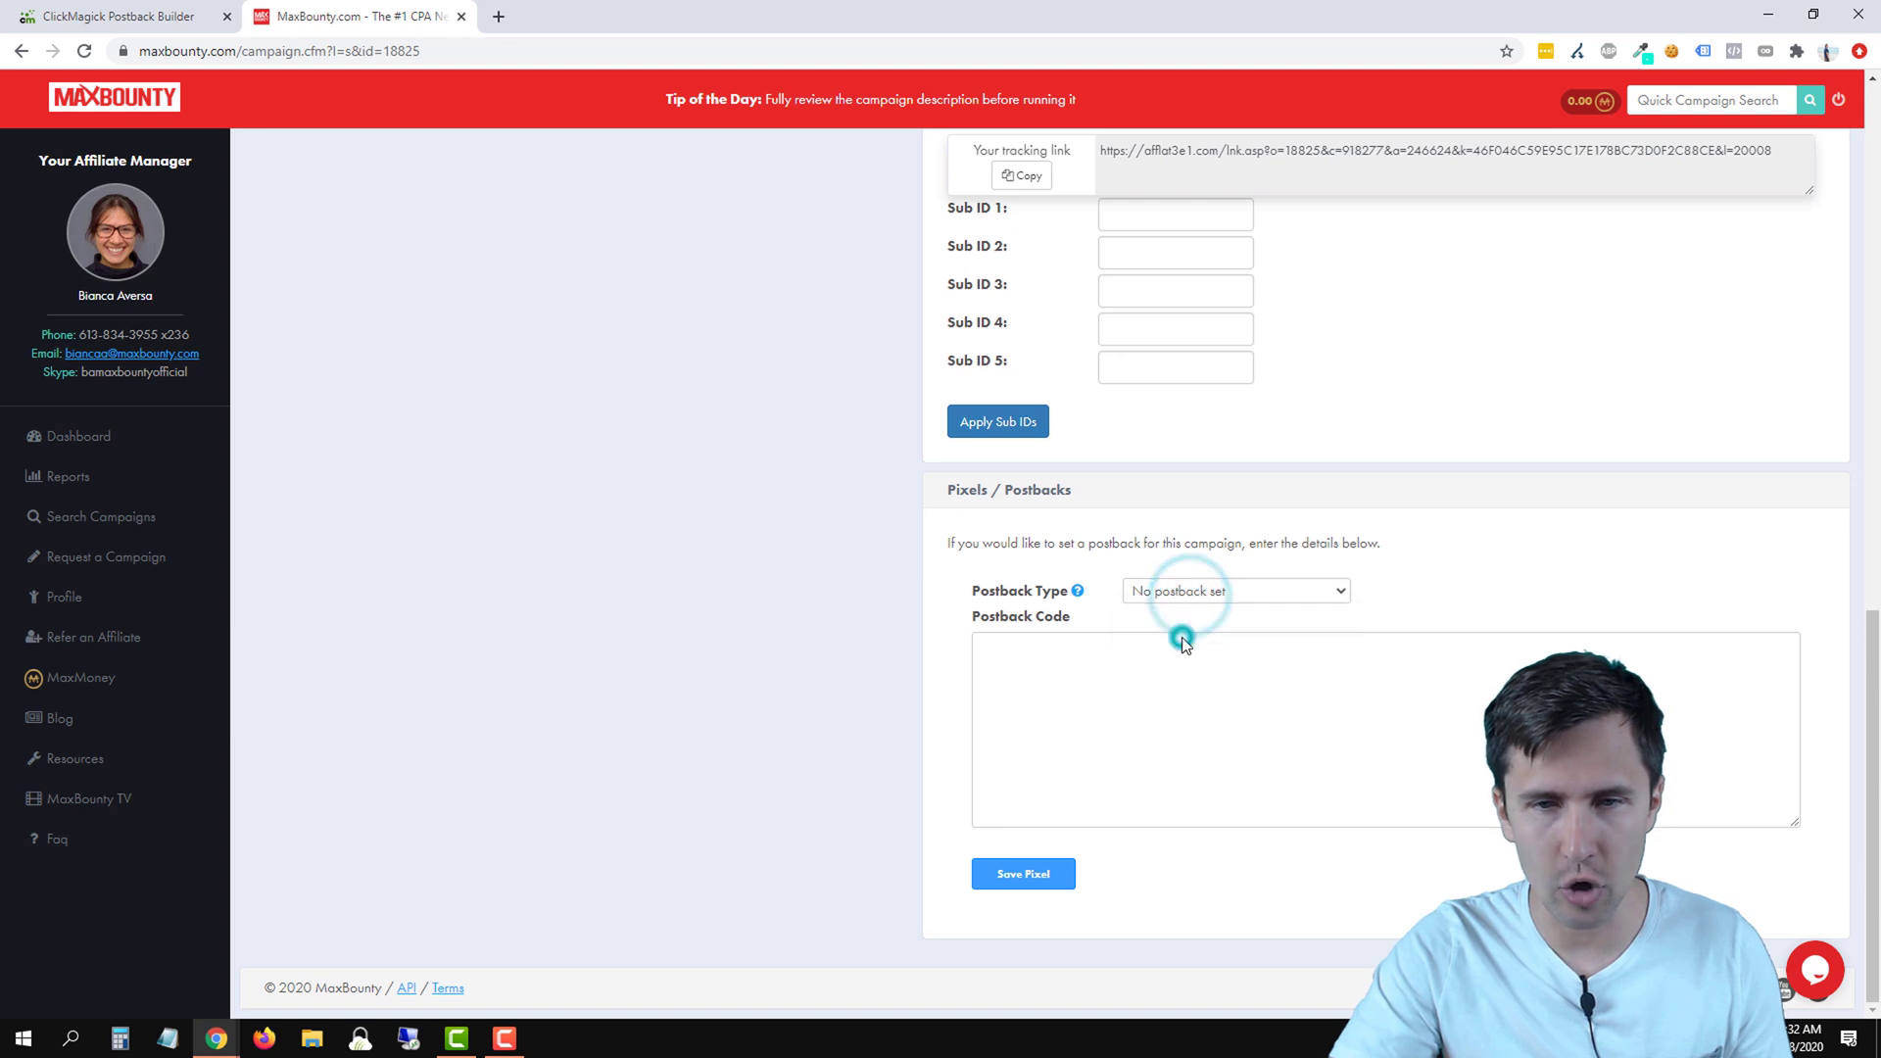
pyautogui.rightClick(1184, 641)
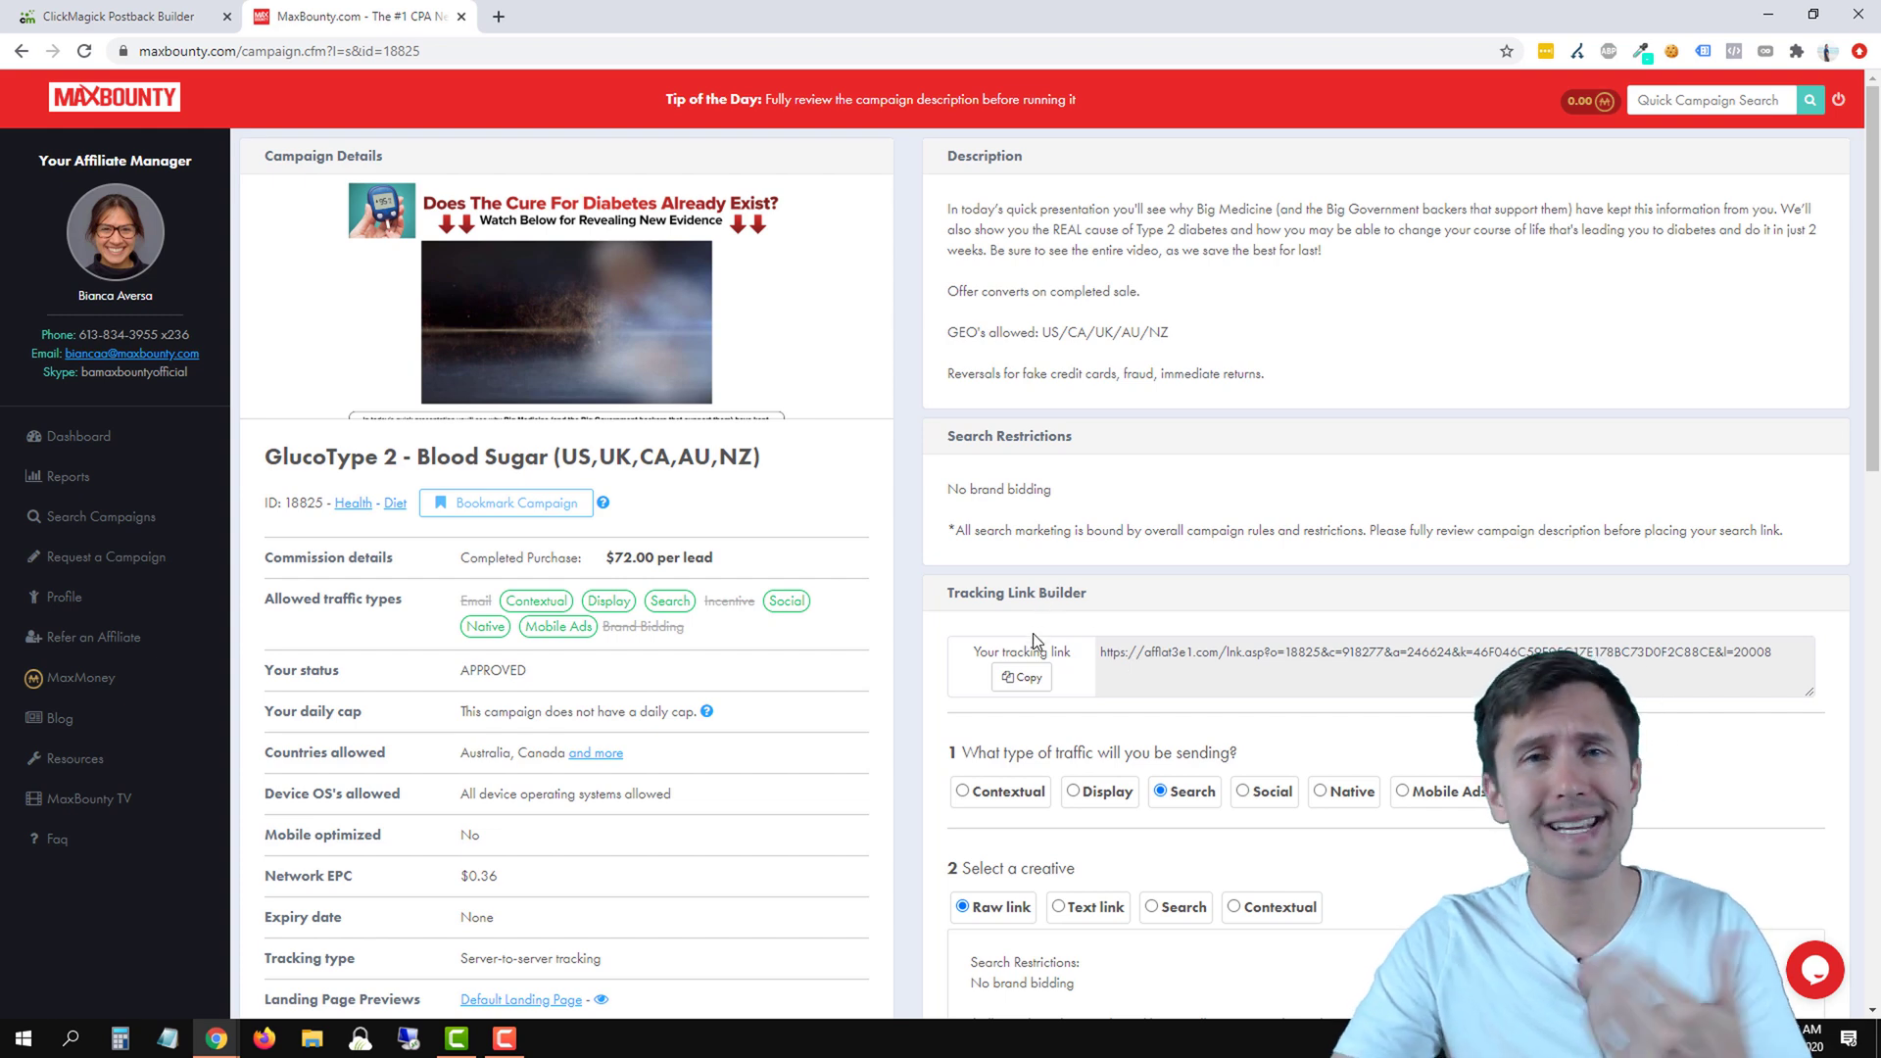
pyautogui.scroll(-3)
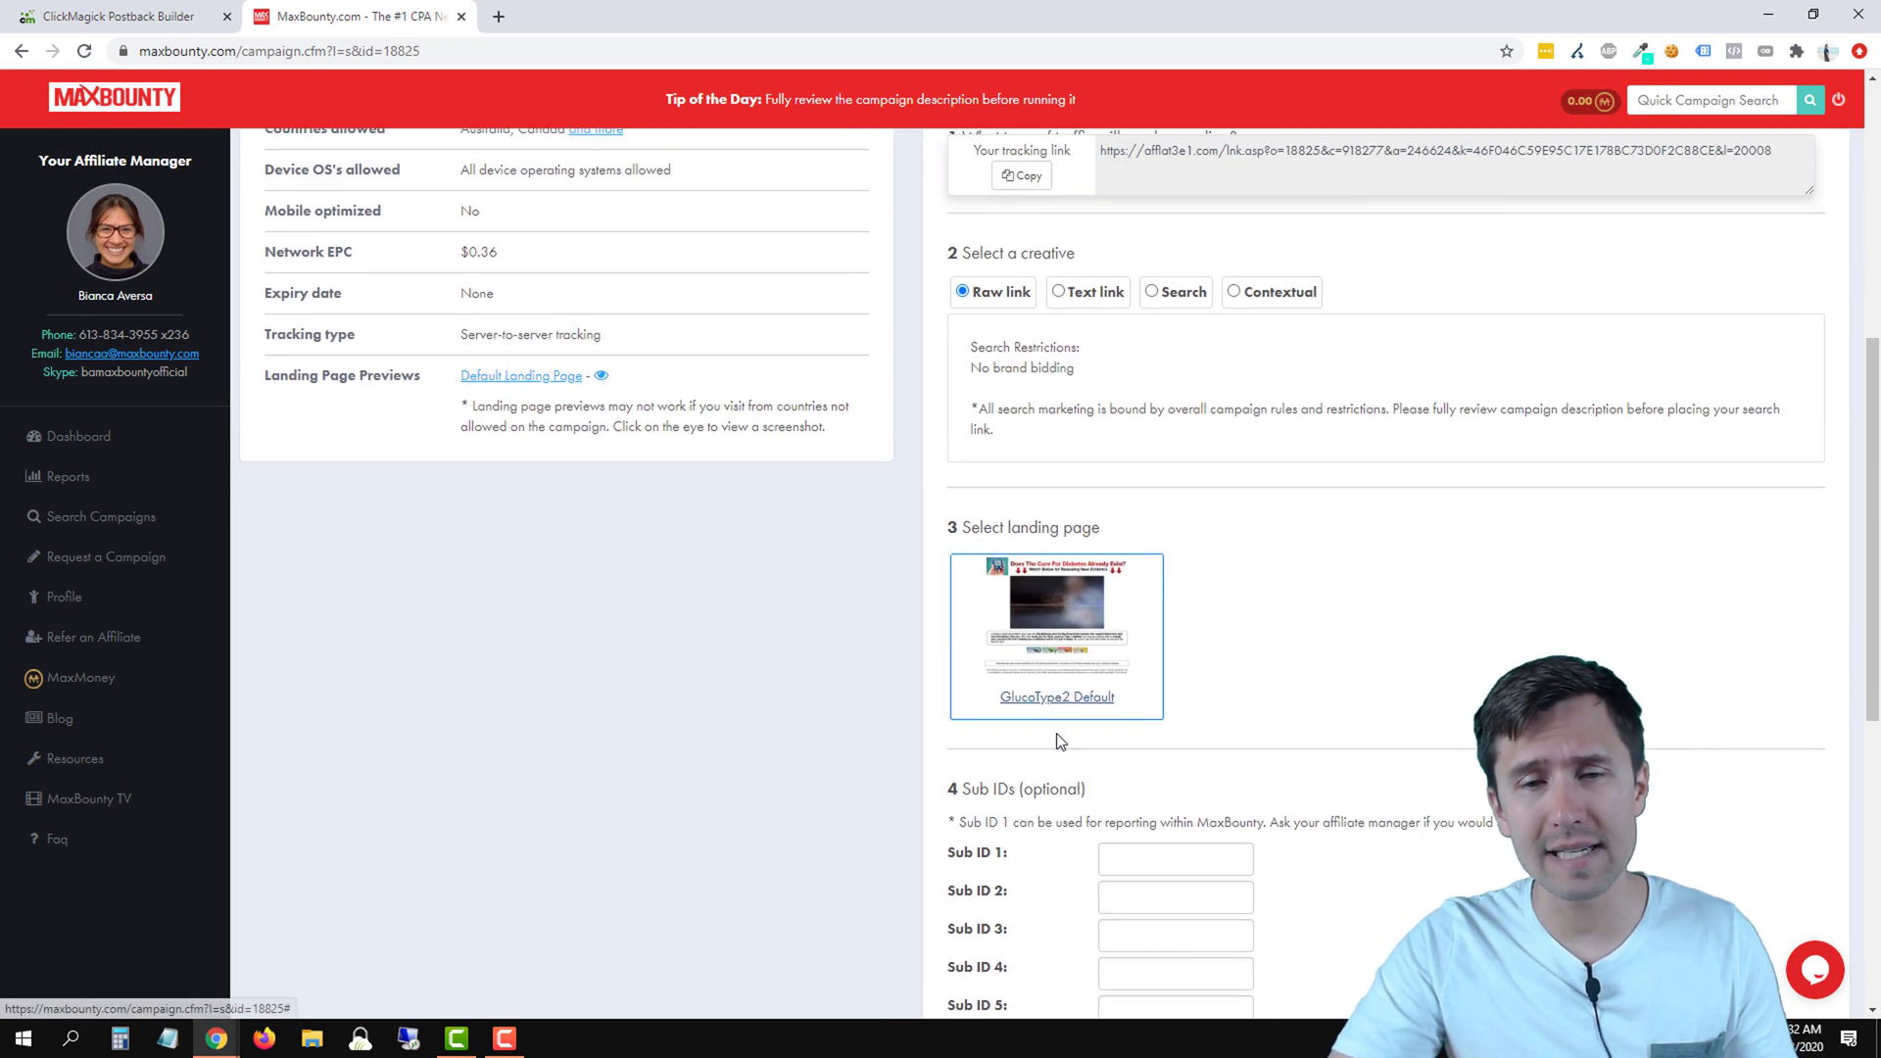
pyautogui.scroll(-3)
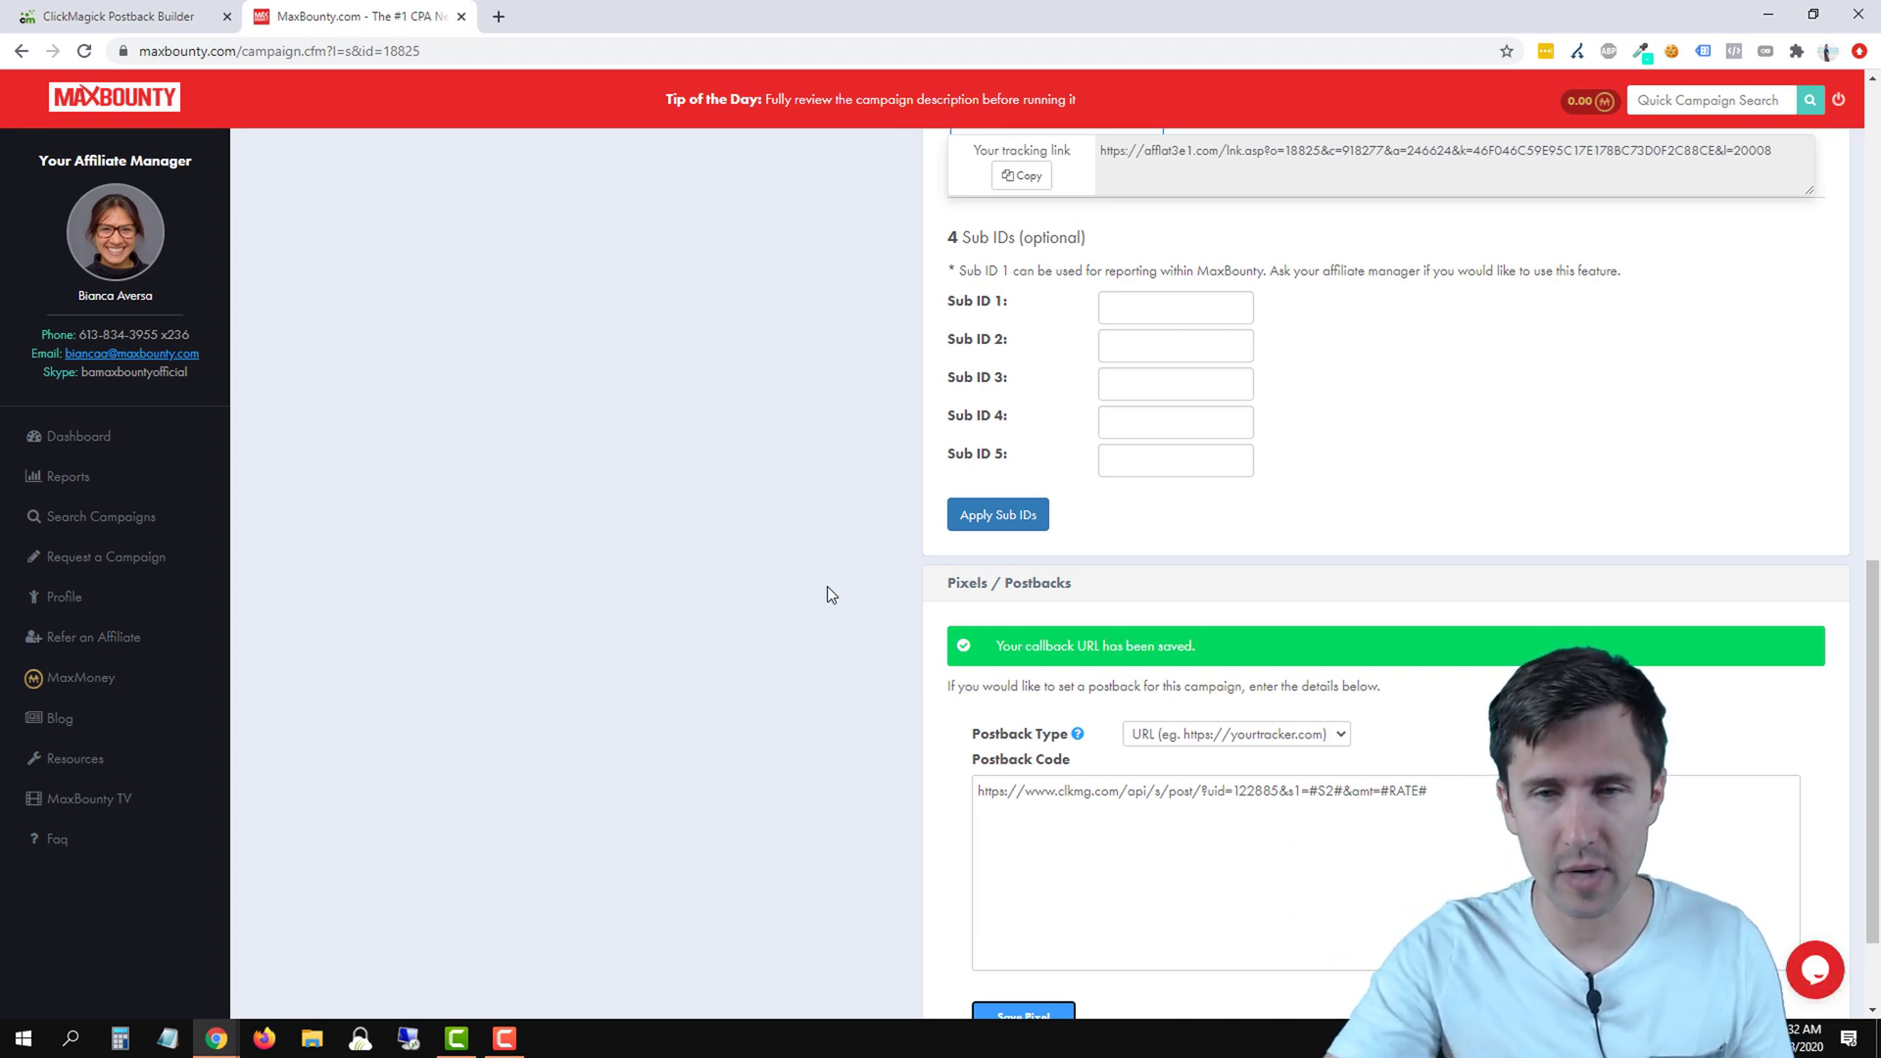
# Step: Go to the MaxBounty account profile and start editing it
pyautogui.click(1235, 733)
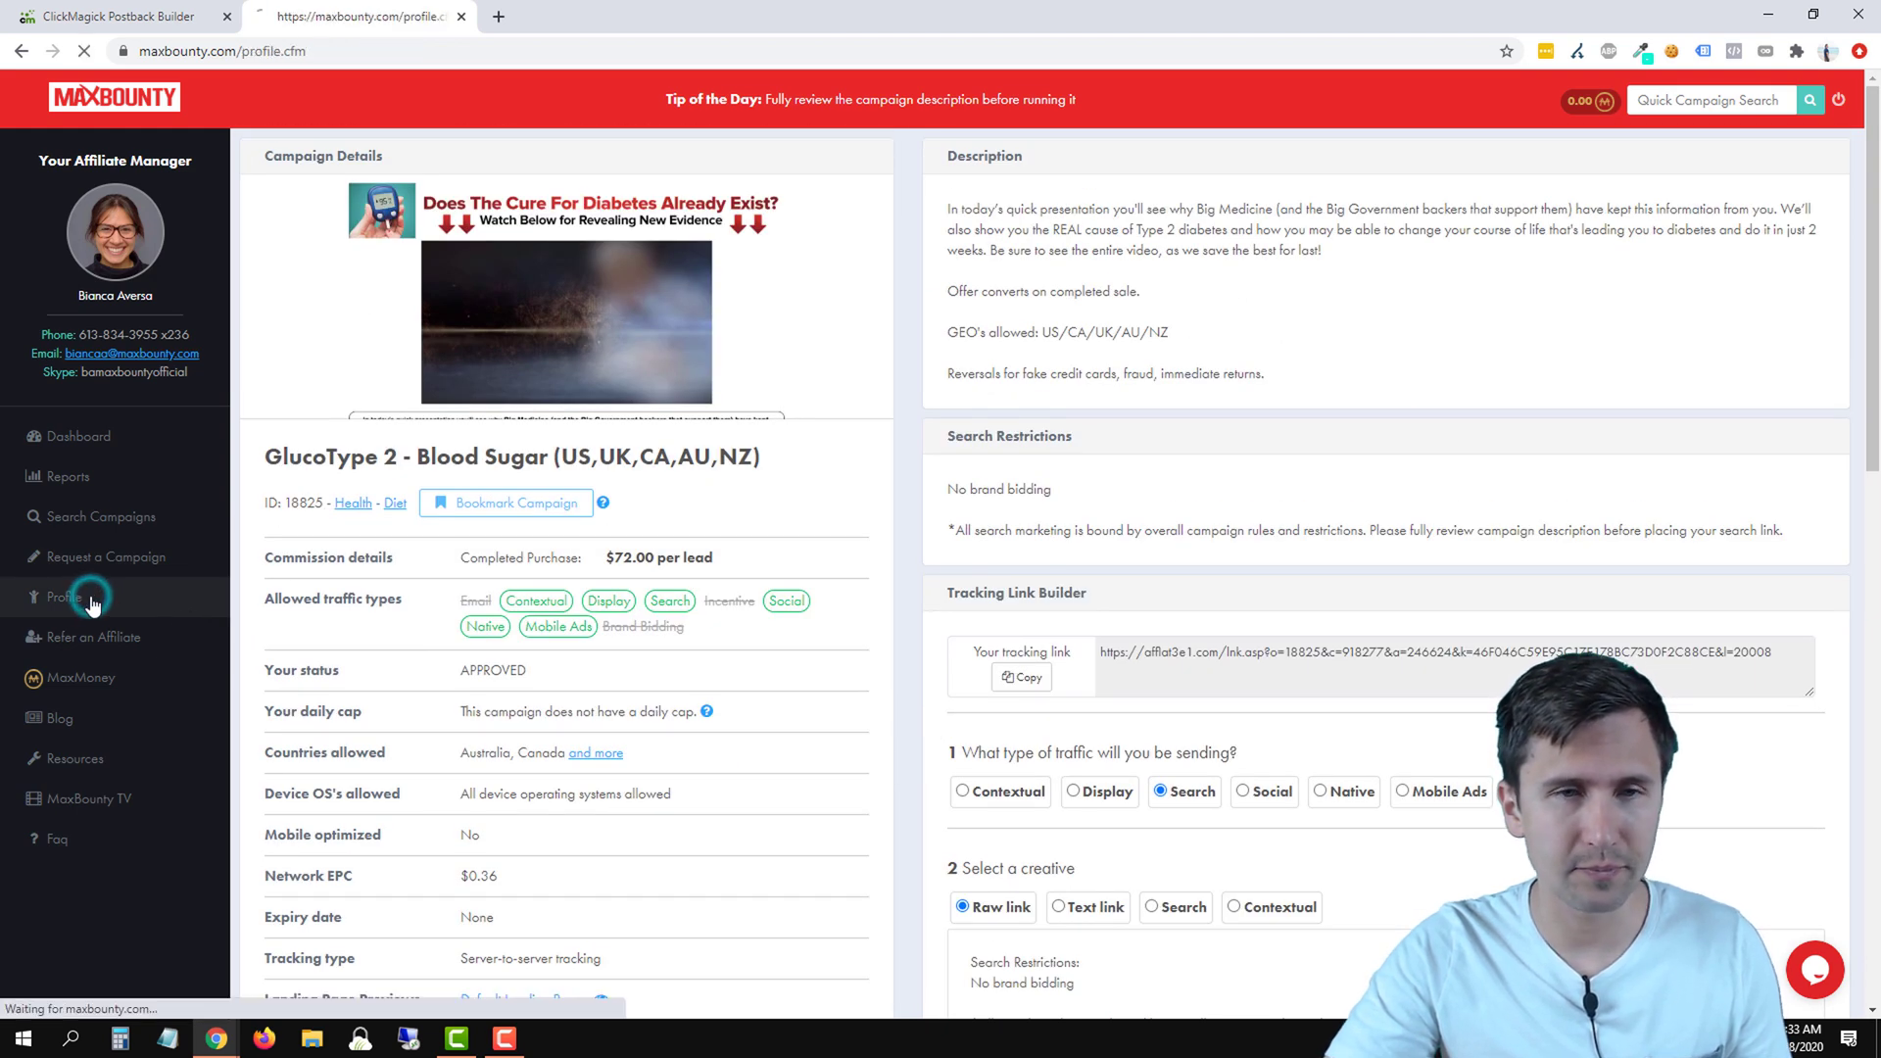
pyautogui.click(65, 596)
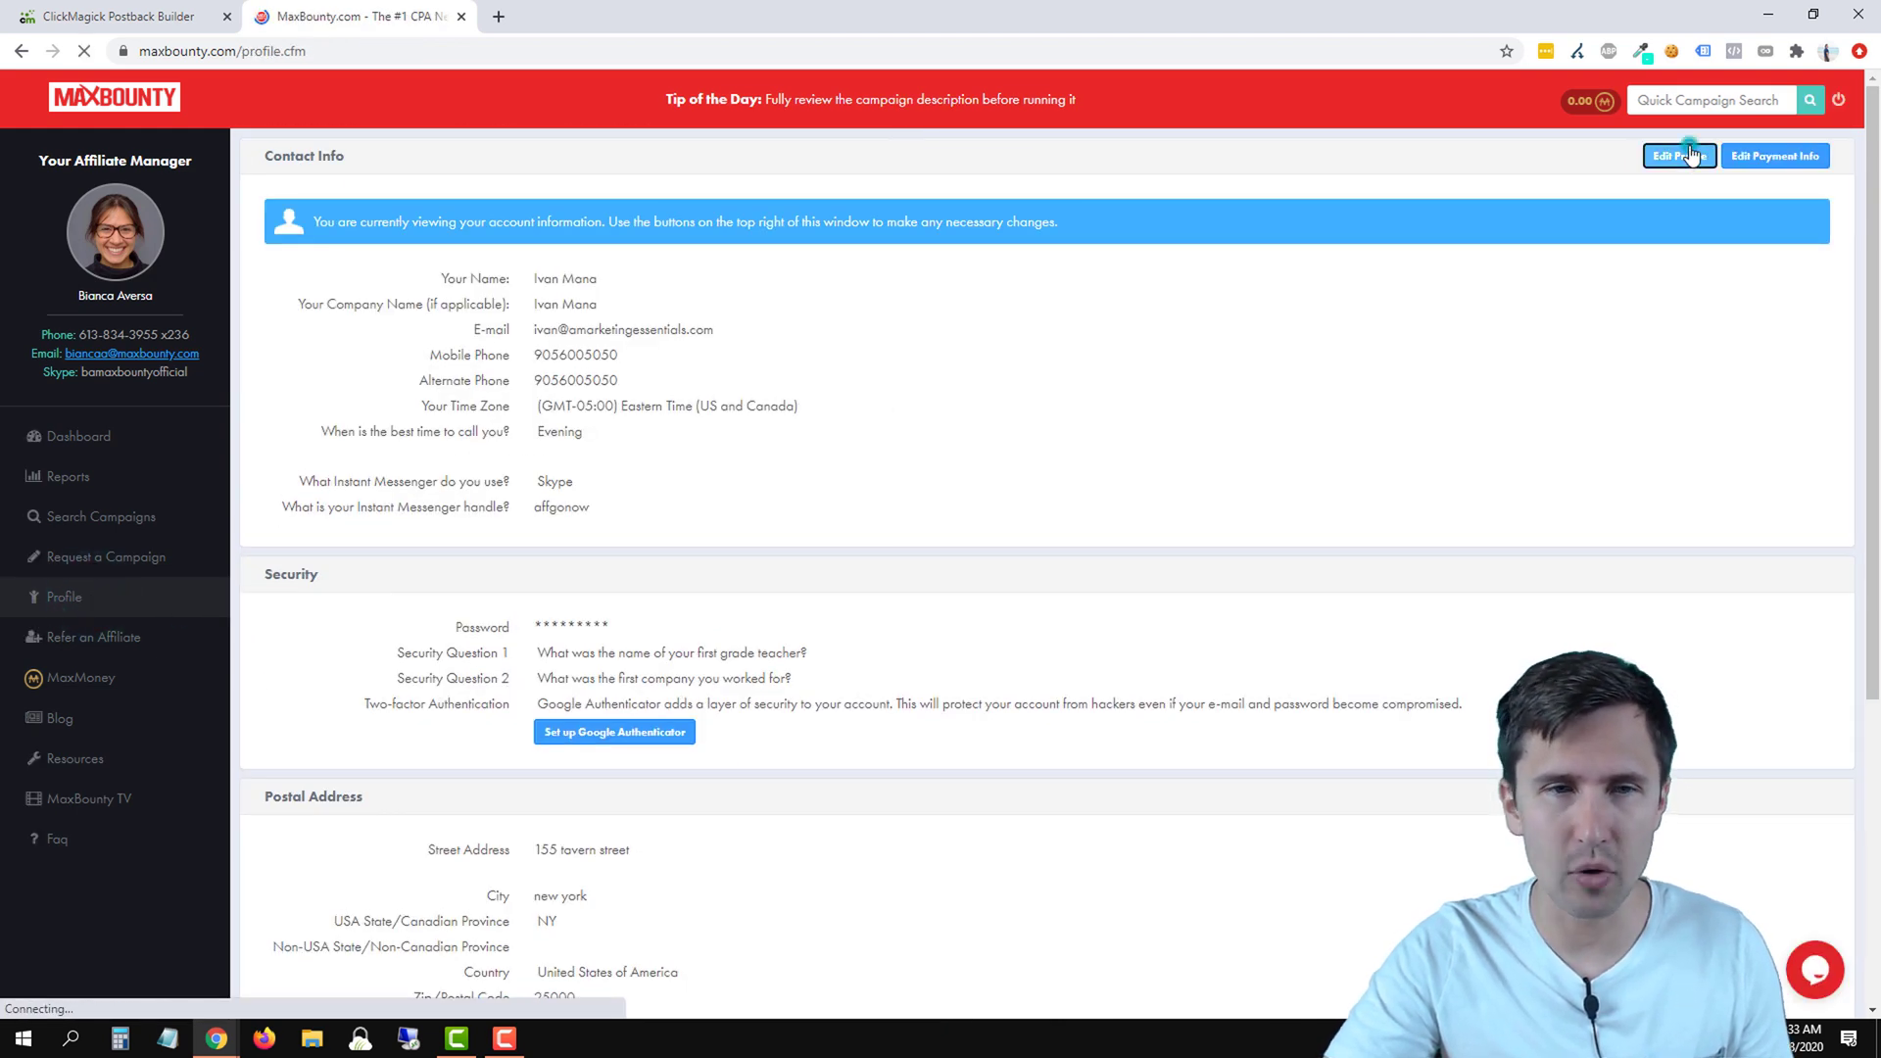
pyautogui.click(1680, 157)
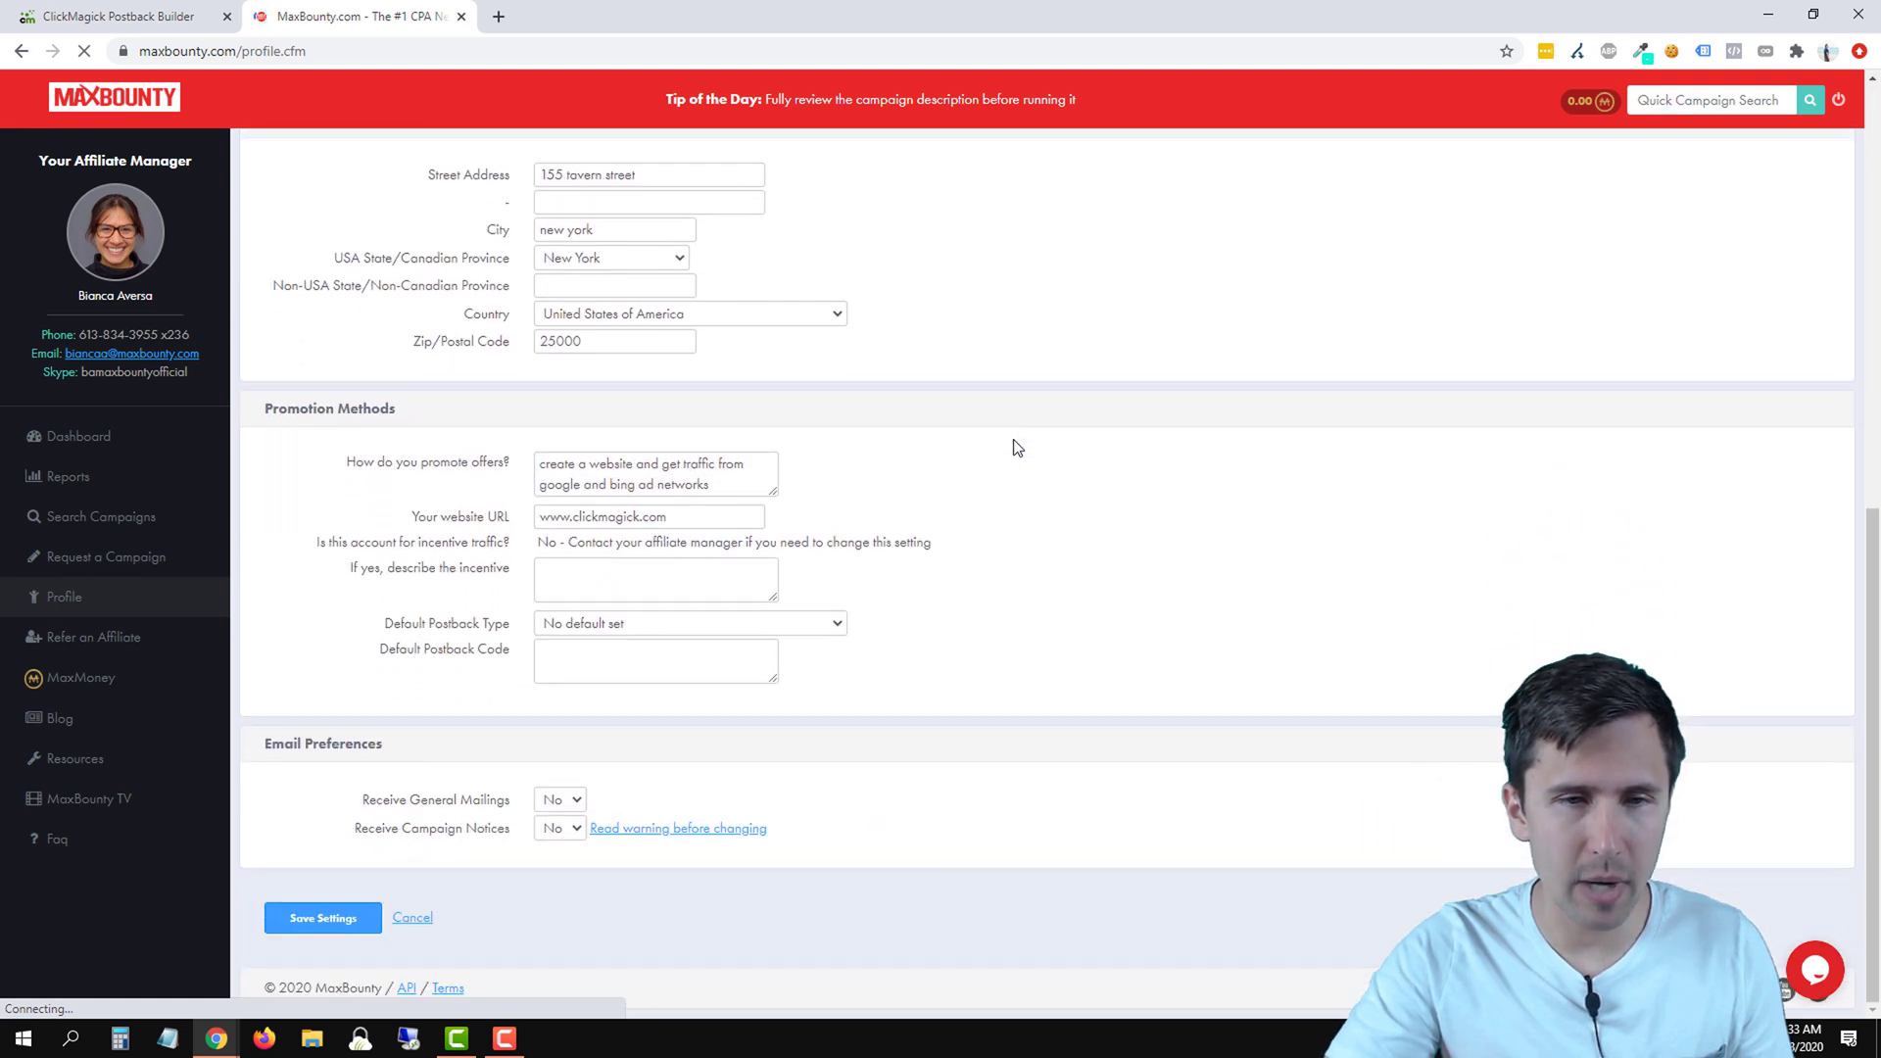
# Step: Set Default Postback Type to URL, paste the ClickMagick postback URL and save the profile settings
pyautogui.click(655, 659)
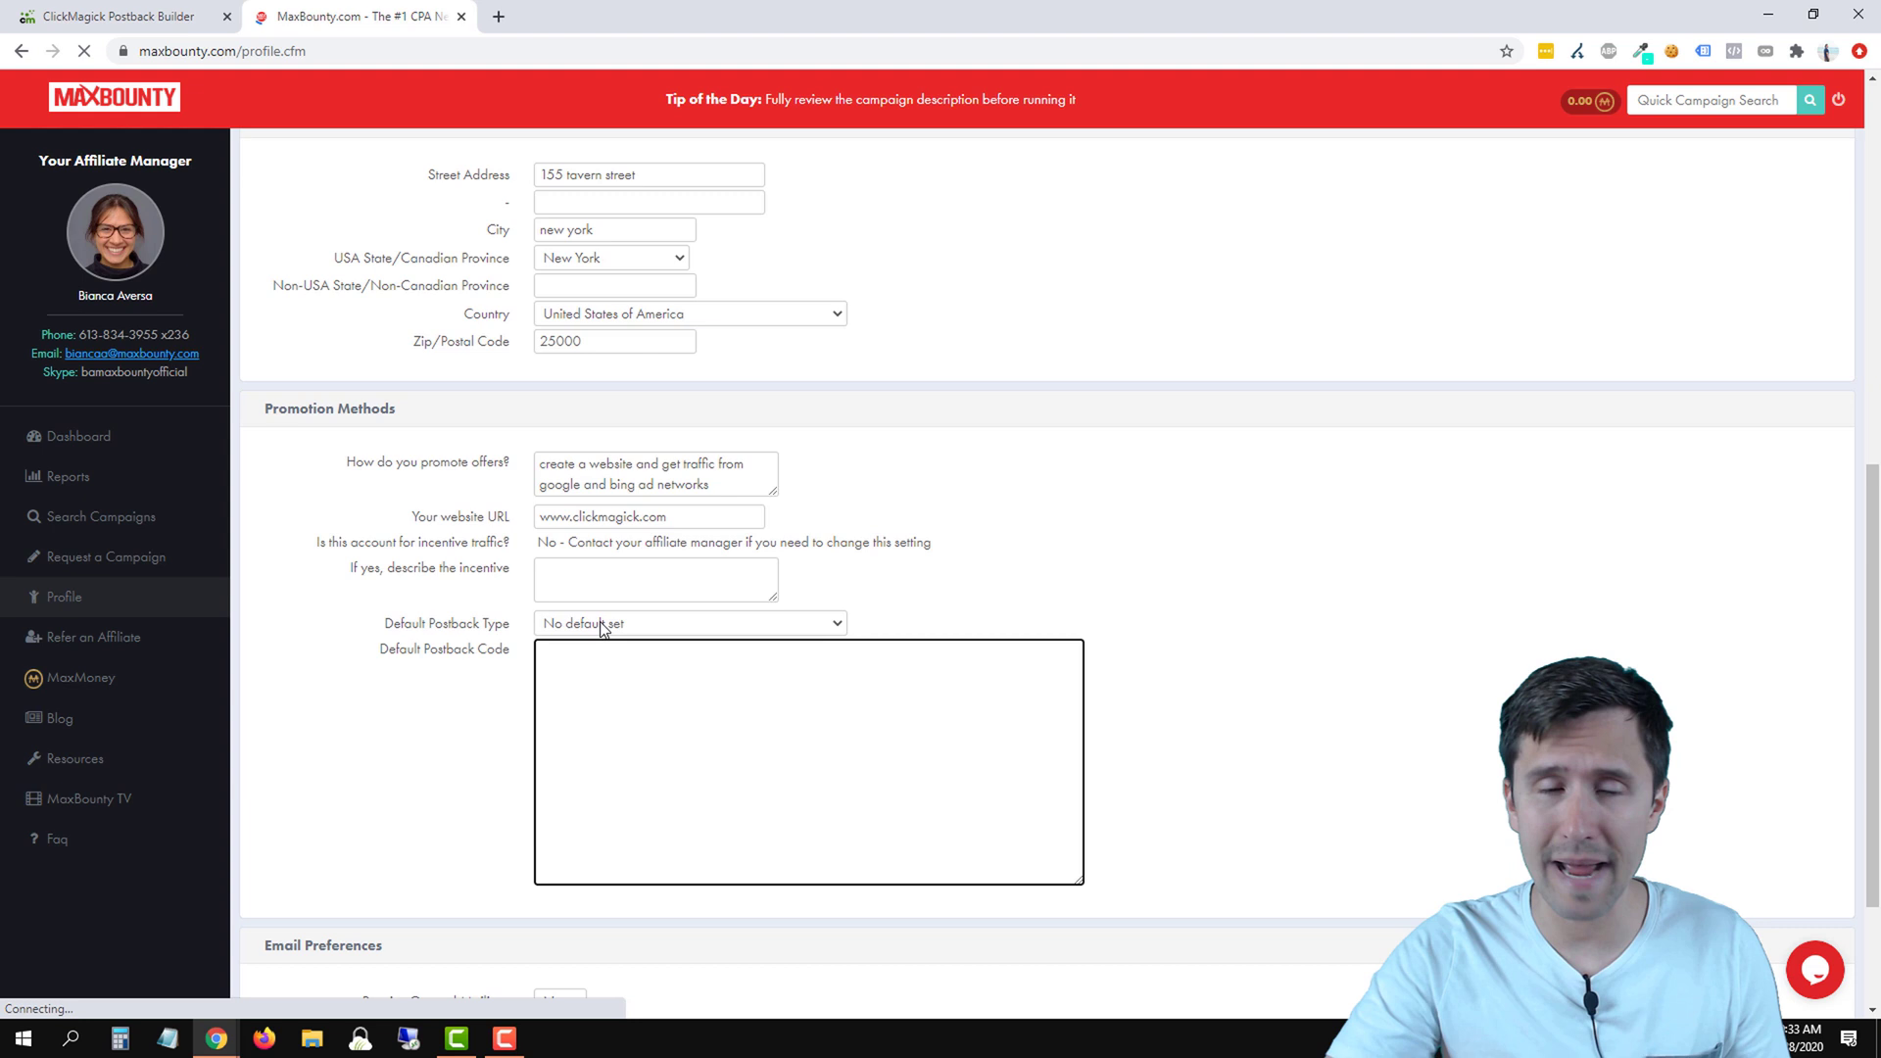
pyautogui.click(690, 623)
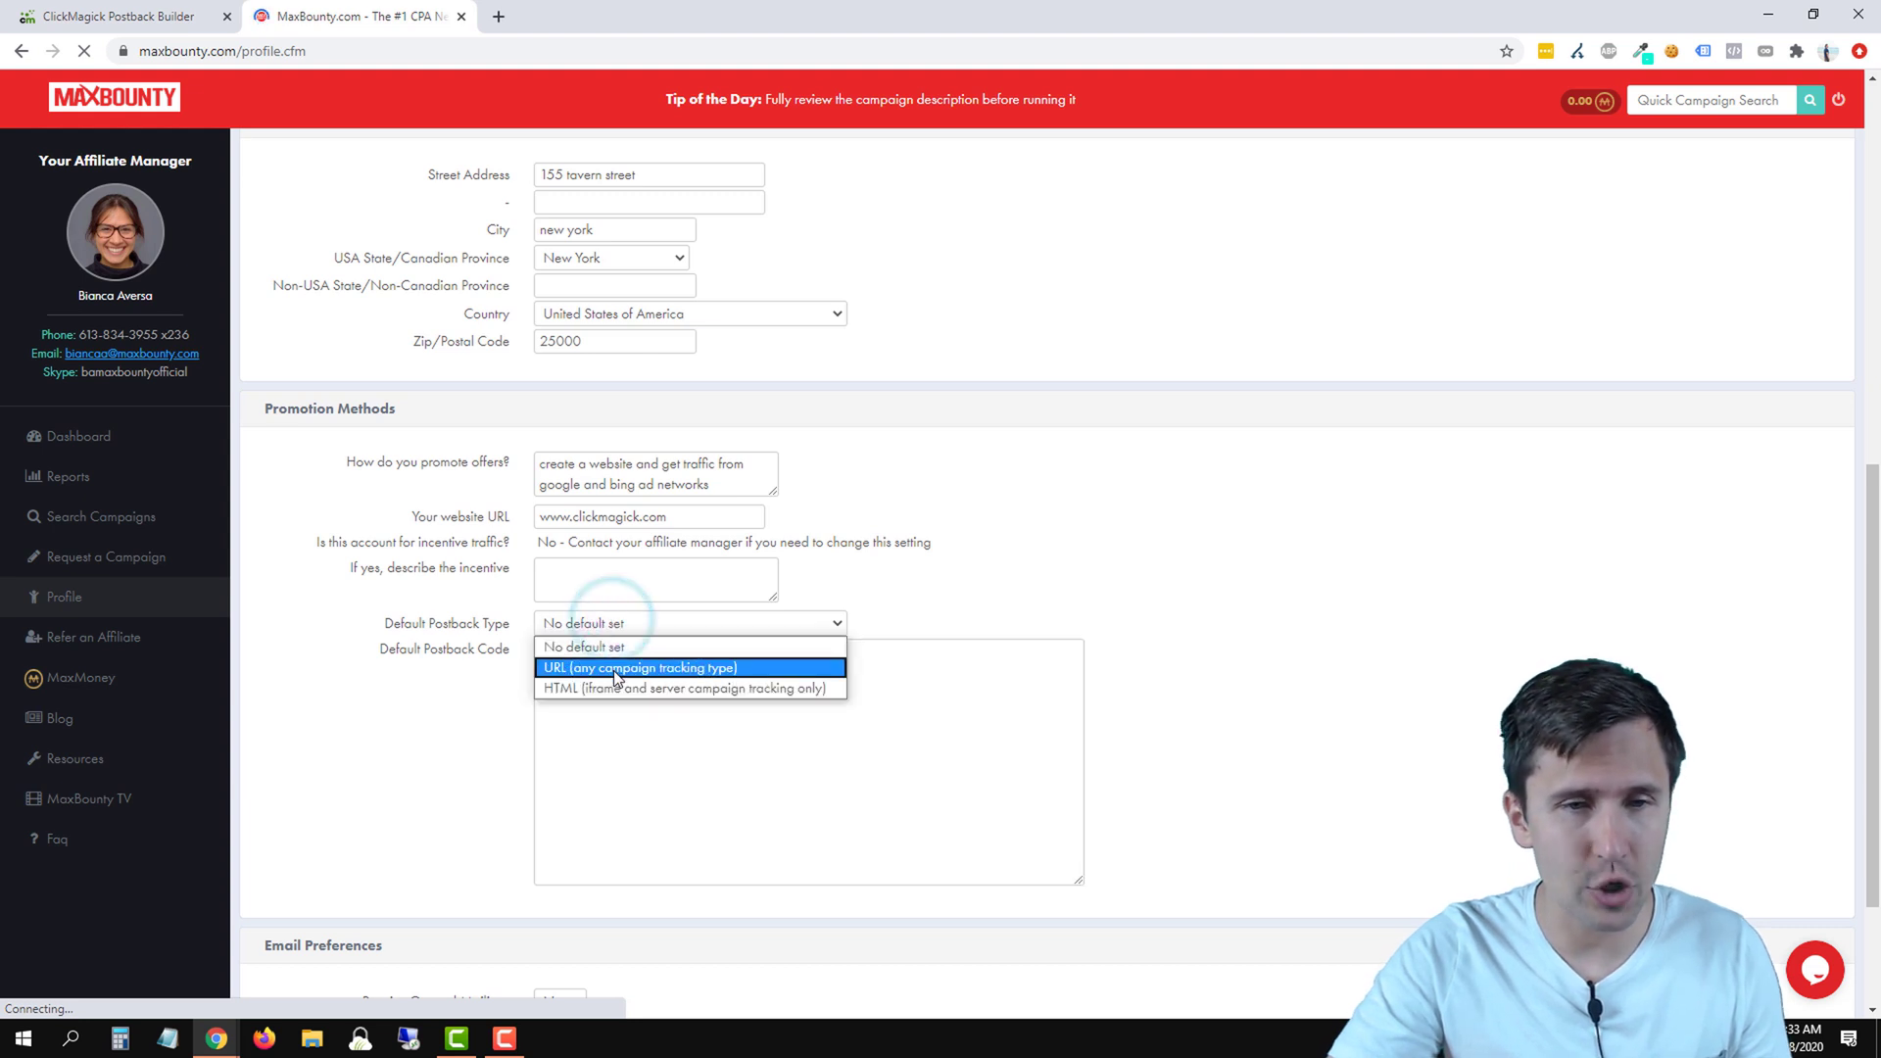
pyautogui.rightClick(562, 676)
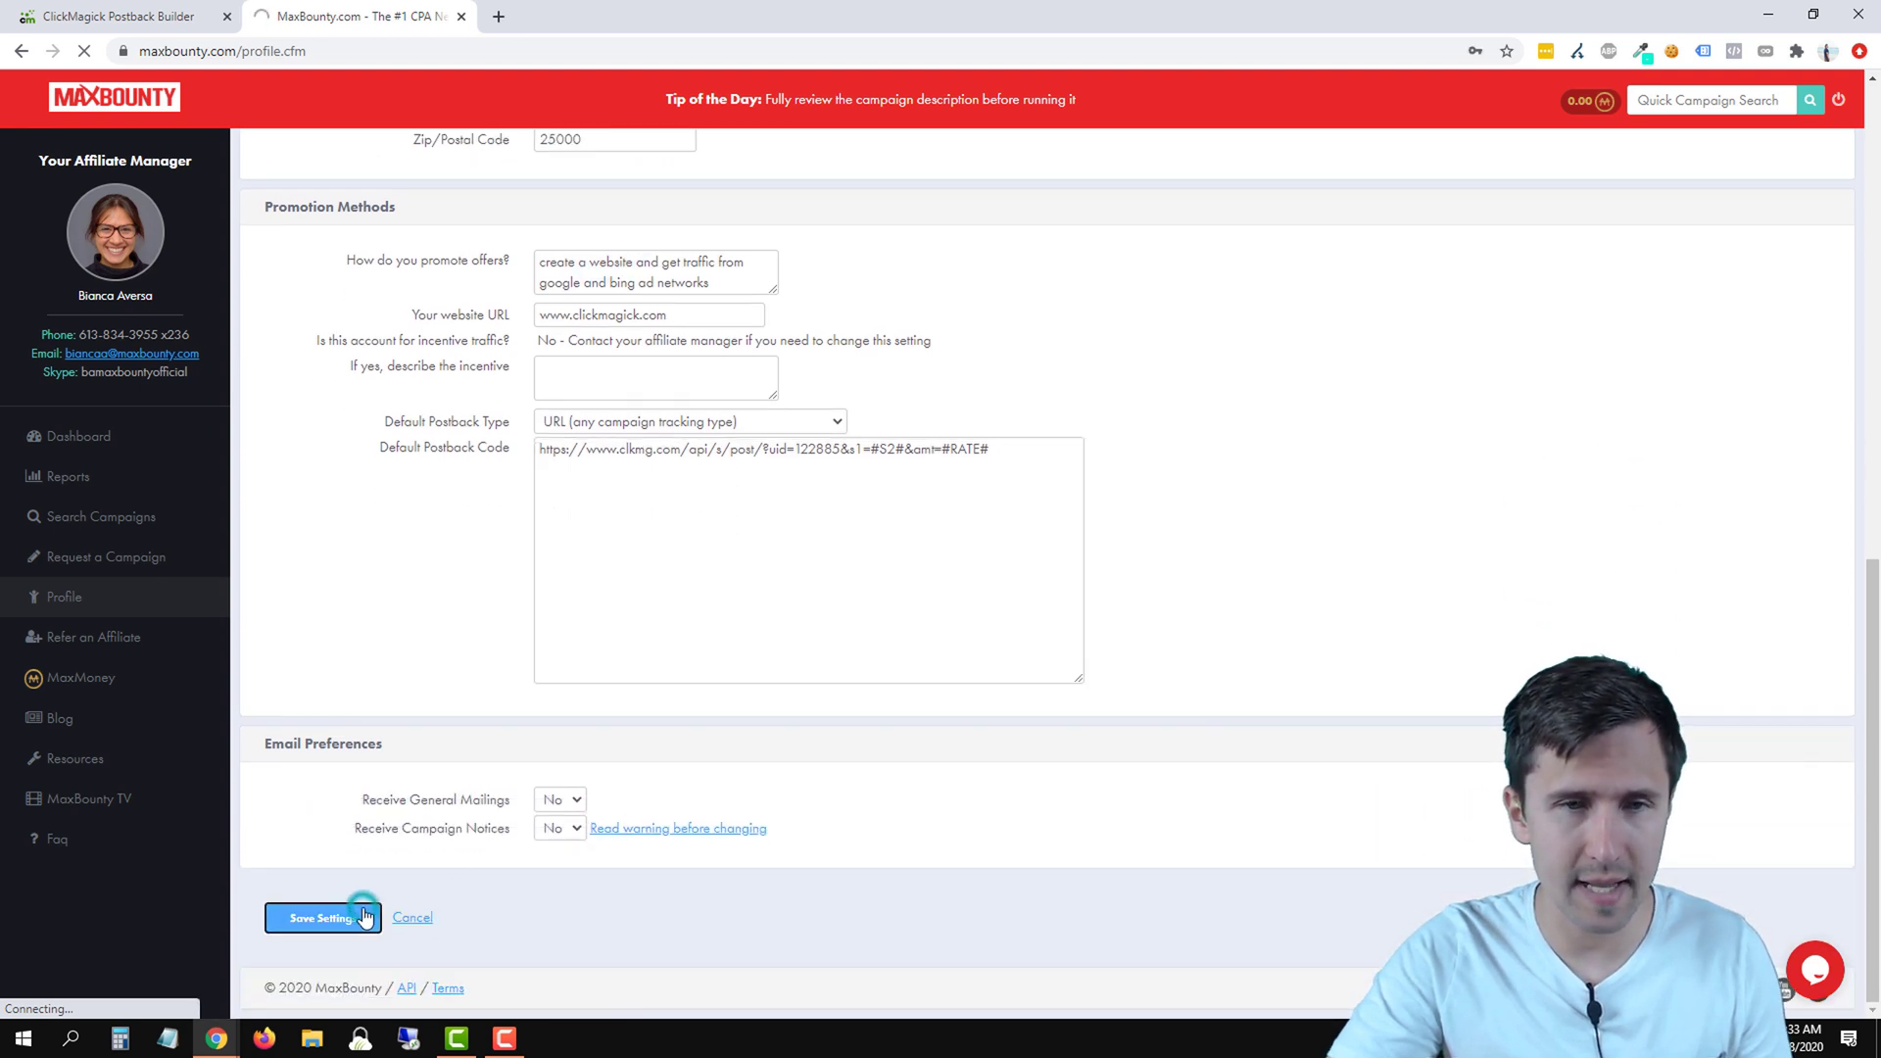
pyautogui.click(323, 917)
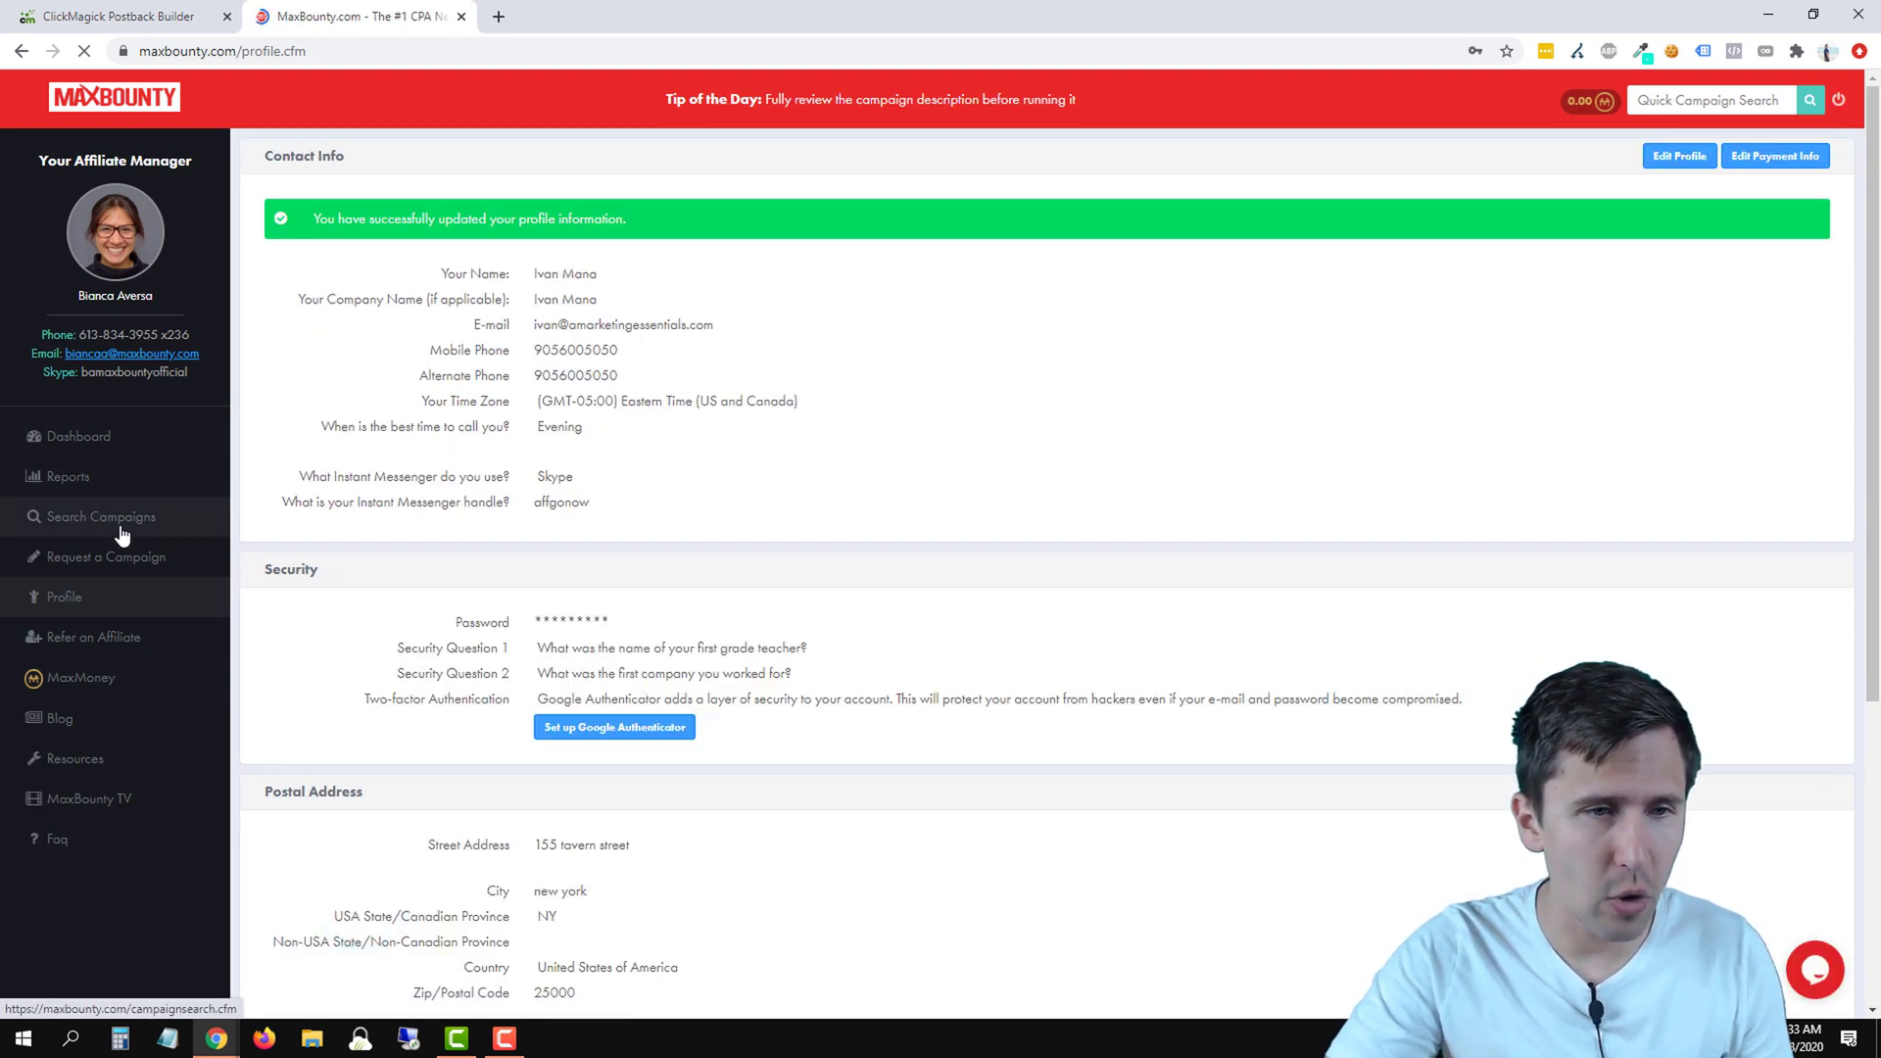
# Step: Search campaigns for 'diabete' and reopen the GlucoType 2 - Blood Sugar campaign
pyautogui.click(102, 518)
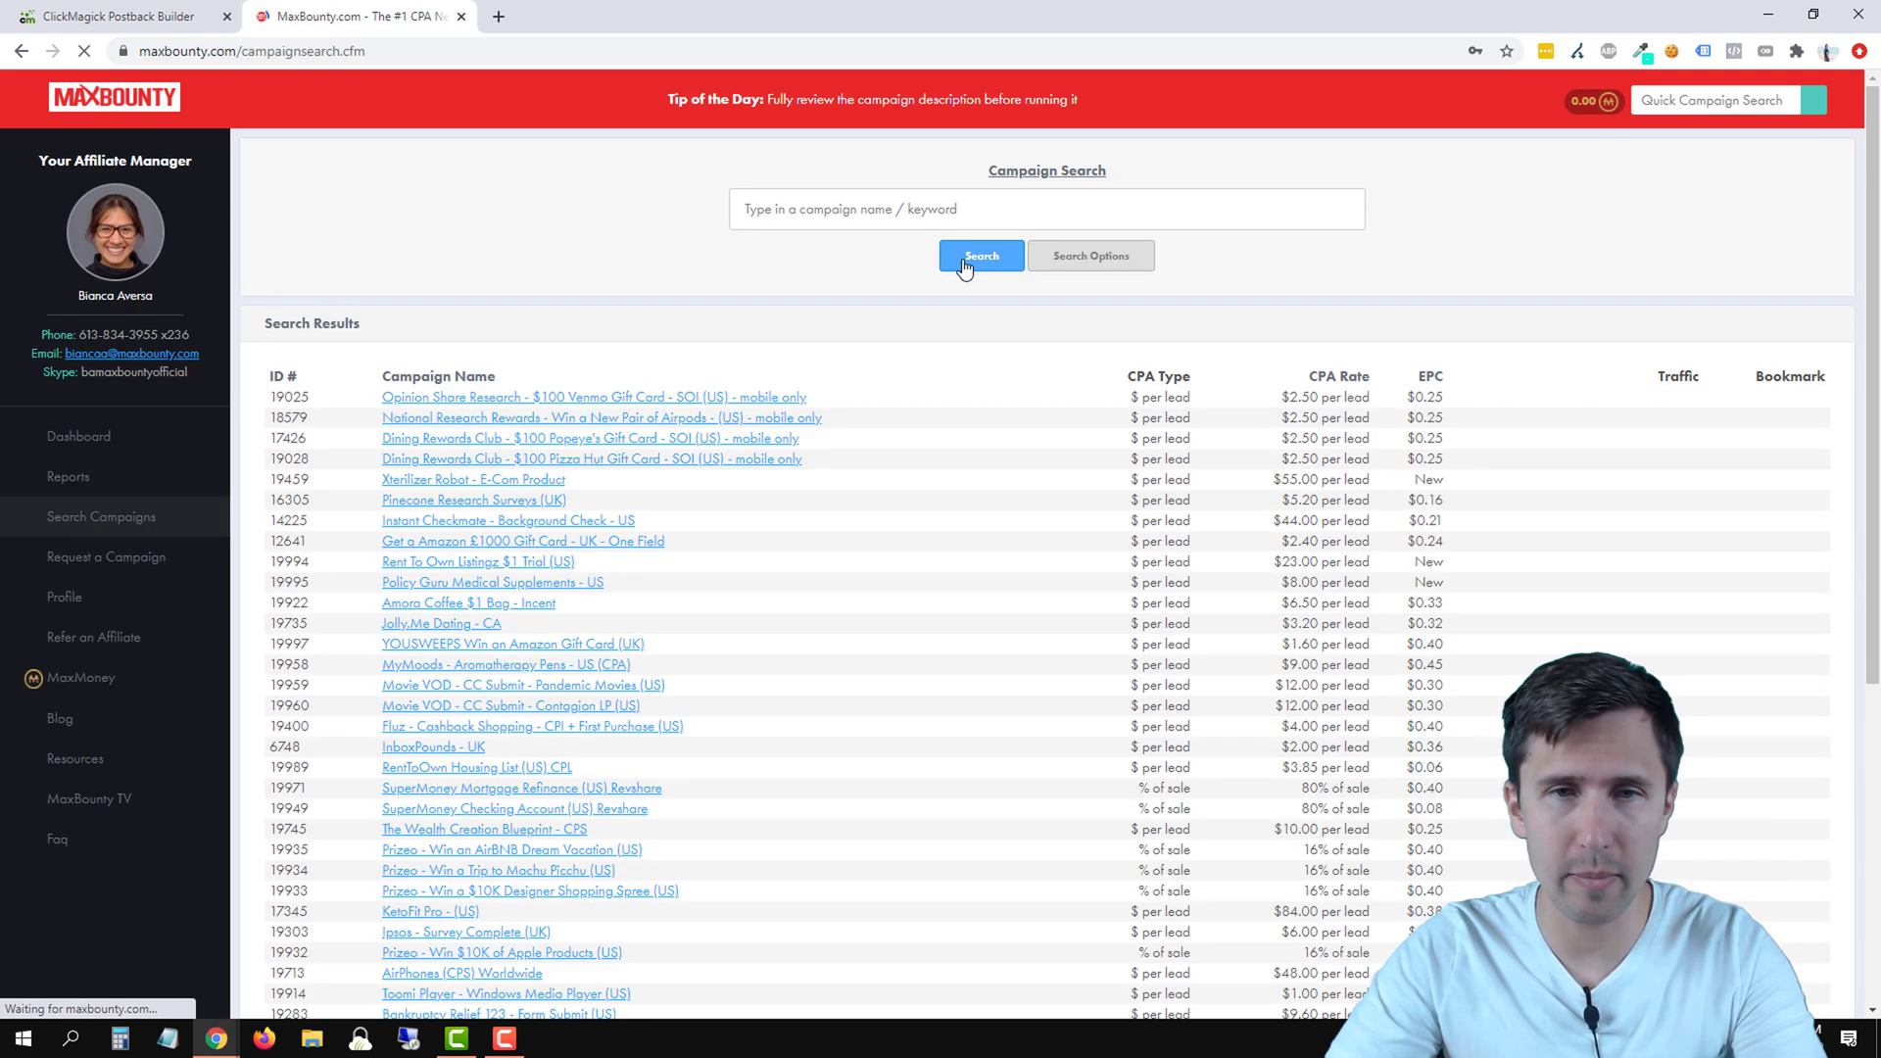
pyautogui.write('diabete')
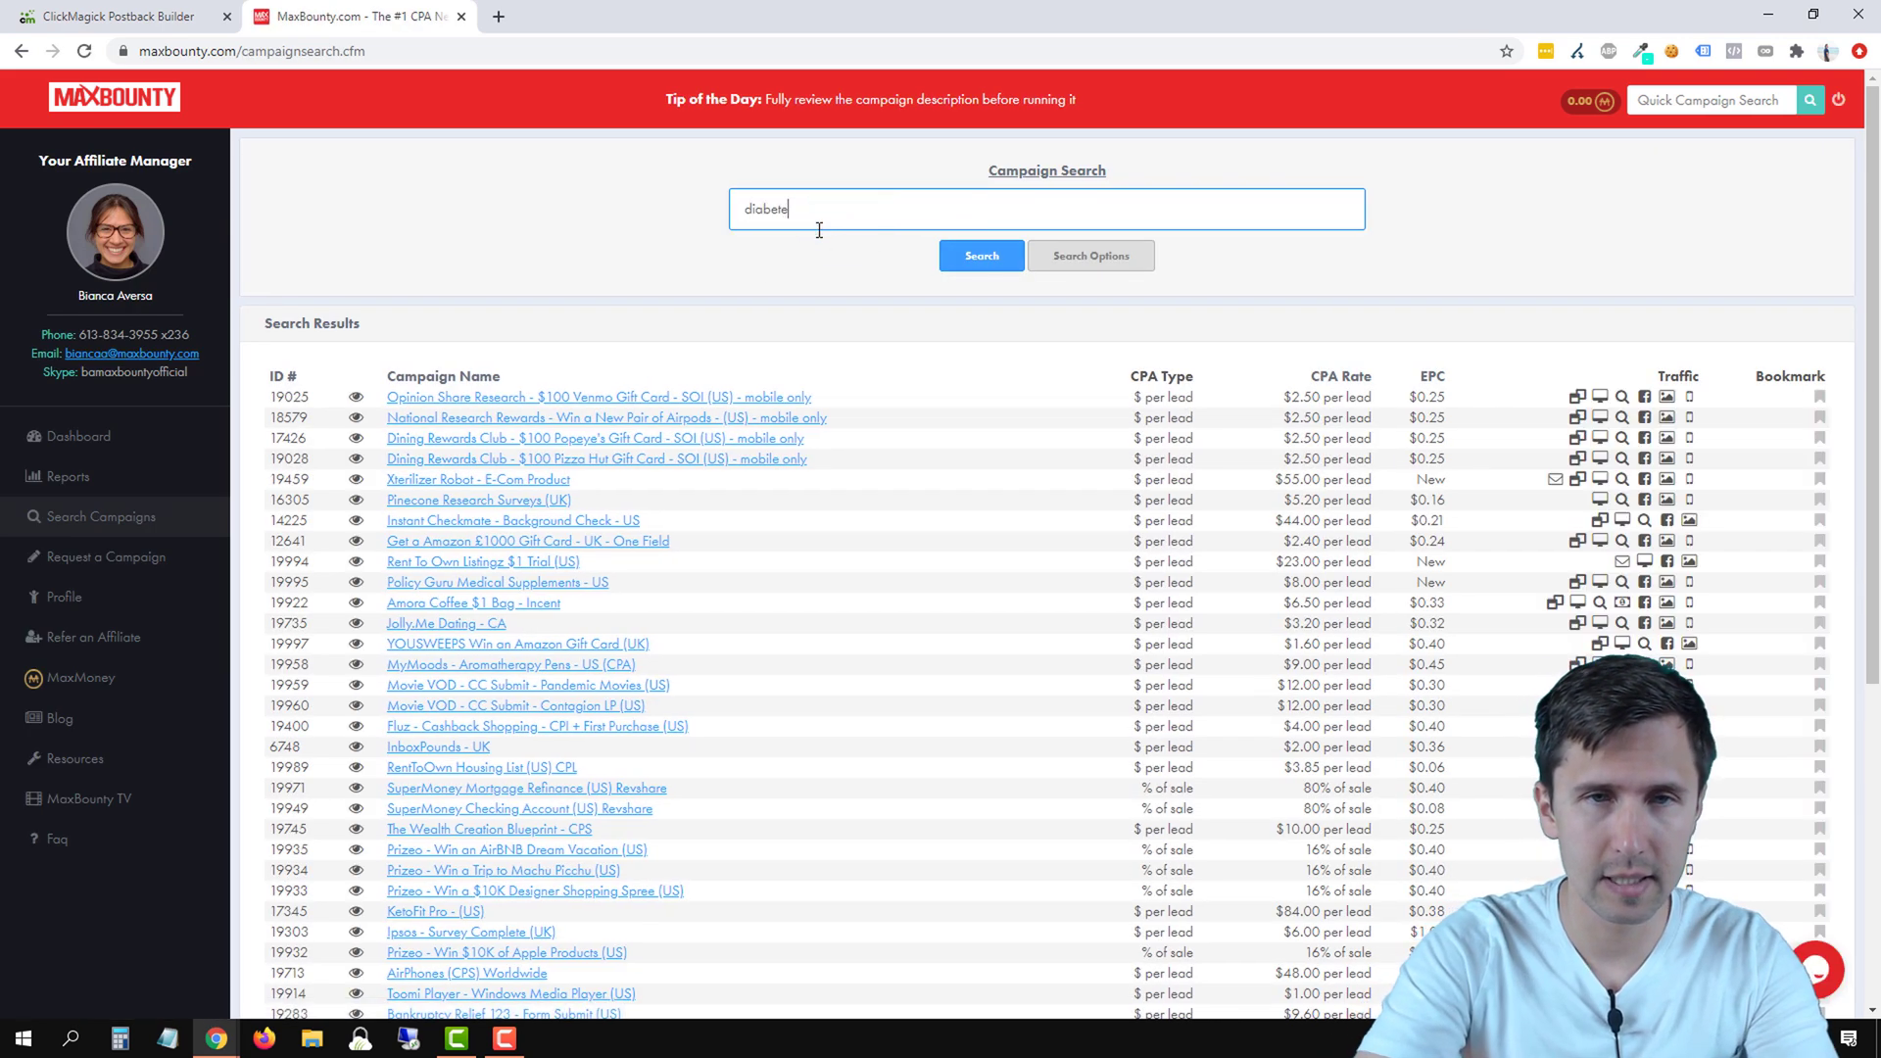
pyautogui.click(982, 255)
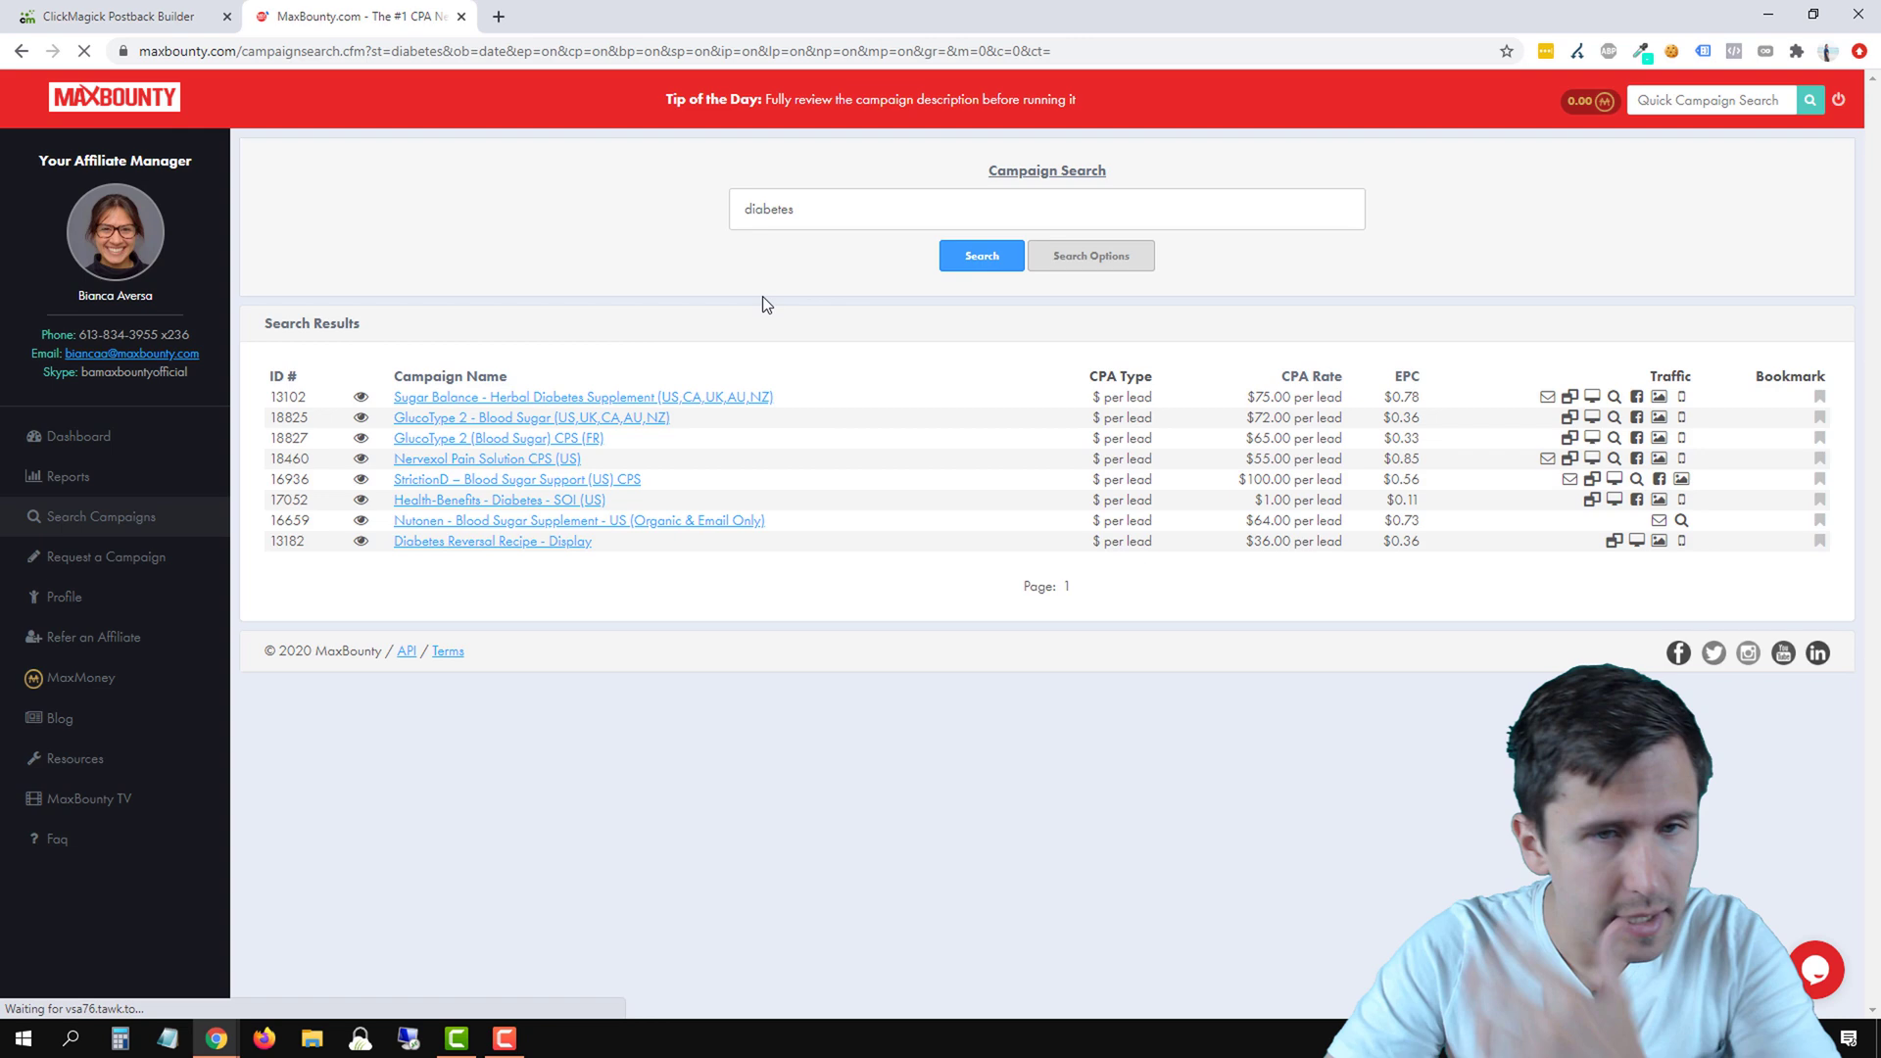
pyautogui.click(531, 418)
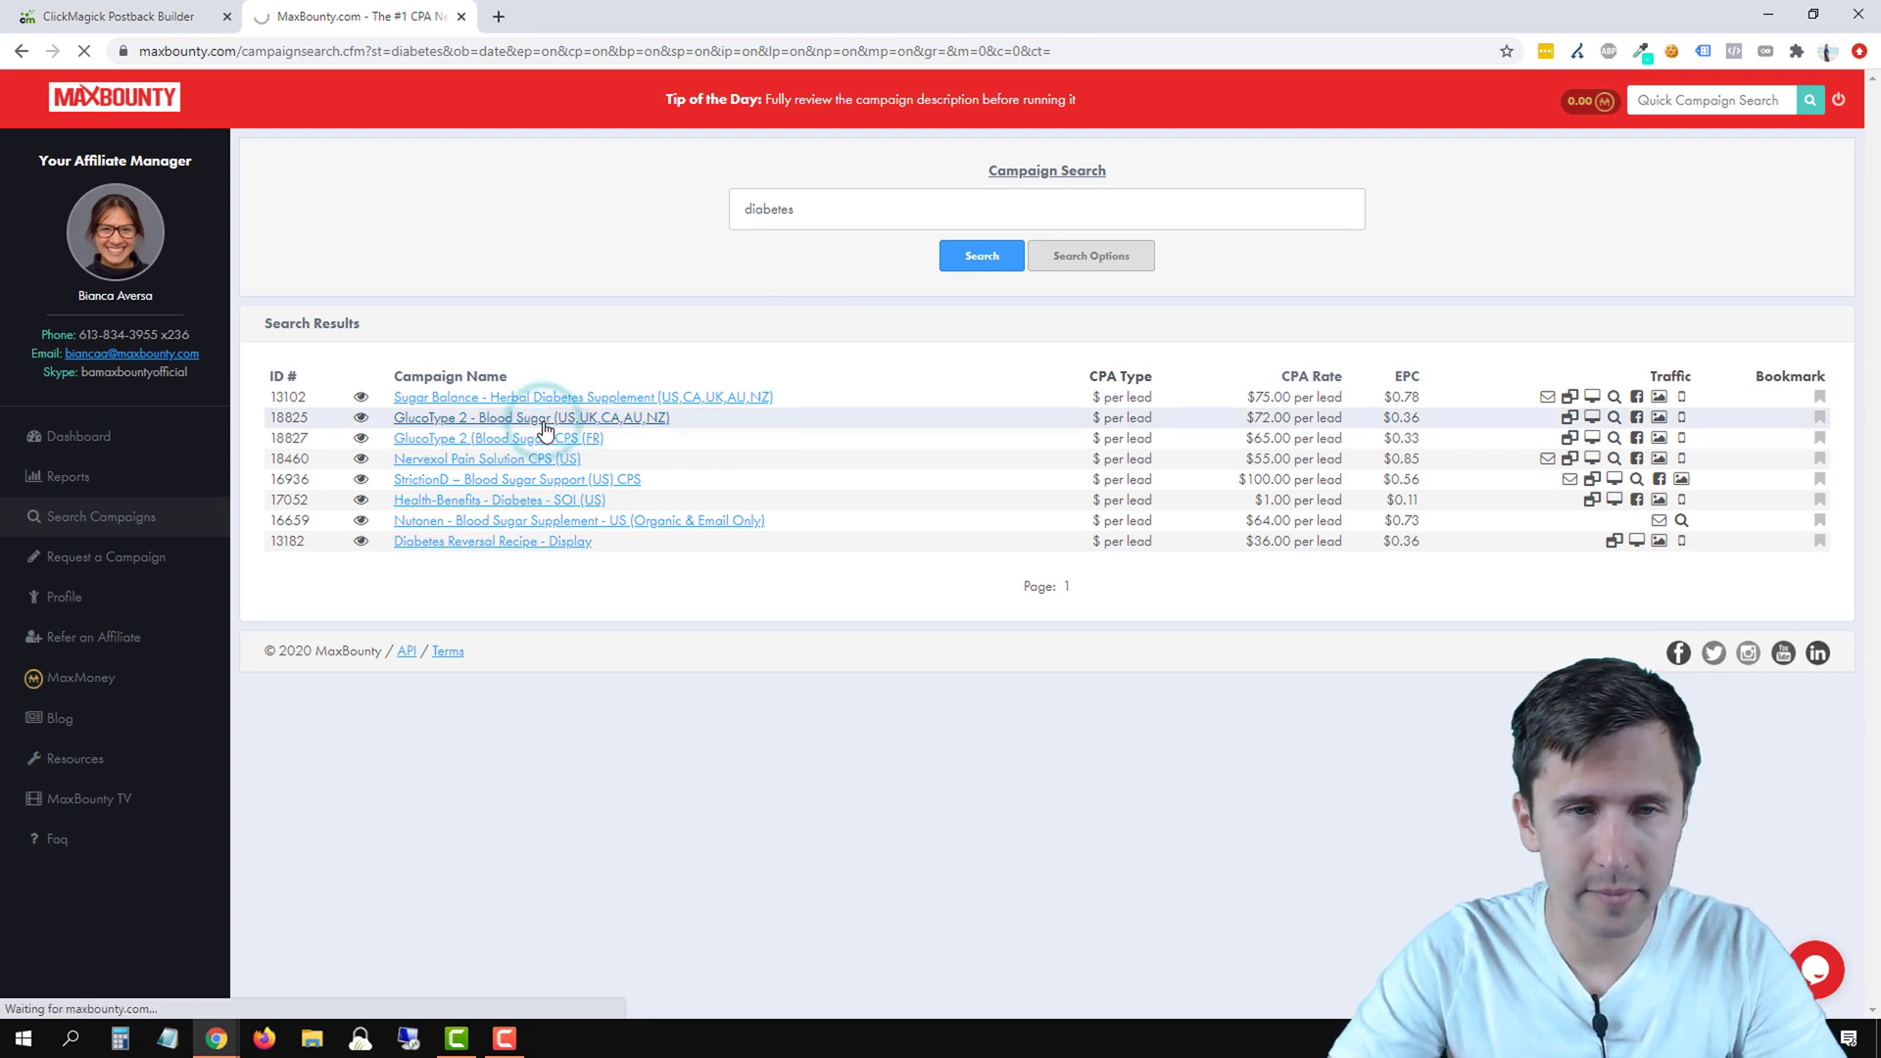
pyautogui.click(531, 417)
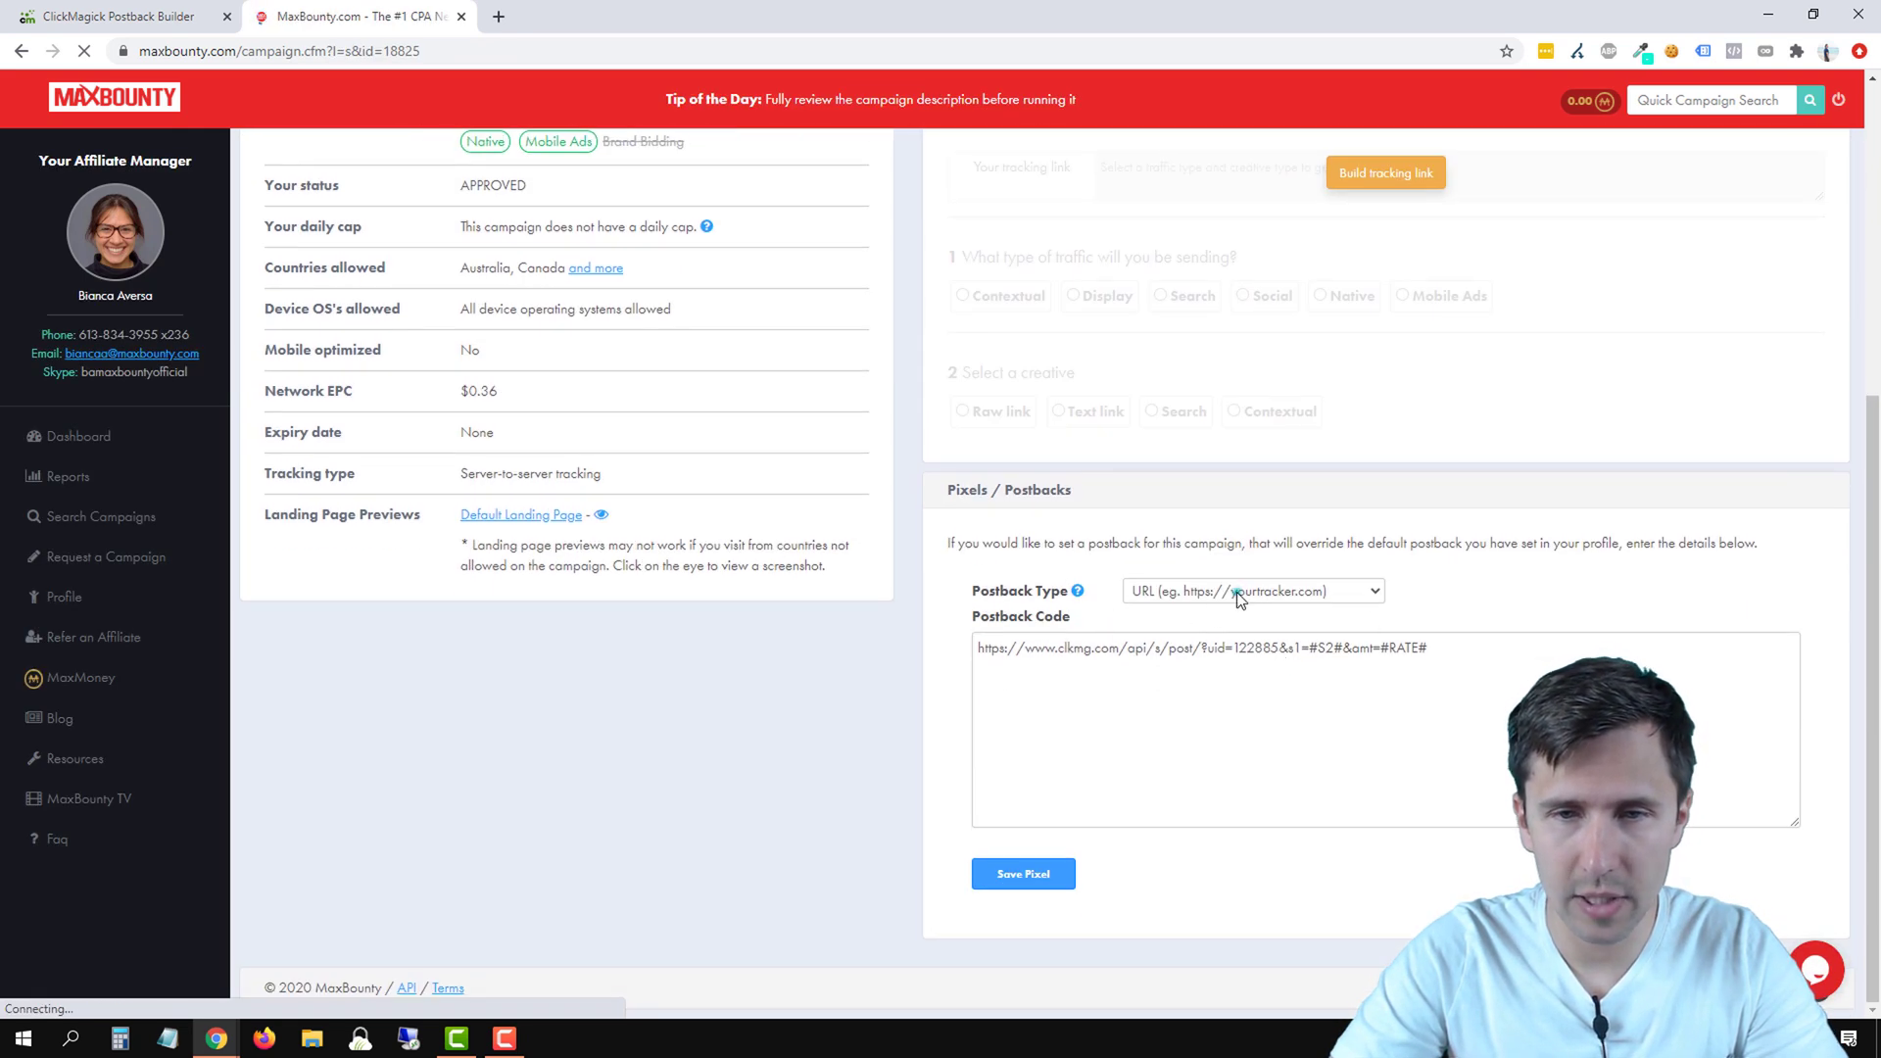
# Step: Set the campaign's Postback Type to 'Use default postback (set in your profile)'
pyautogui.click(1250, 592)
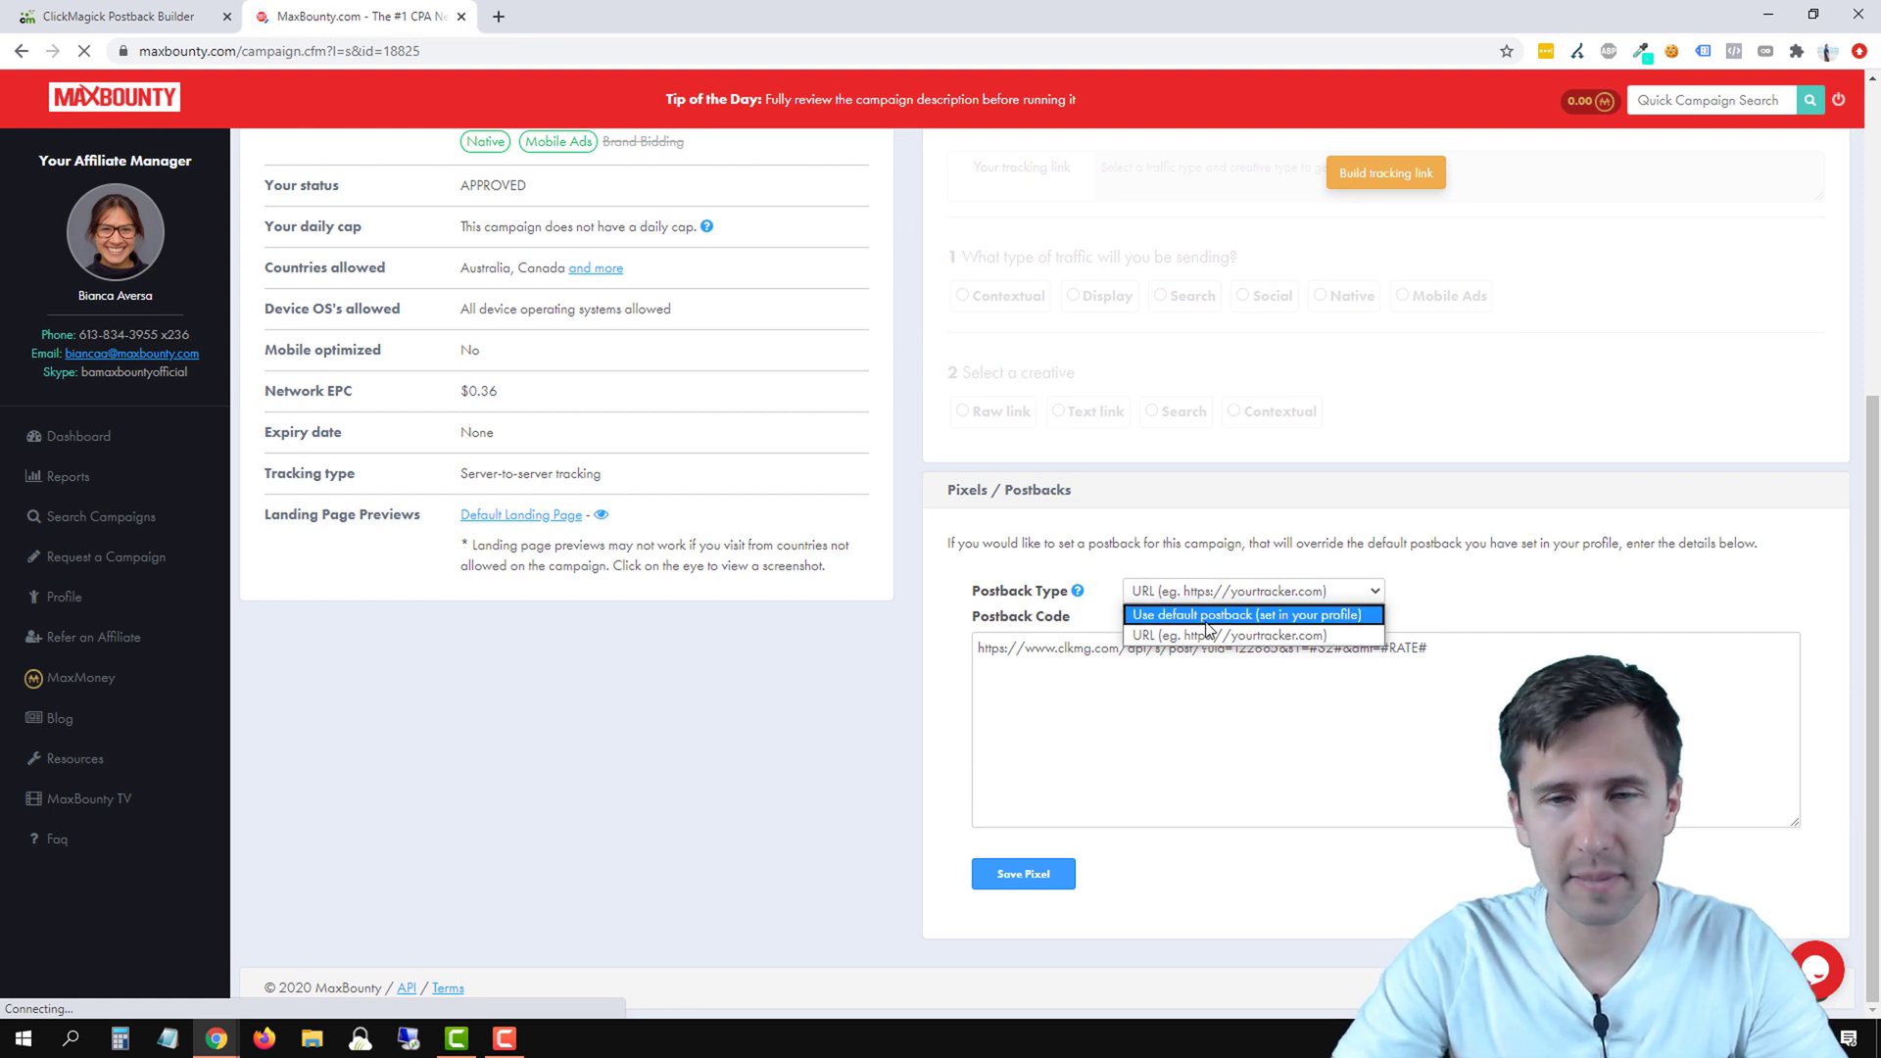
pyautogui.click(1250, 613)
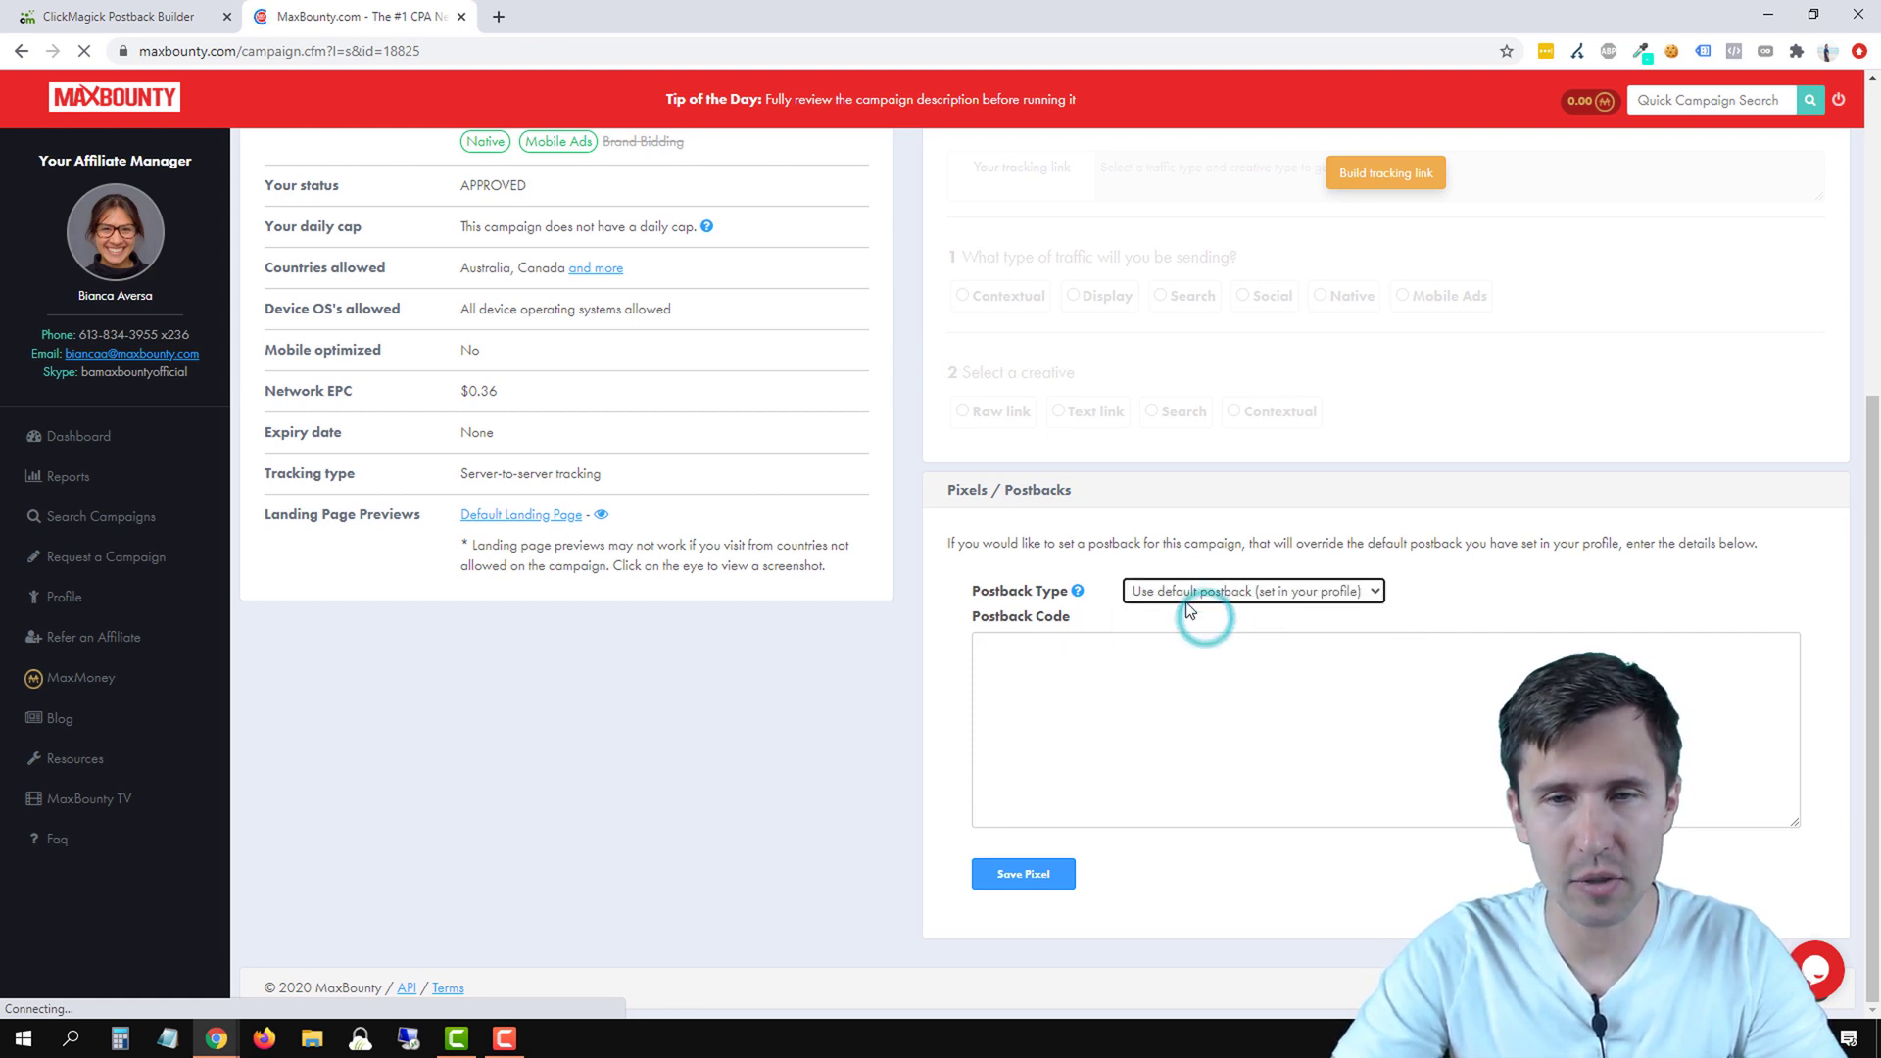
pyautogui.click(1250, 592)
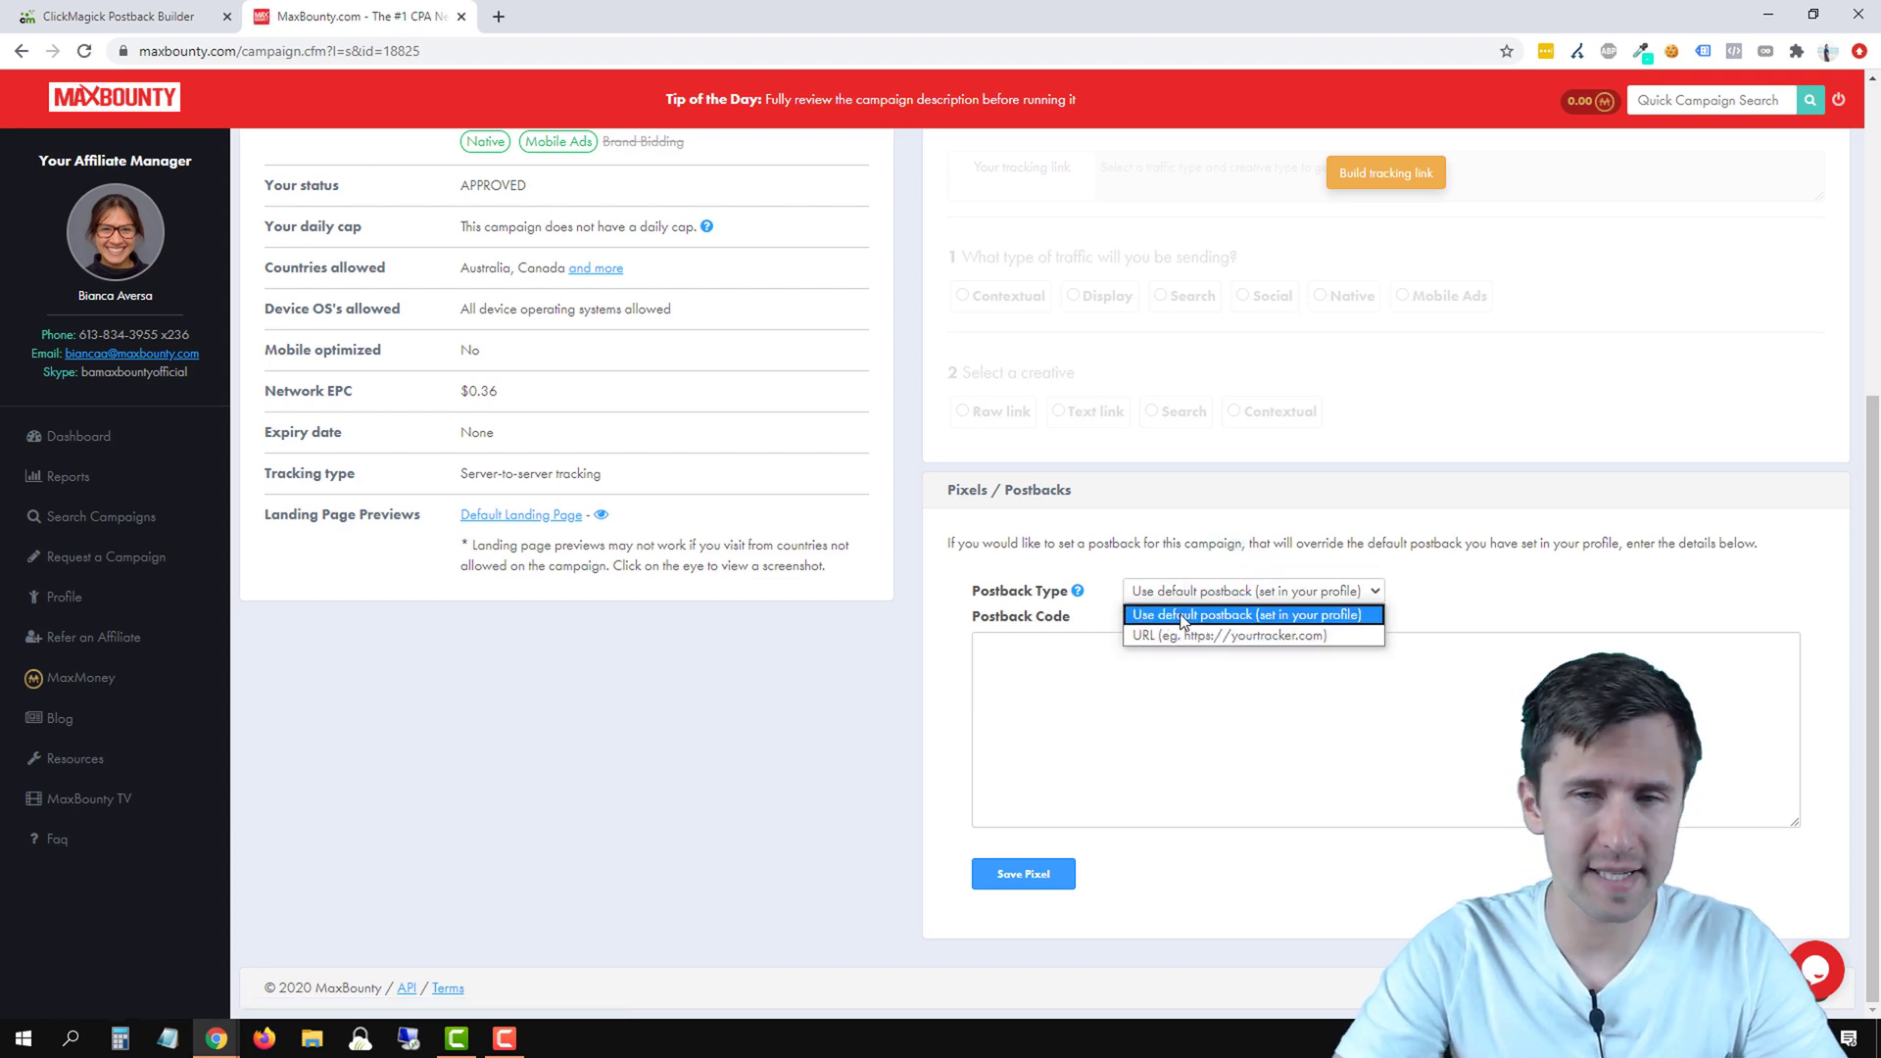
pyautogui.click(1253, 614)
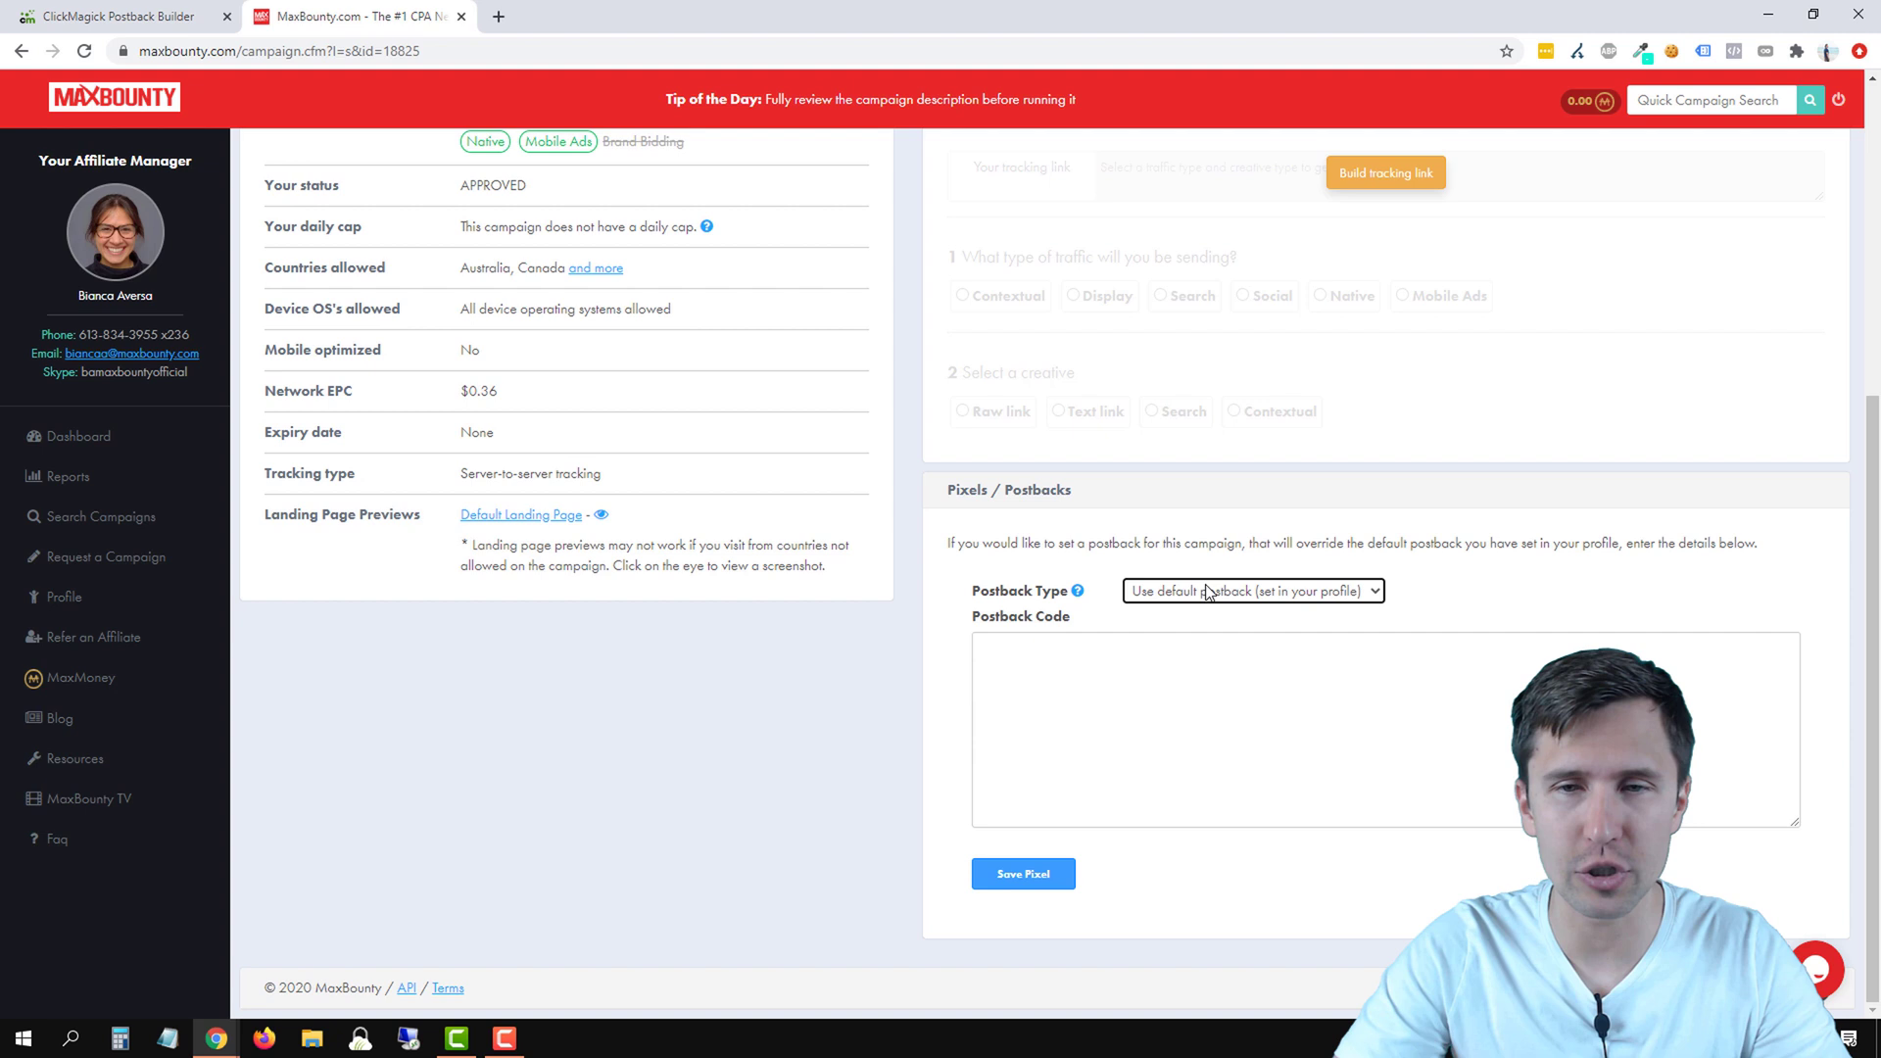
pyautogui.click(1250, 592)
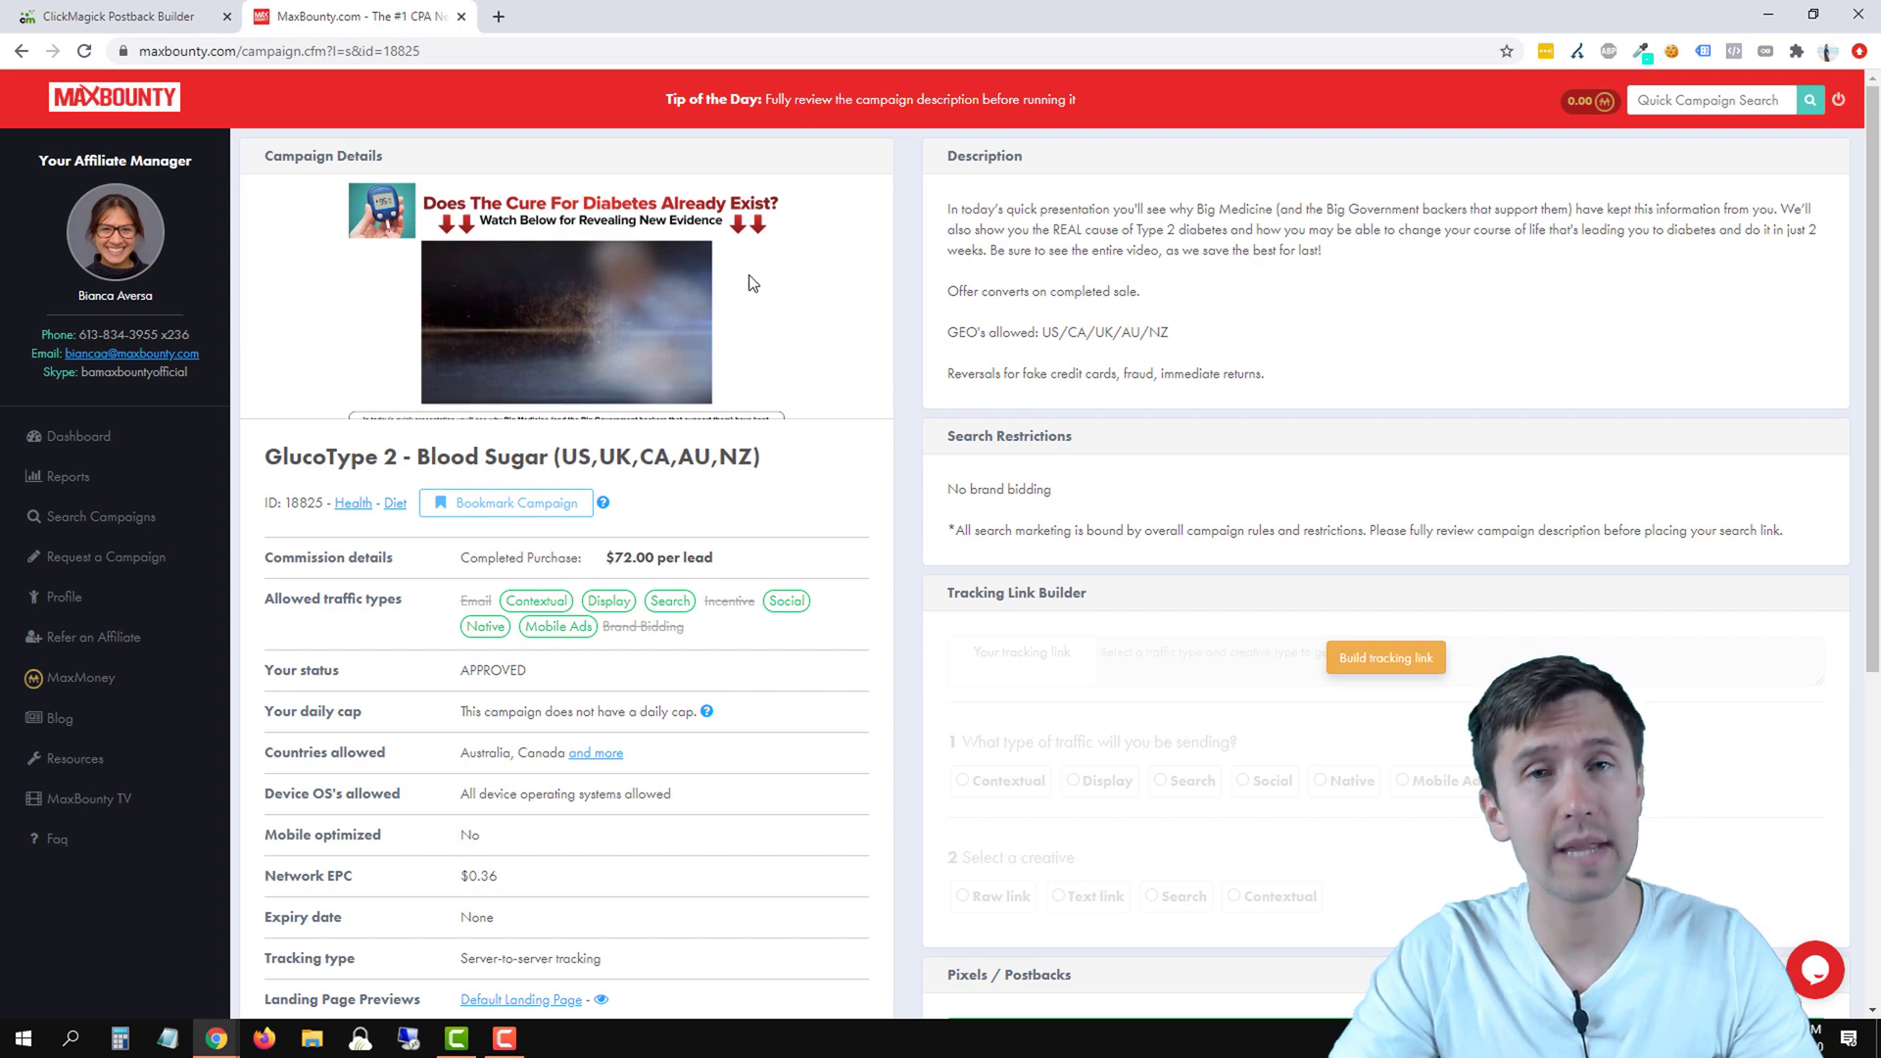
pyautogui.moveTo(110, 12)
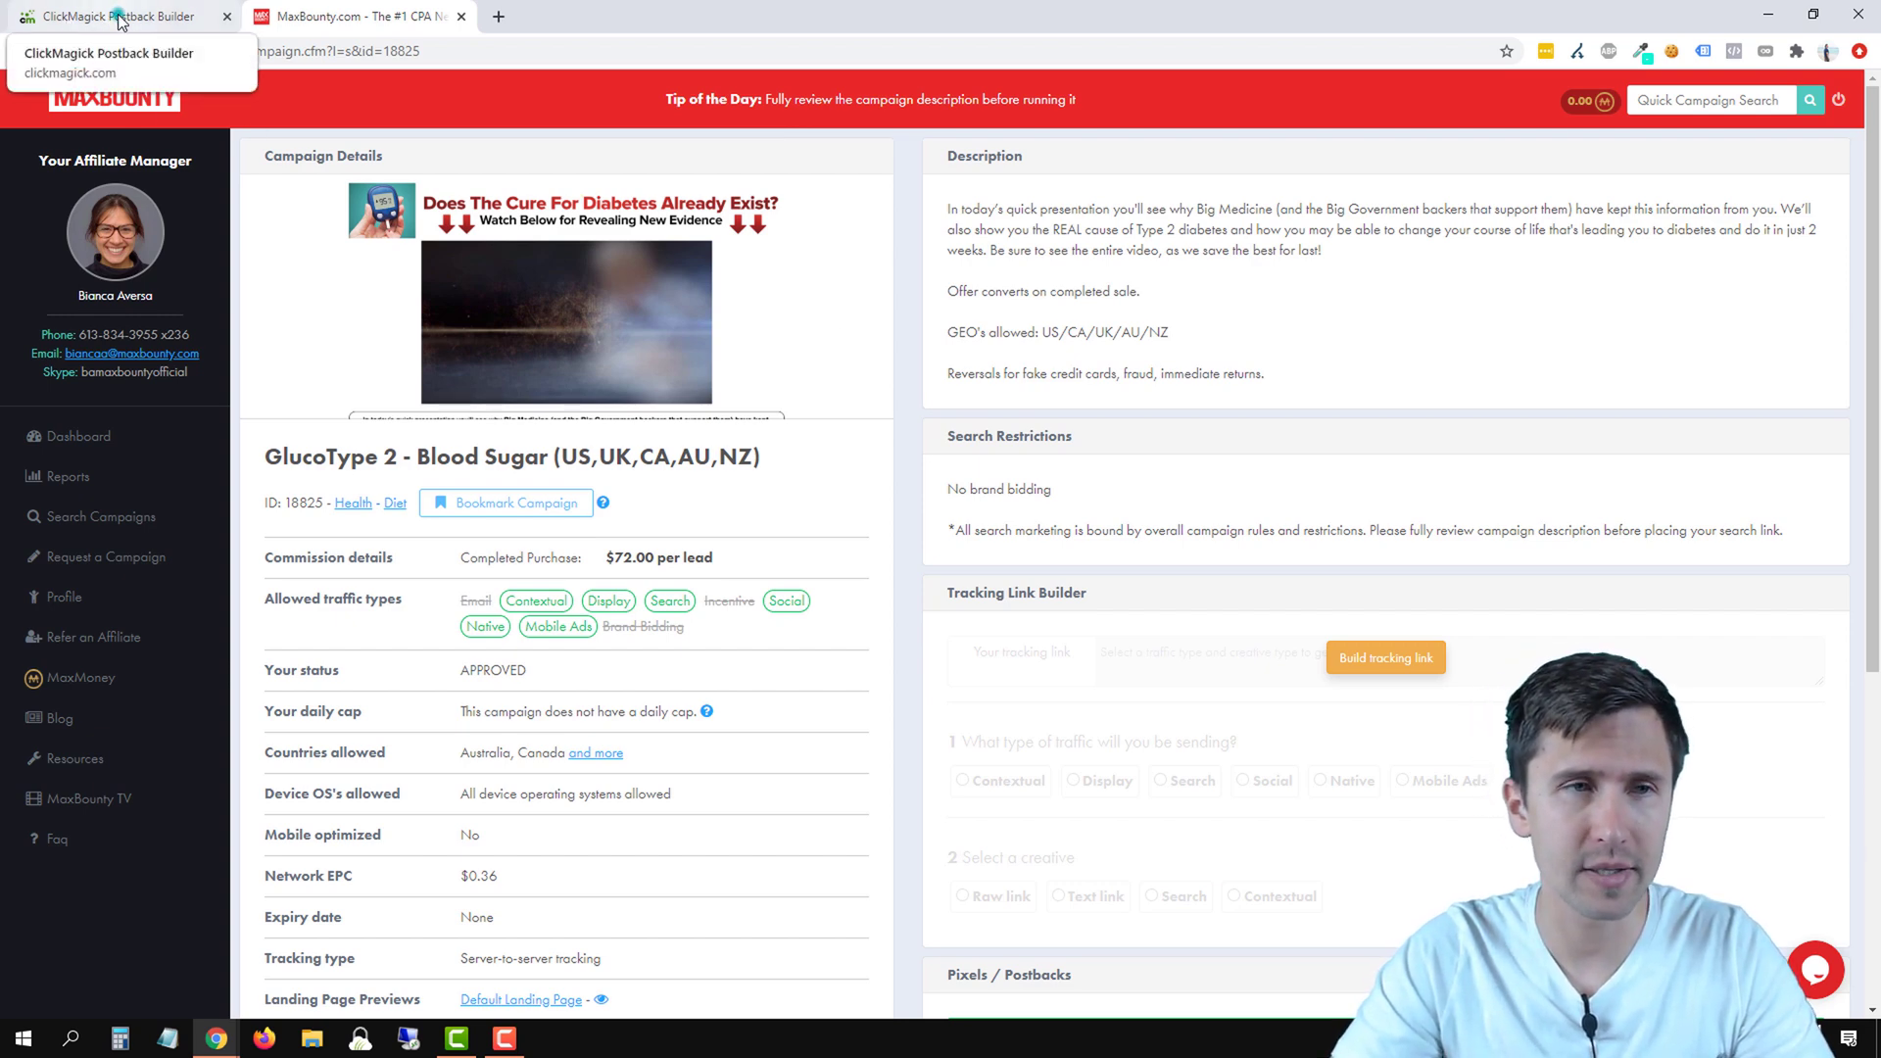
# Step: Back in ClickMagick, expand MaxBounty - GlucoType 2 and bring up the primary URL's token options
pyautogui.click(117, 14)
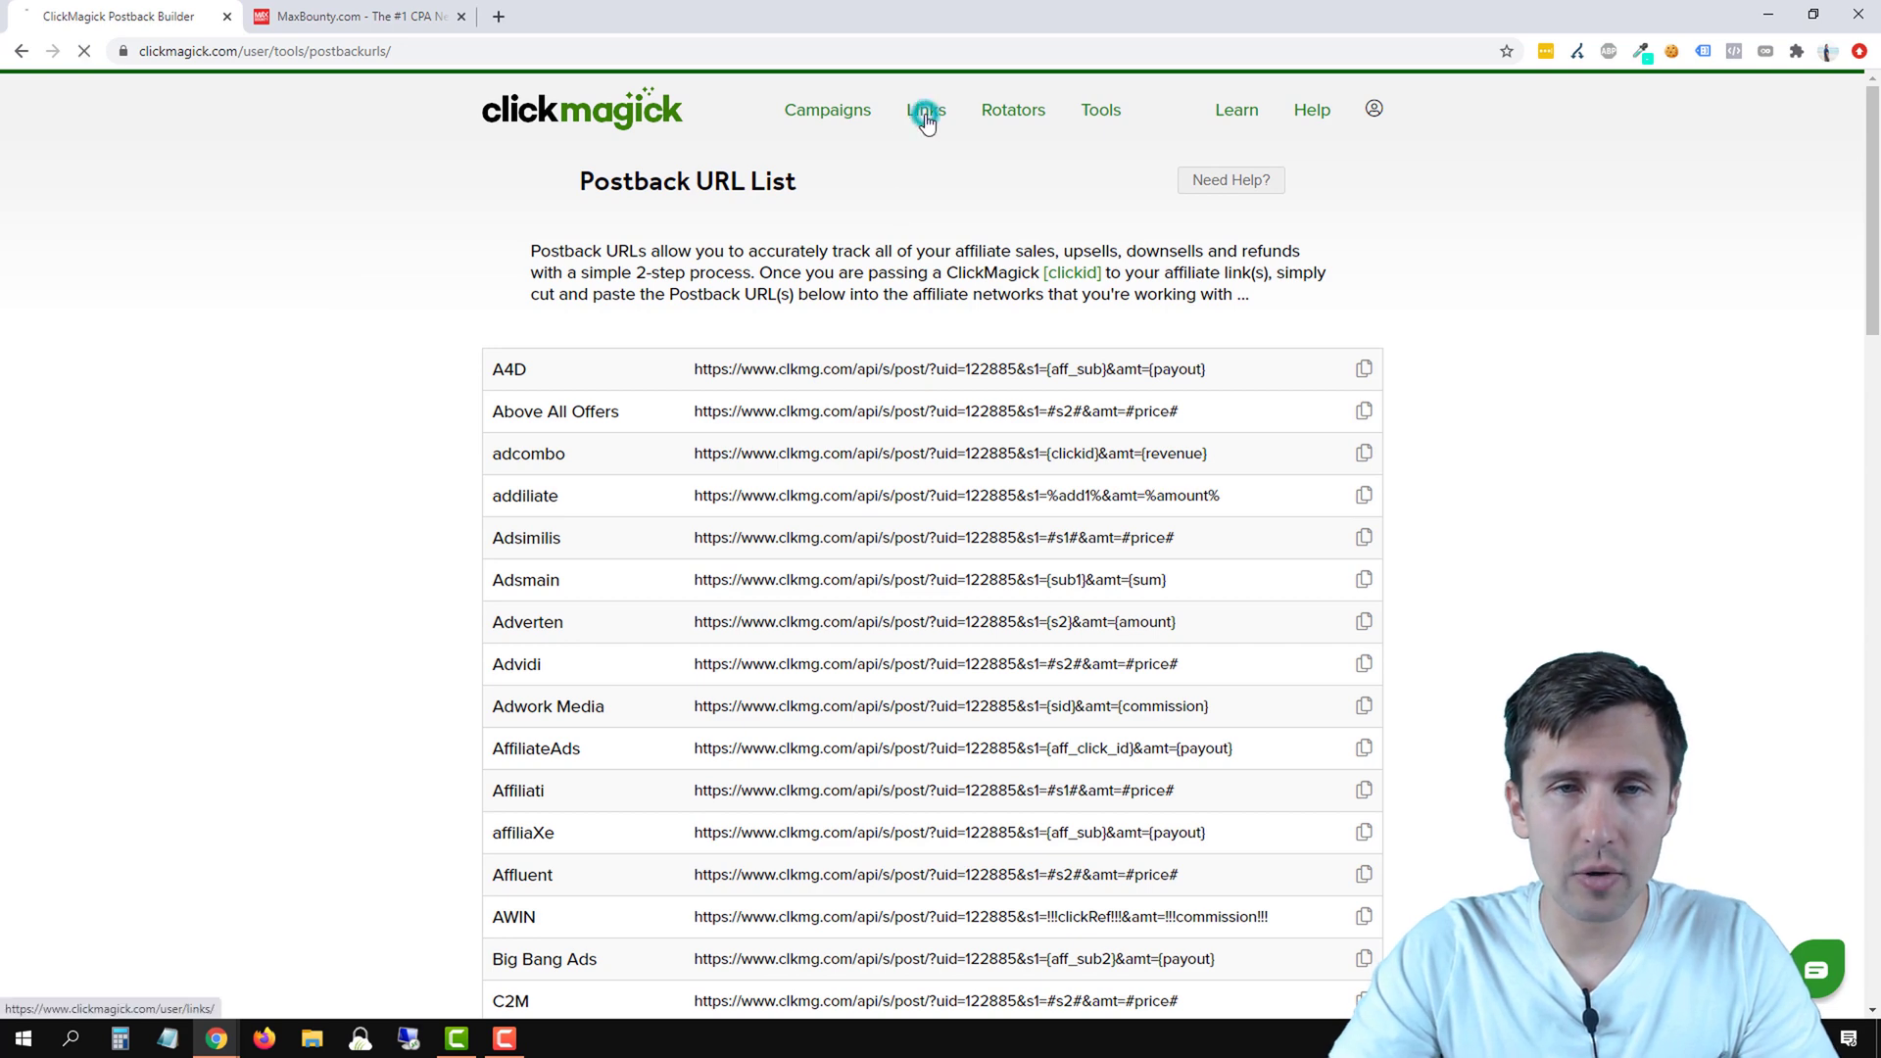
pyautogui.click(927, 109)
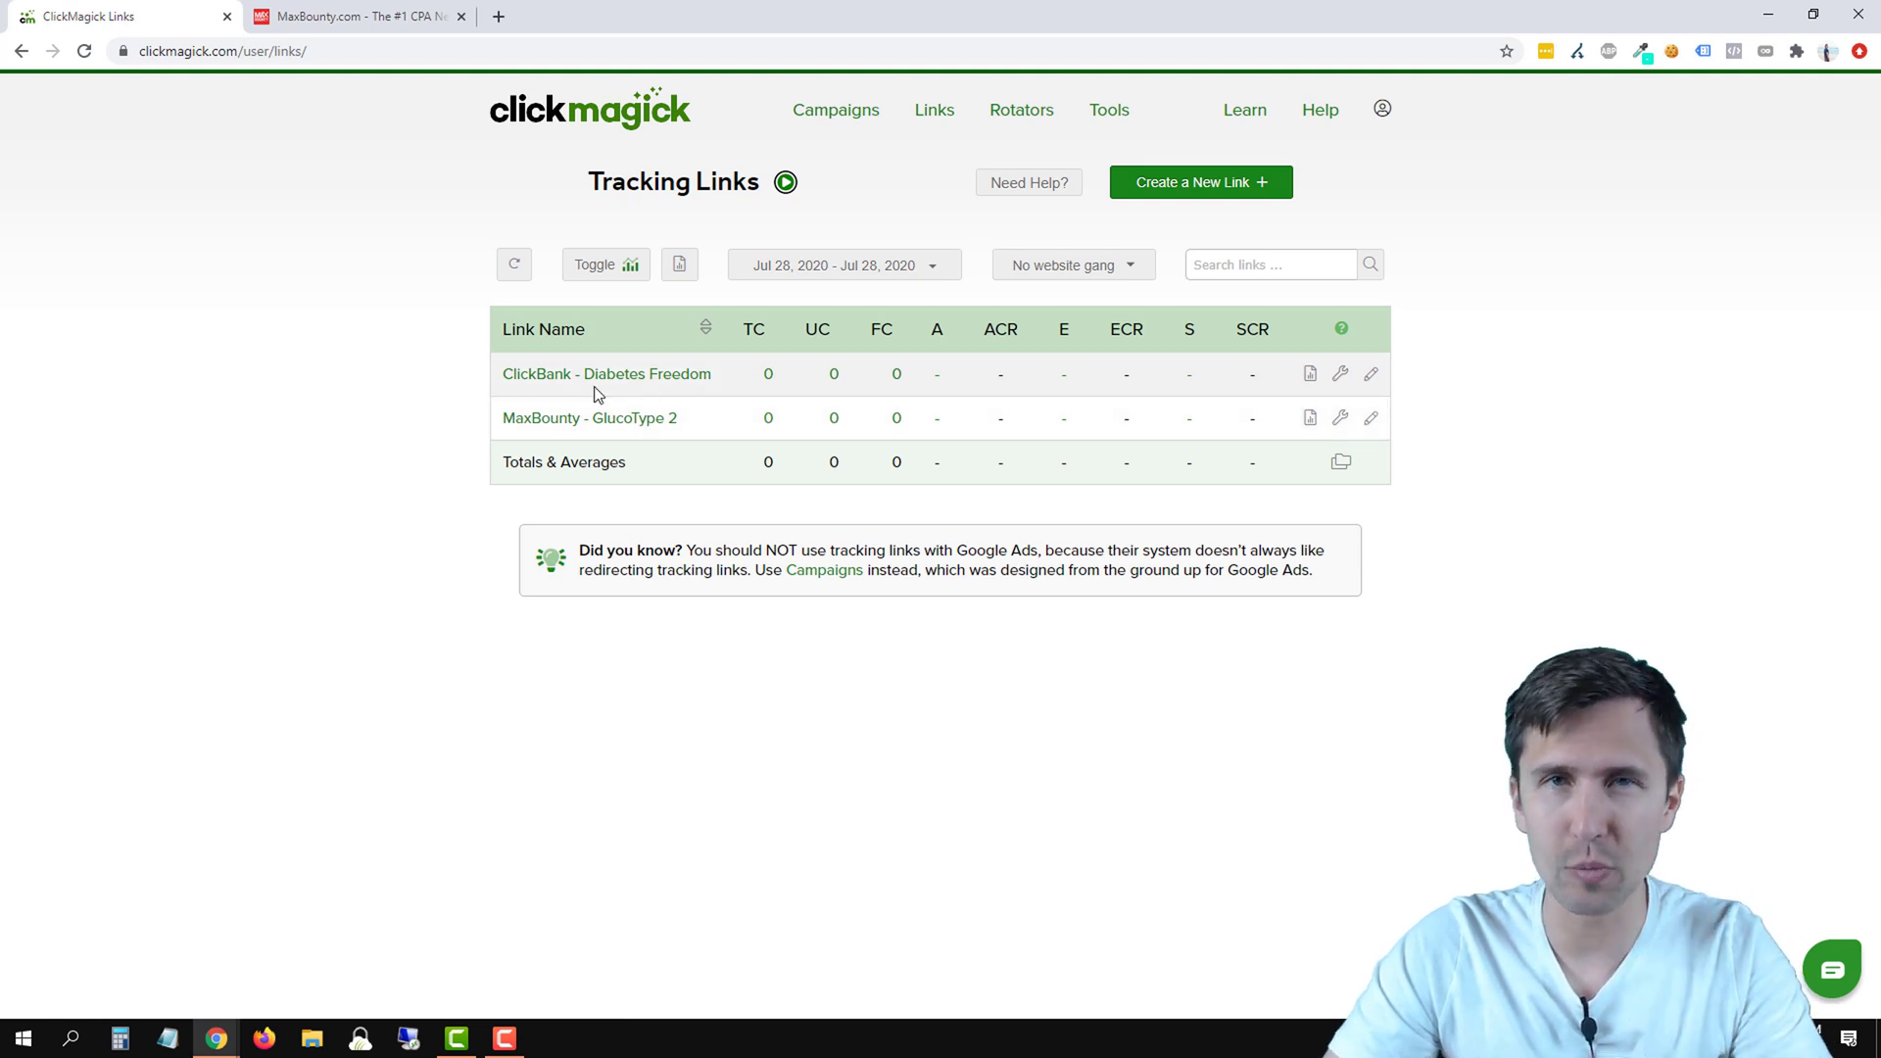
pyautogui.click(555, 417)
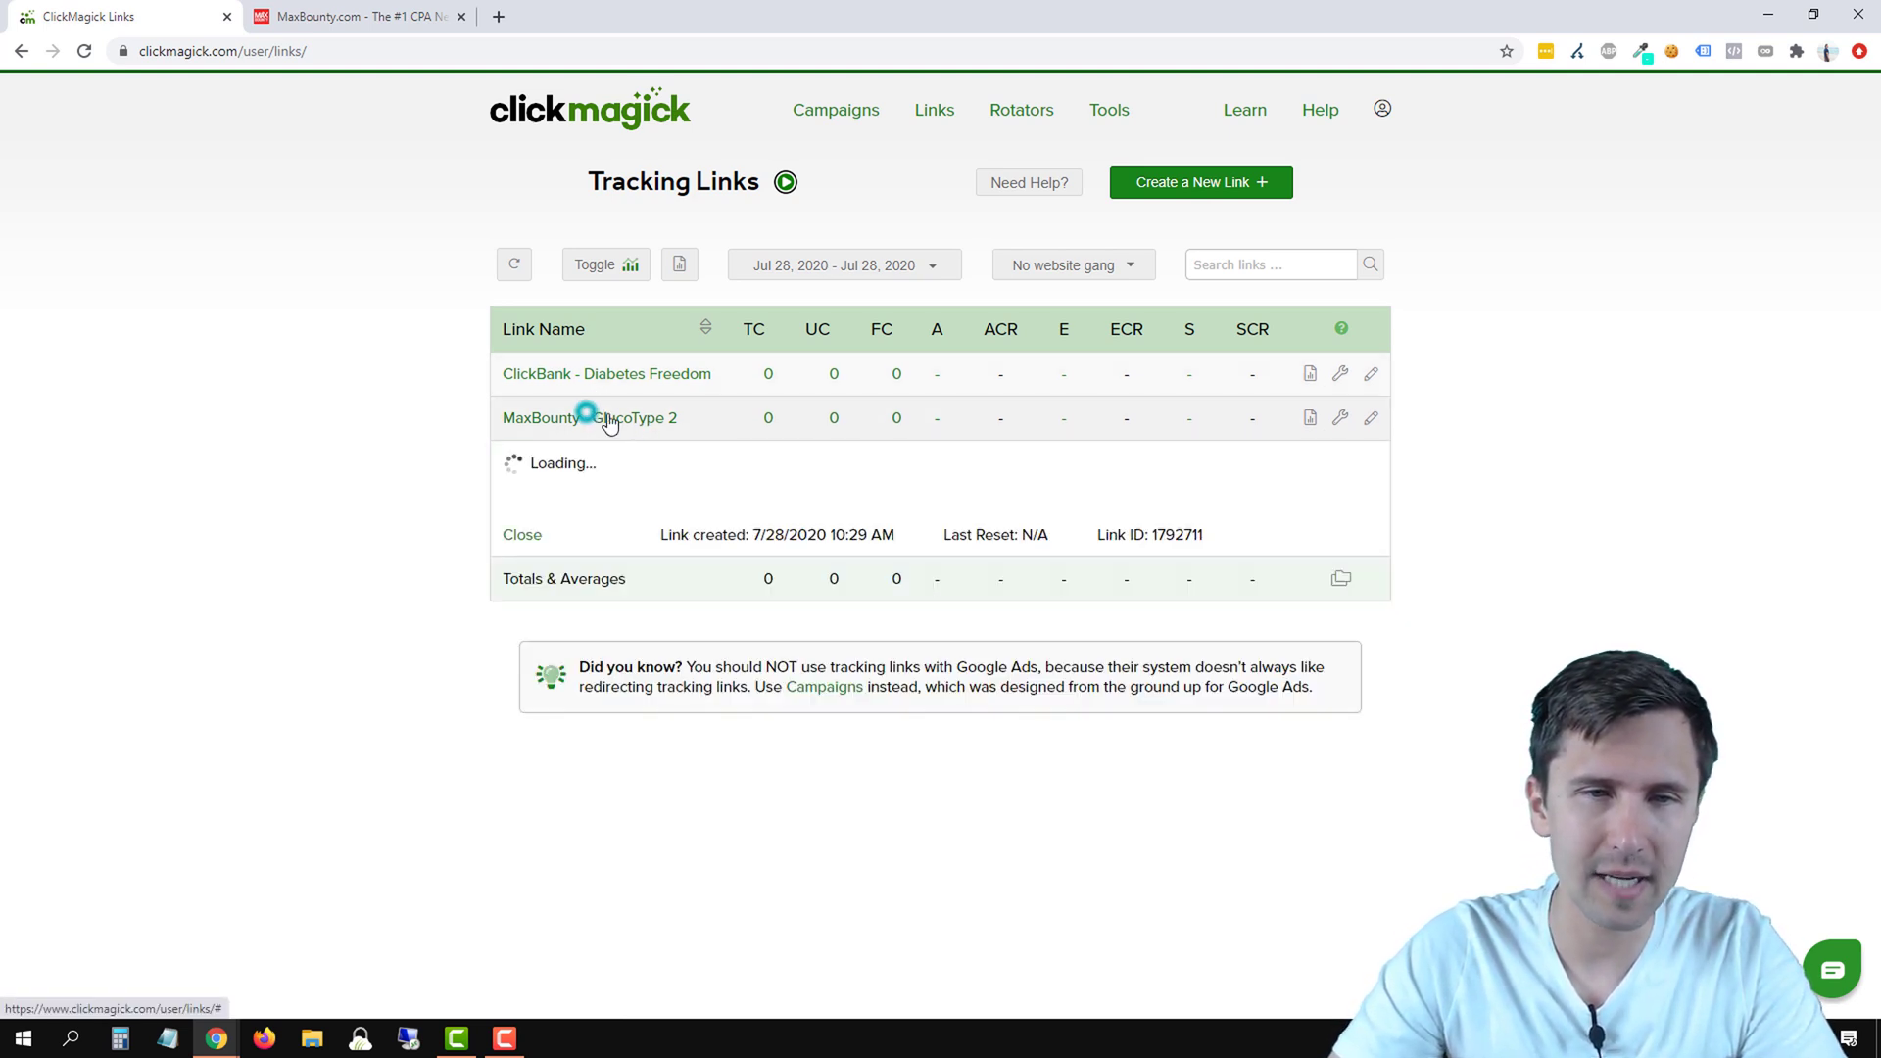
pyautogui.click(588, 417)
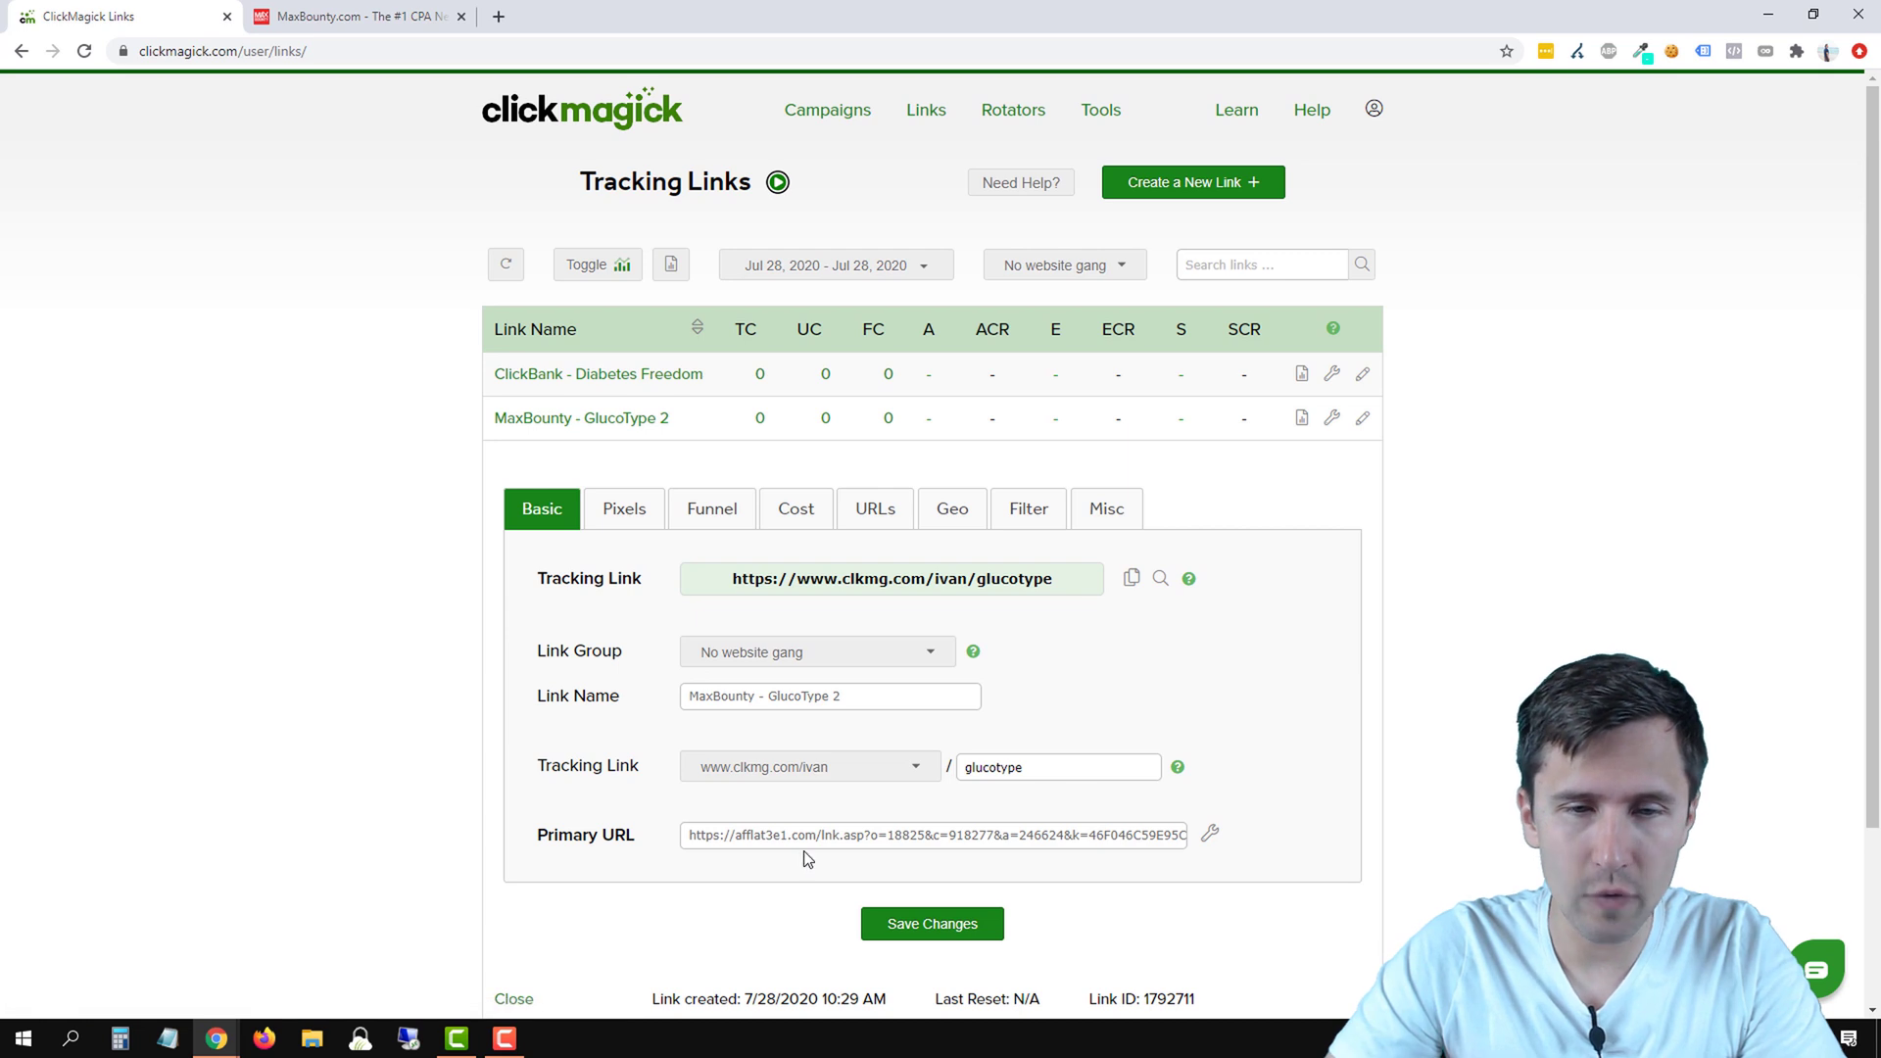
pyautogui.tripleClick(933, 835)
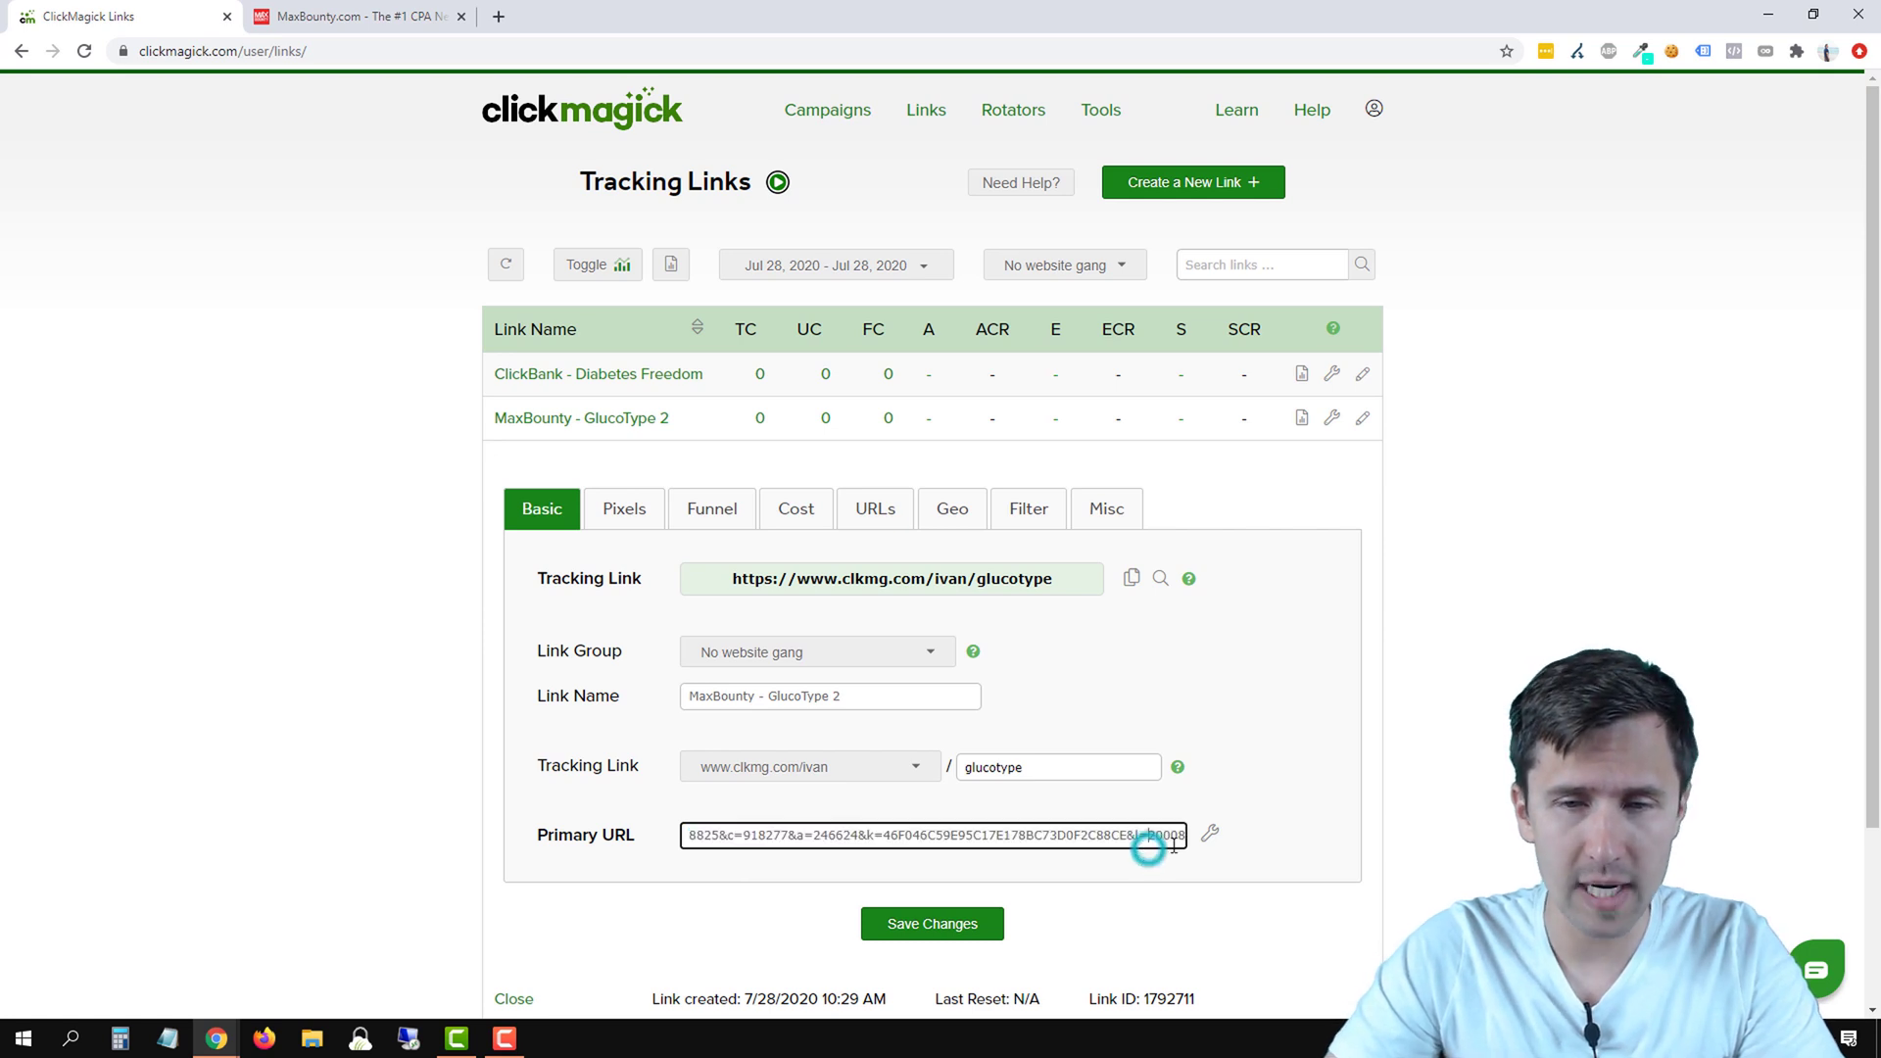
pyautogui.click(1211, 835)
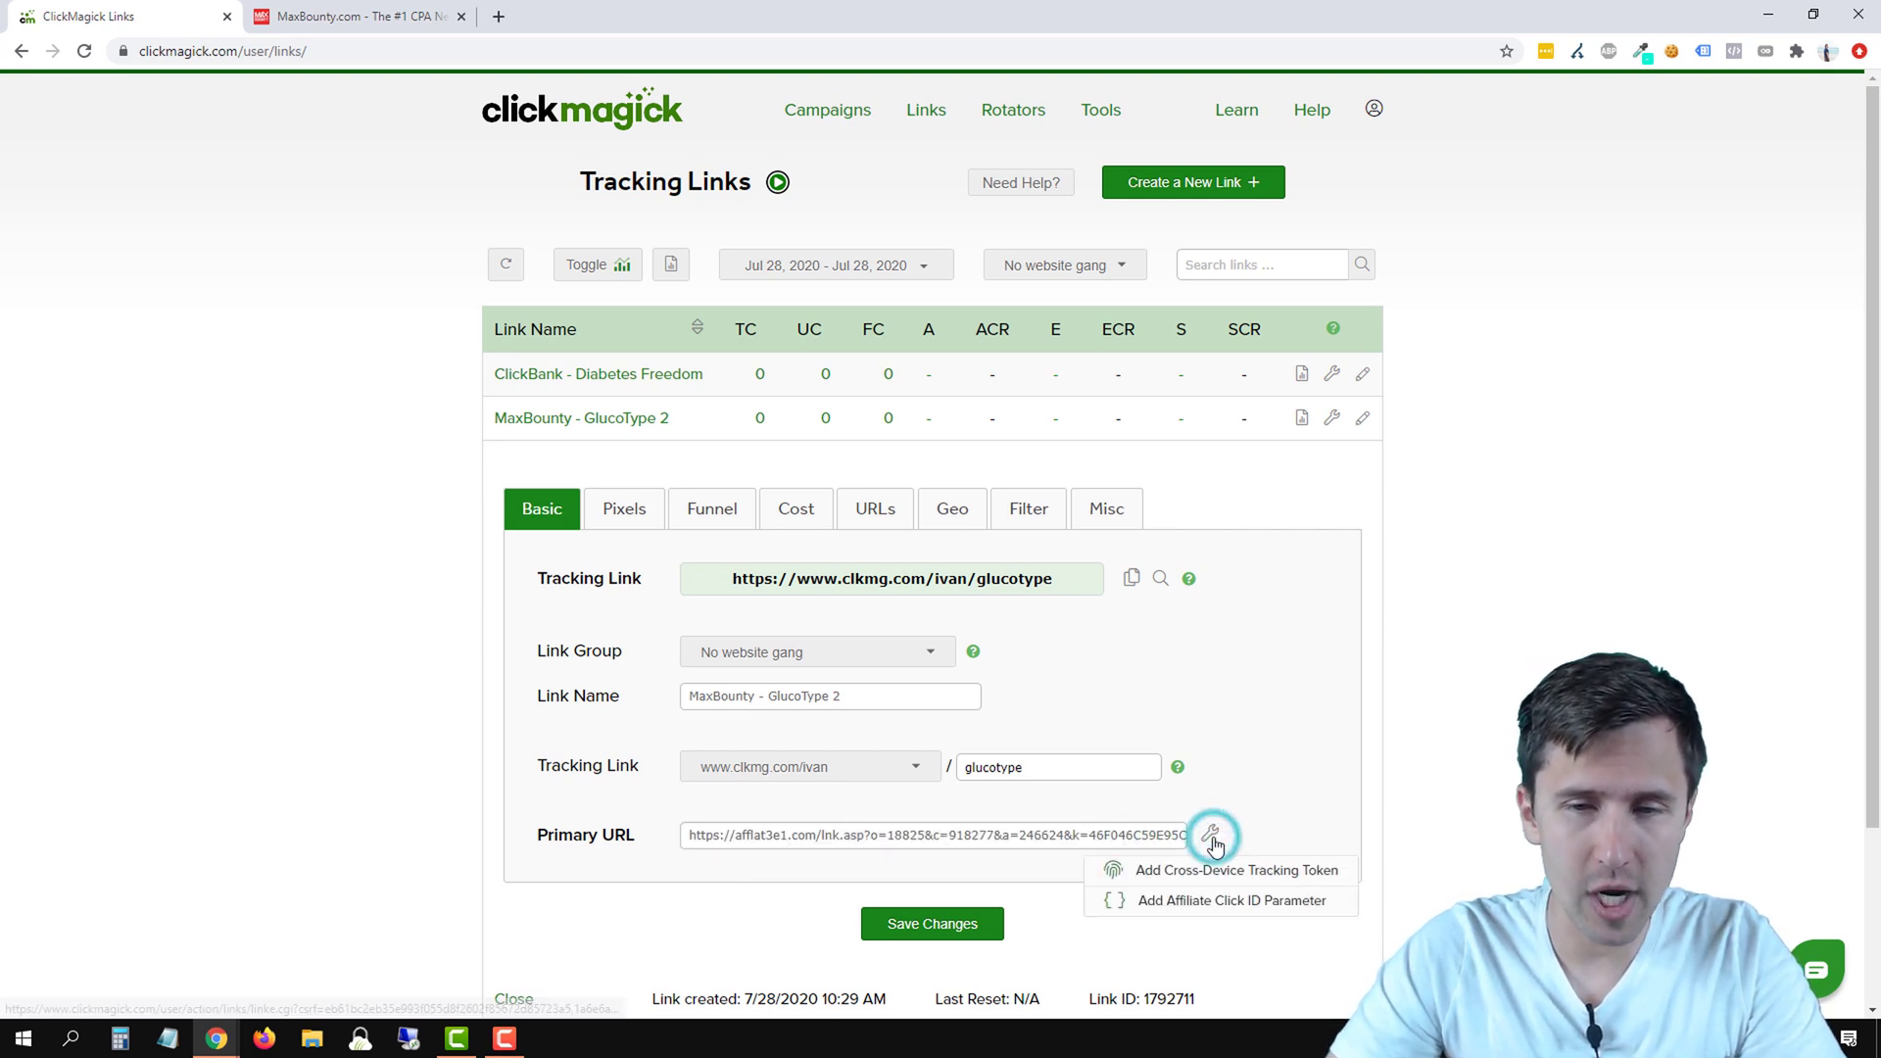
# Step: Add MaxBounty's affiliate click ID parameter s2=[clickid] to the primary URL and save changes
pyautogui.click(1231, 899)
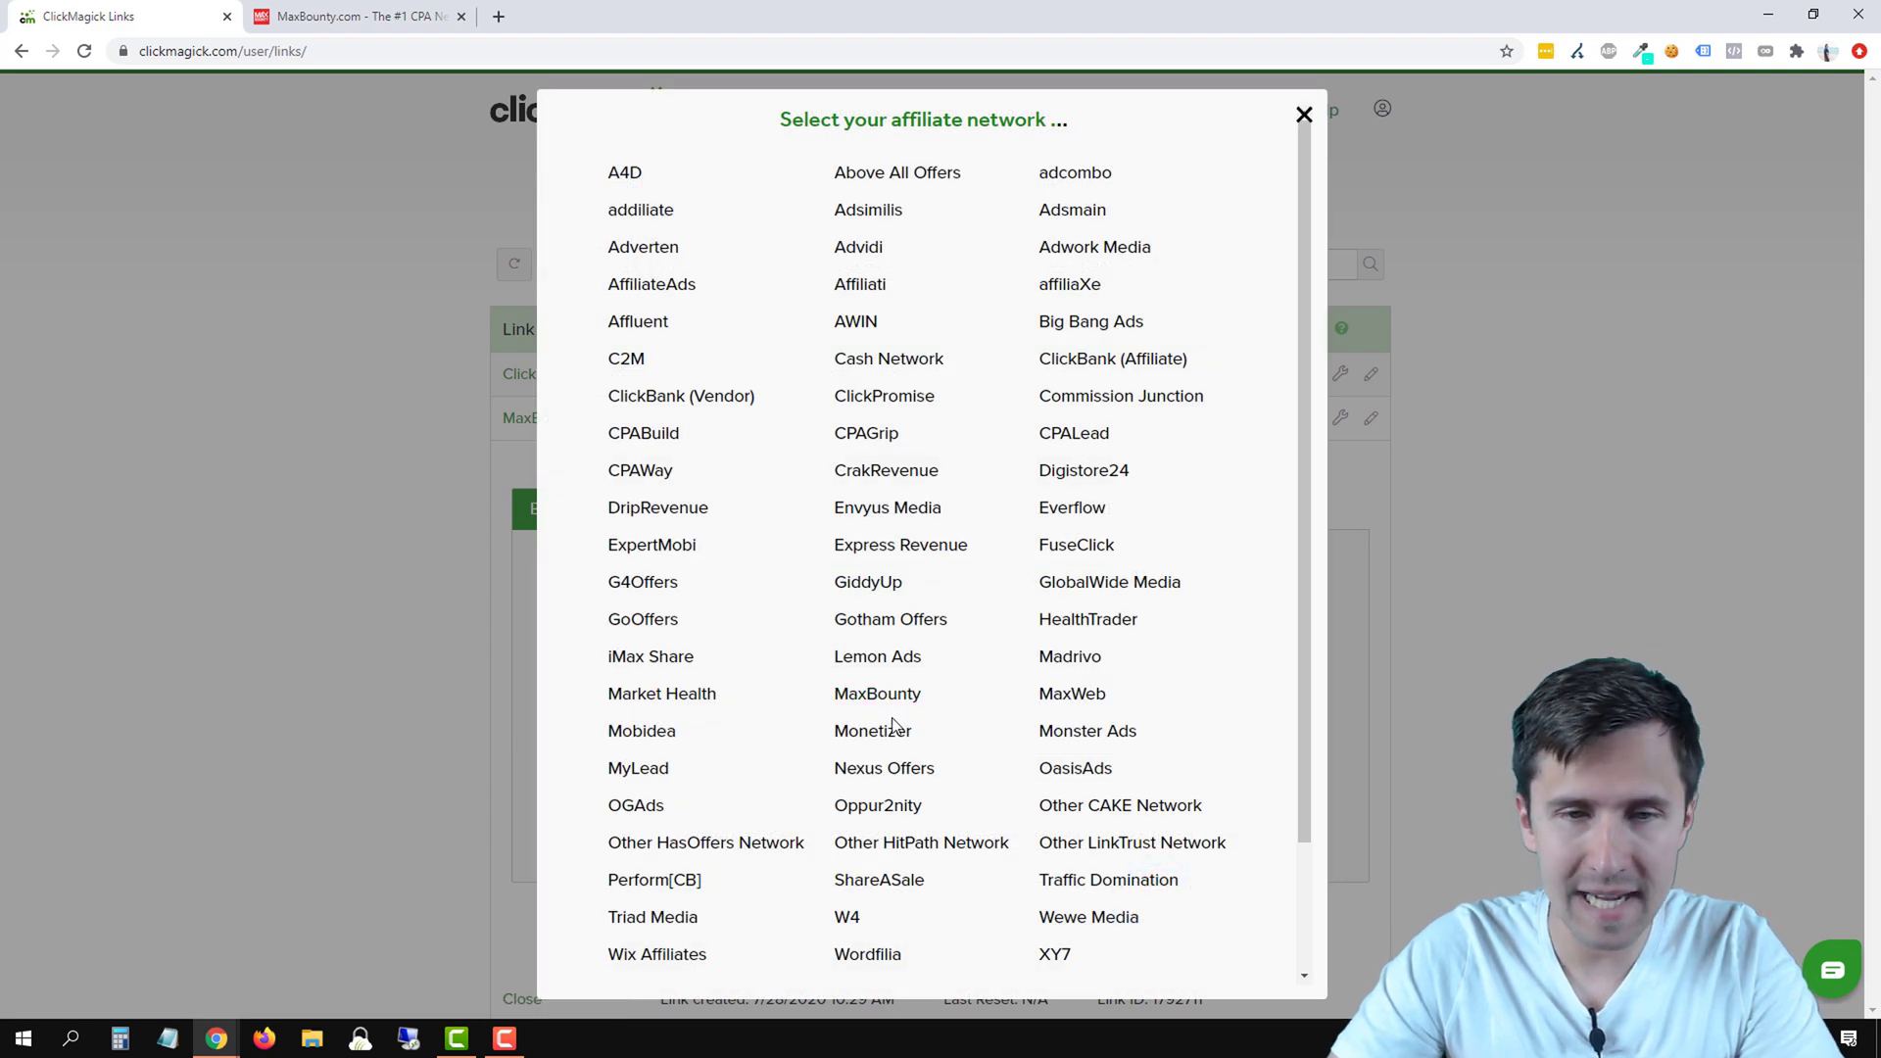
pyautogui.click(878, 694)
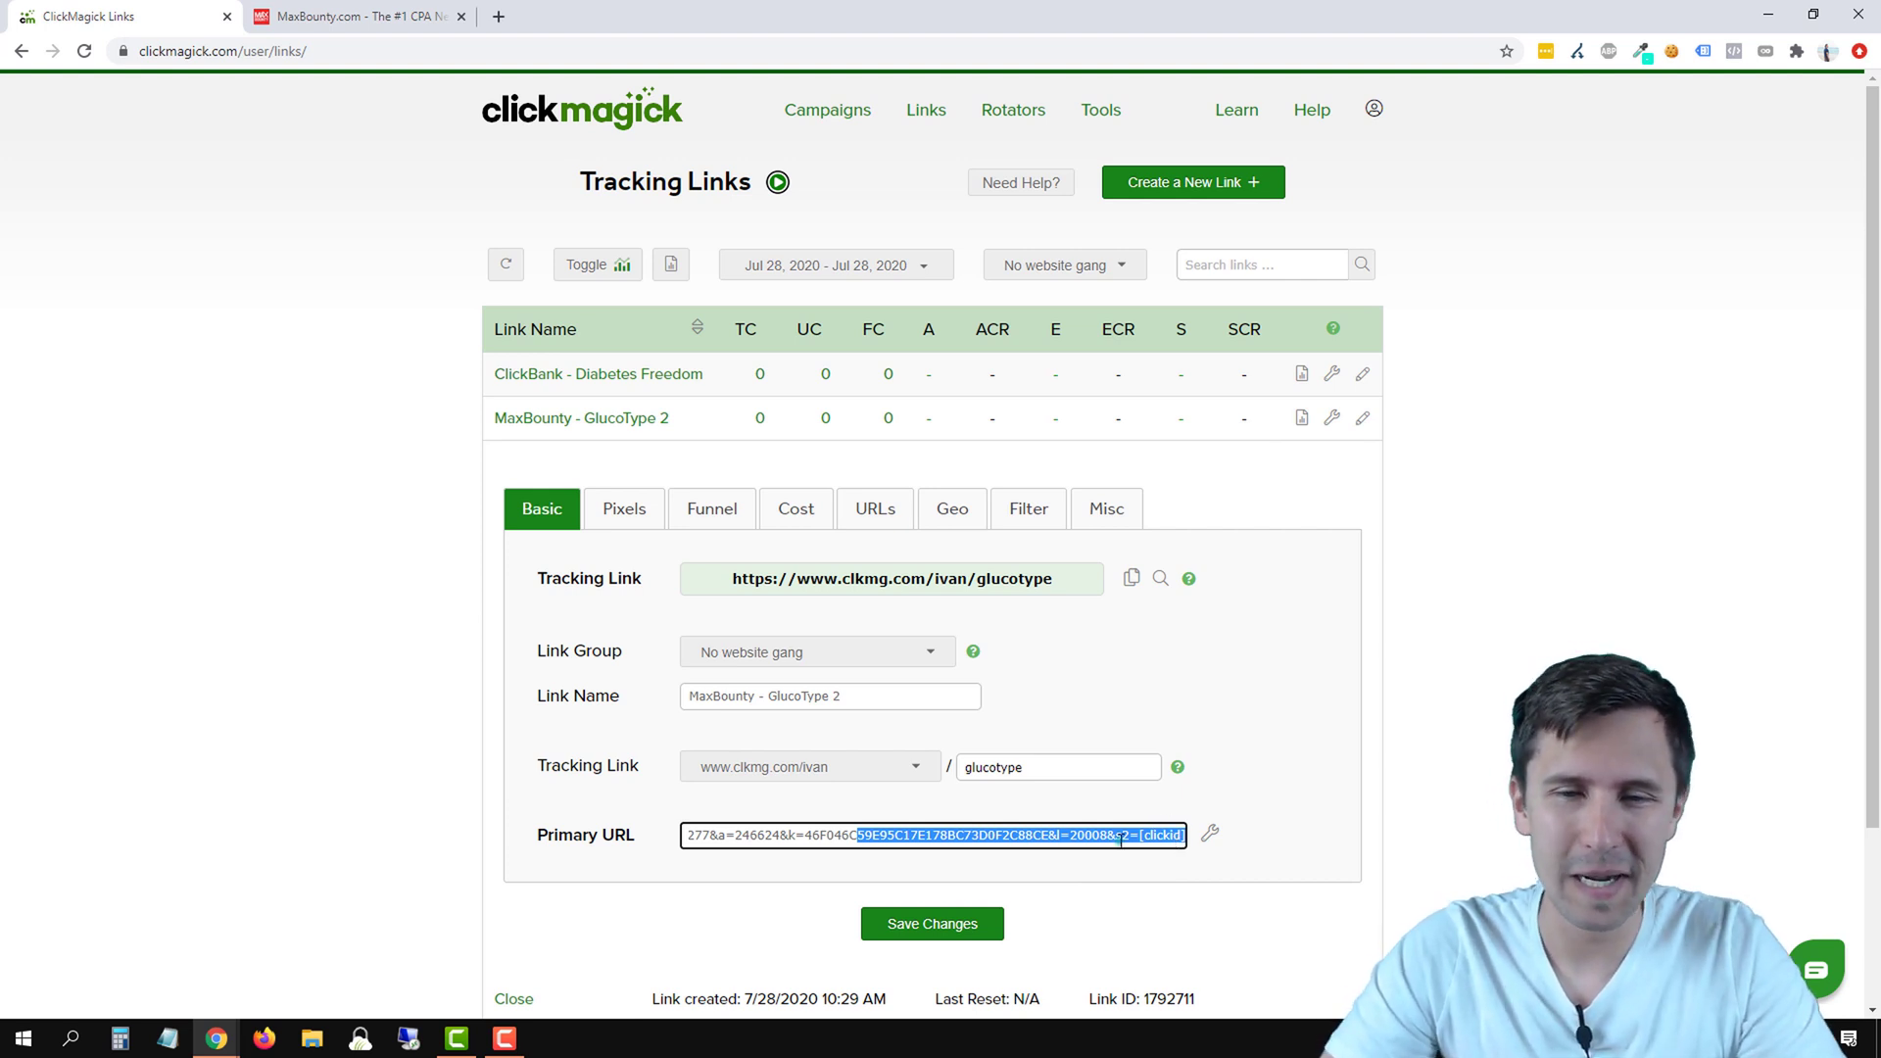
pyautogui.click(1137, 837)
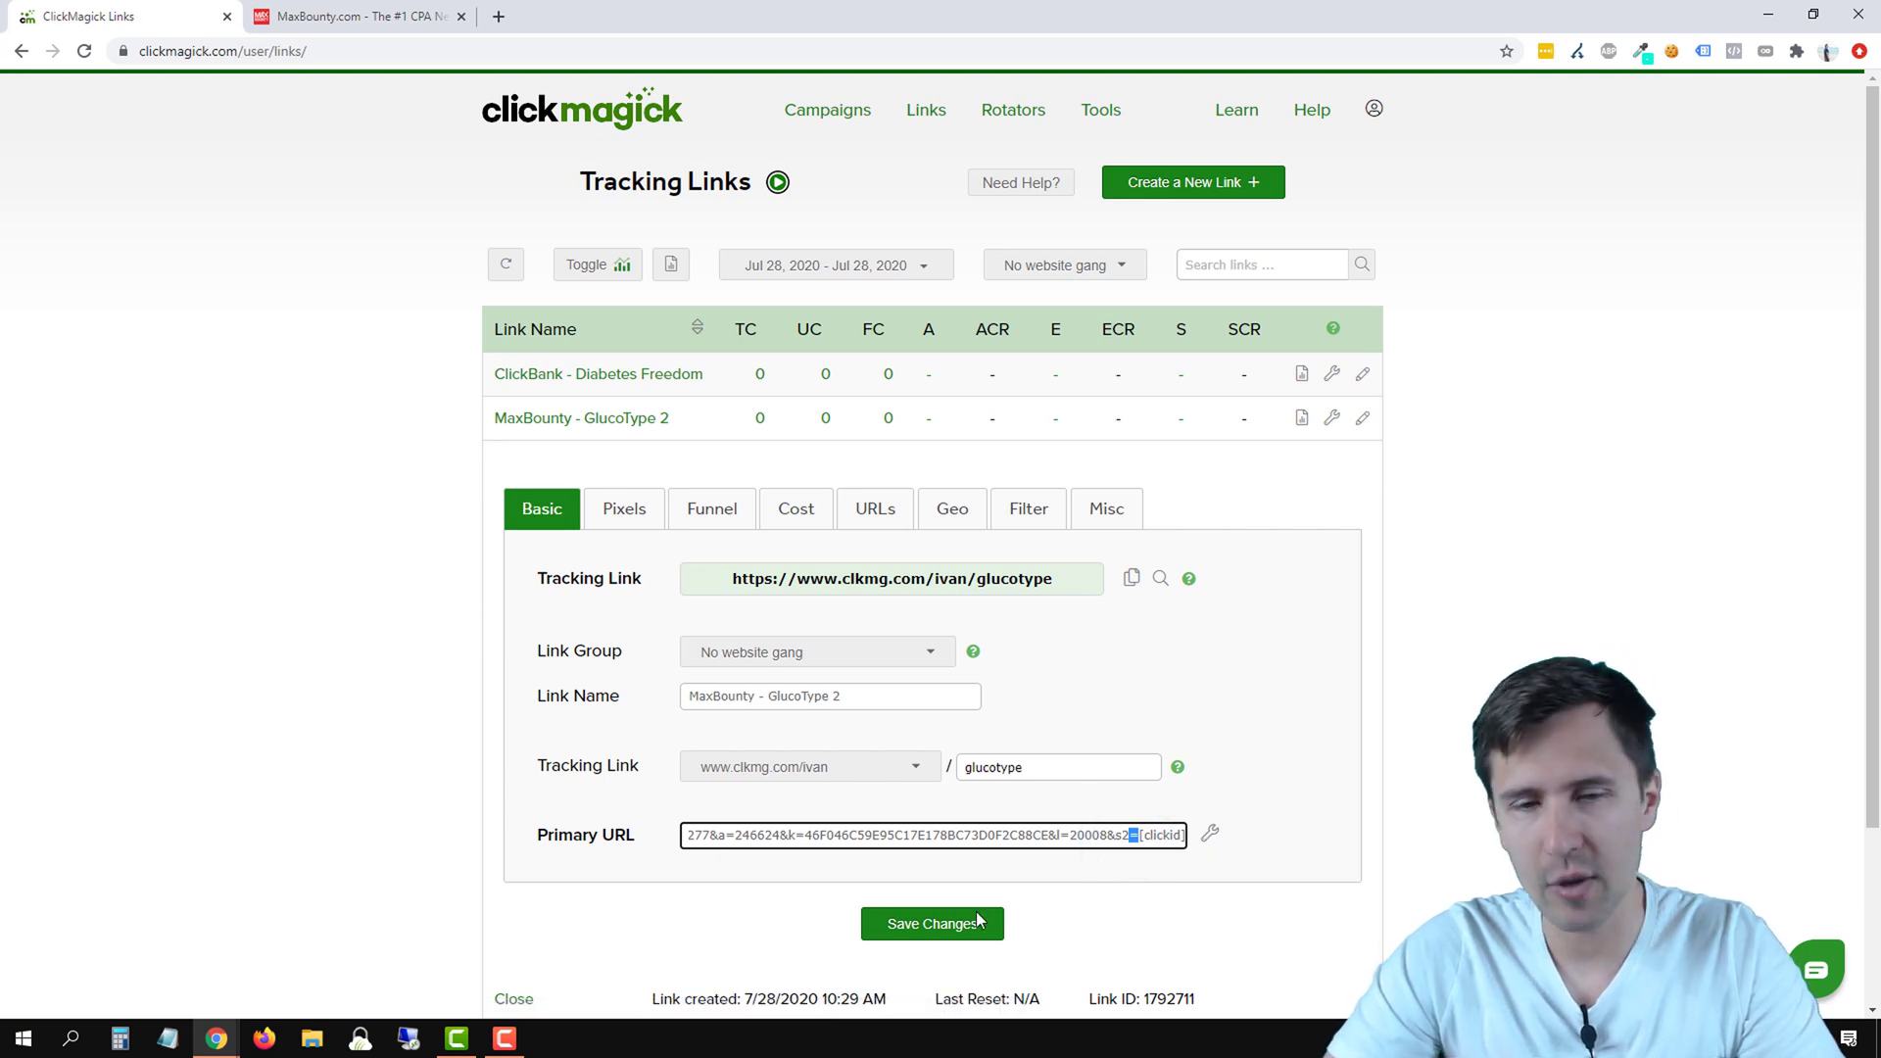
pyautogui.click(933, 925)
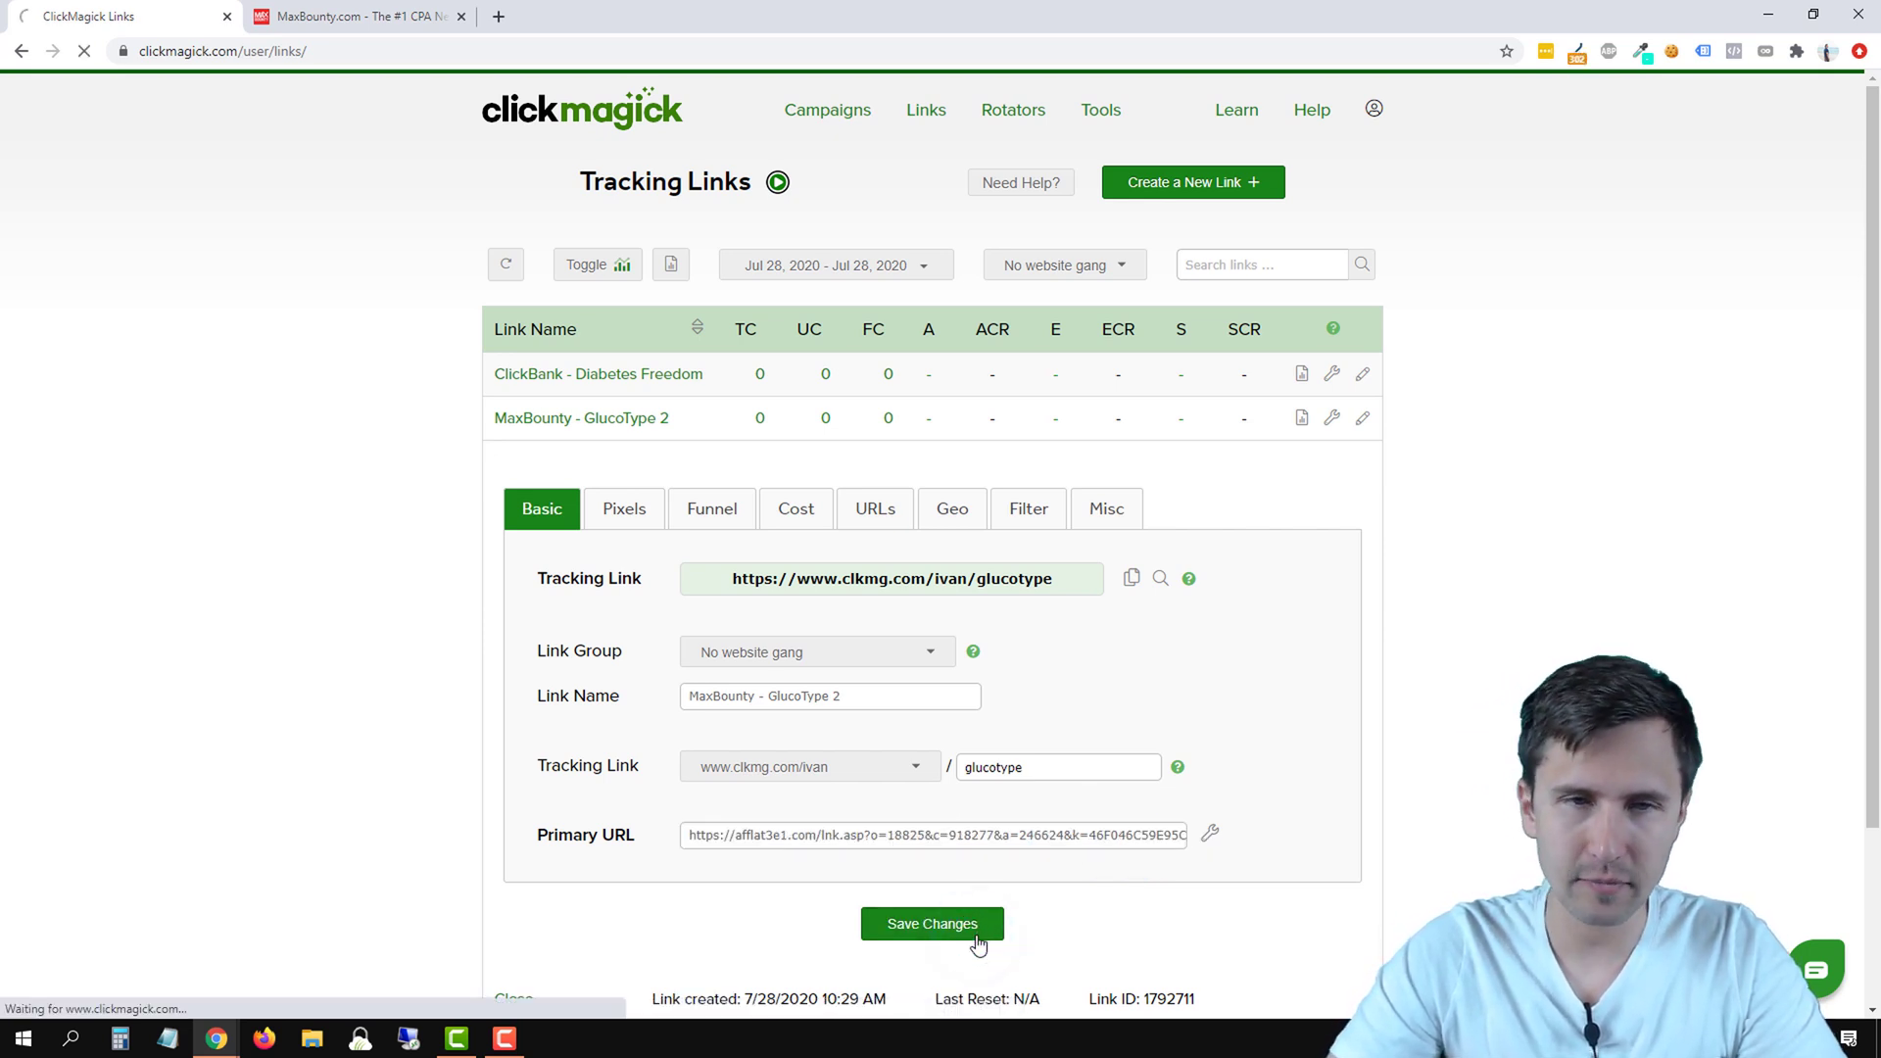
pyautogui.click(933, 925)
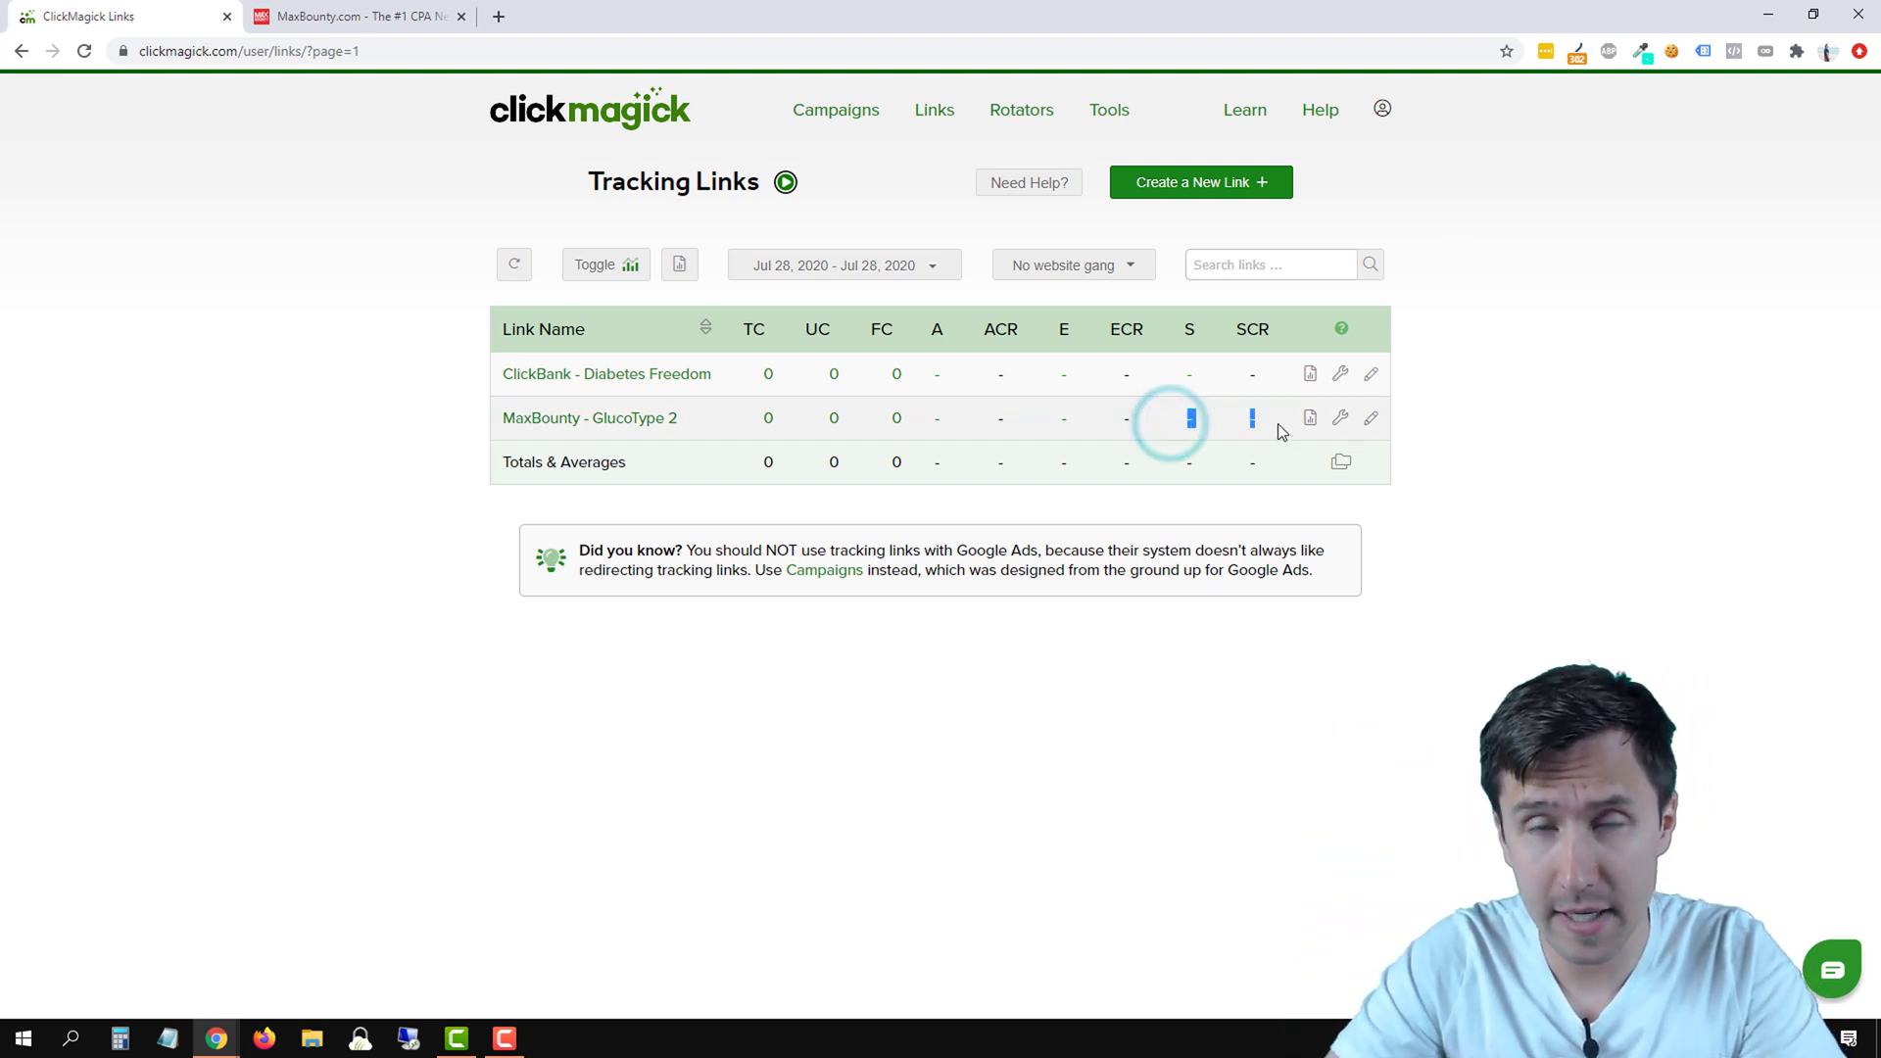
pyautogui.moveTo(654, 430)
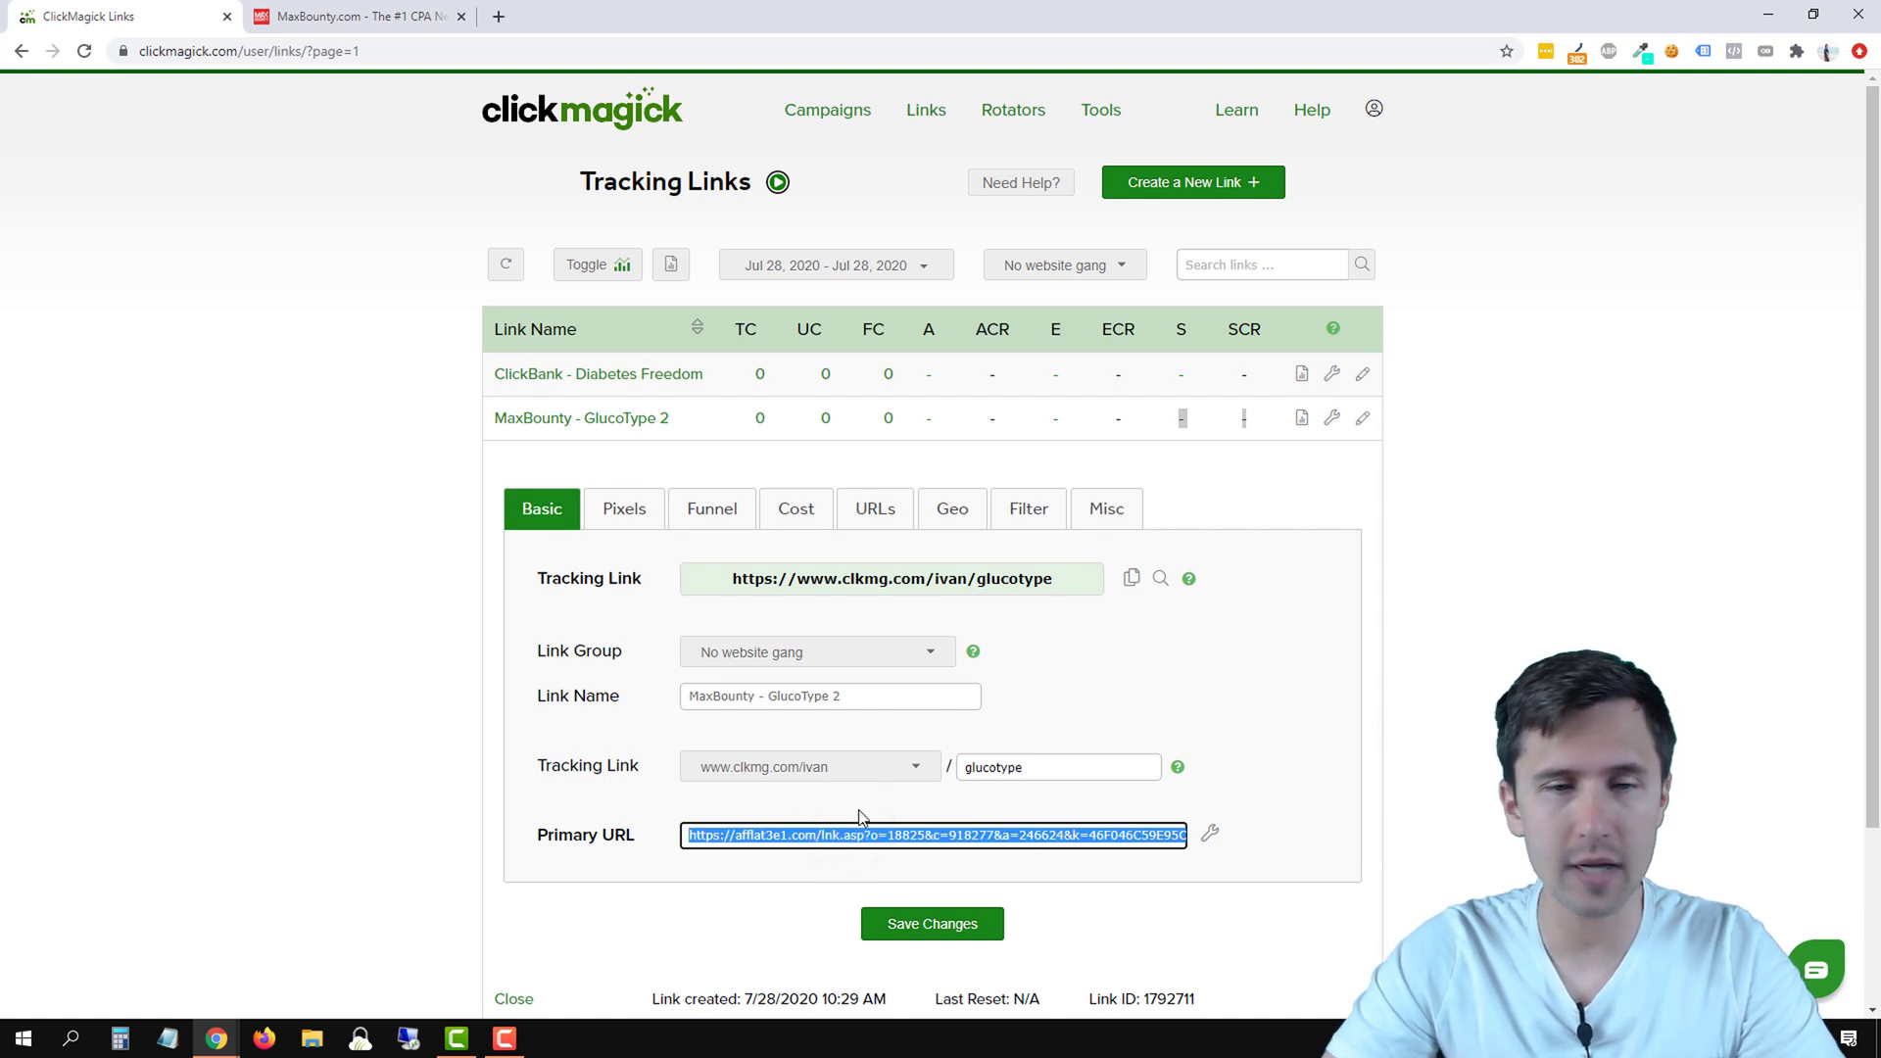
pyautogui.moveTo(801, 721)
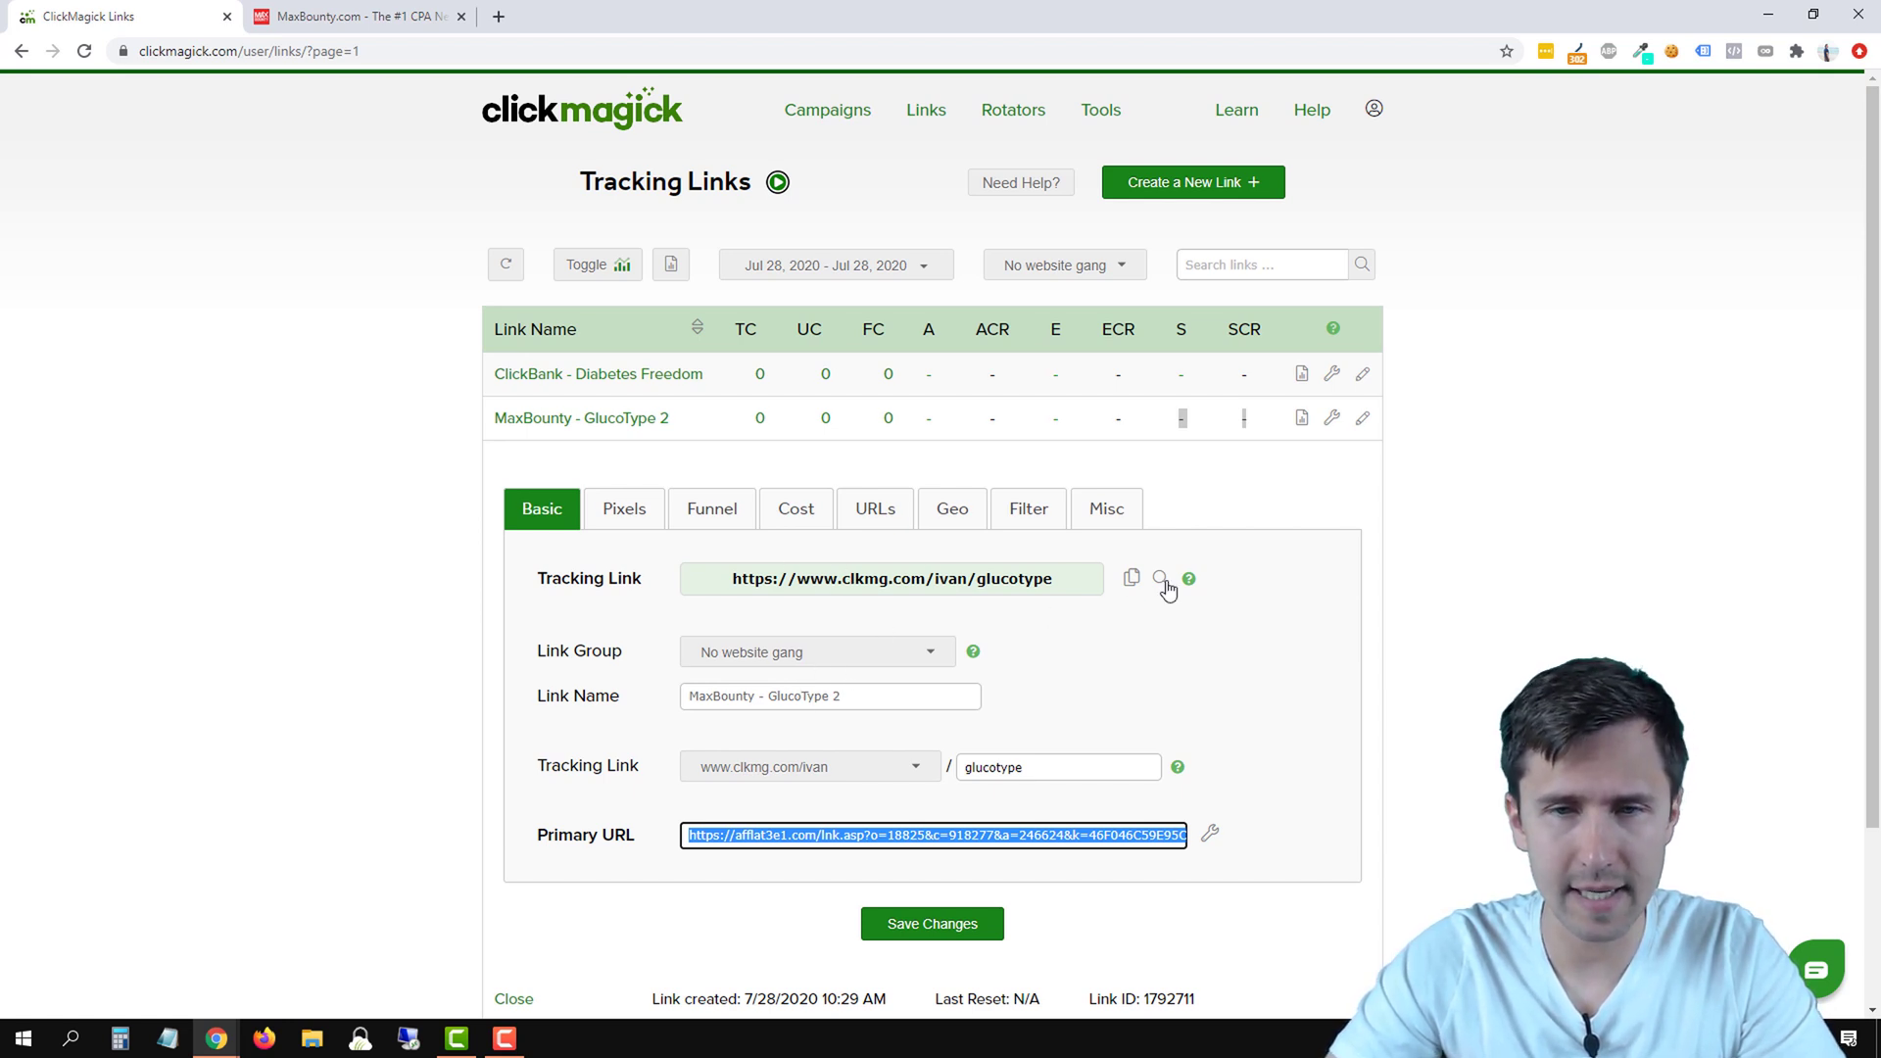
pyautogui.moveTo(1161, 578)
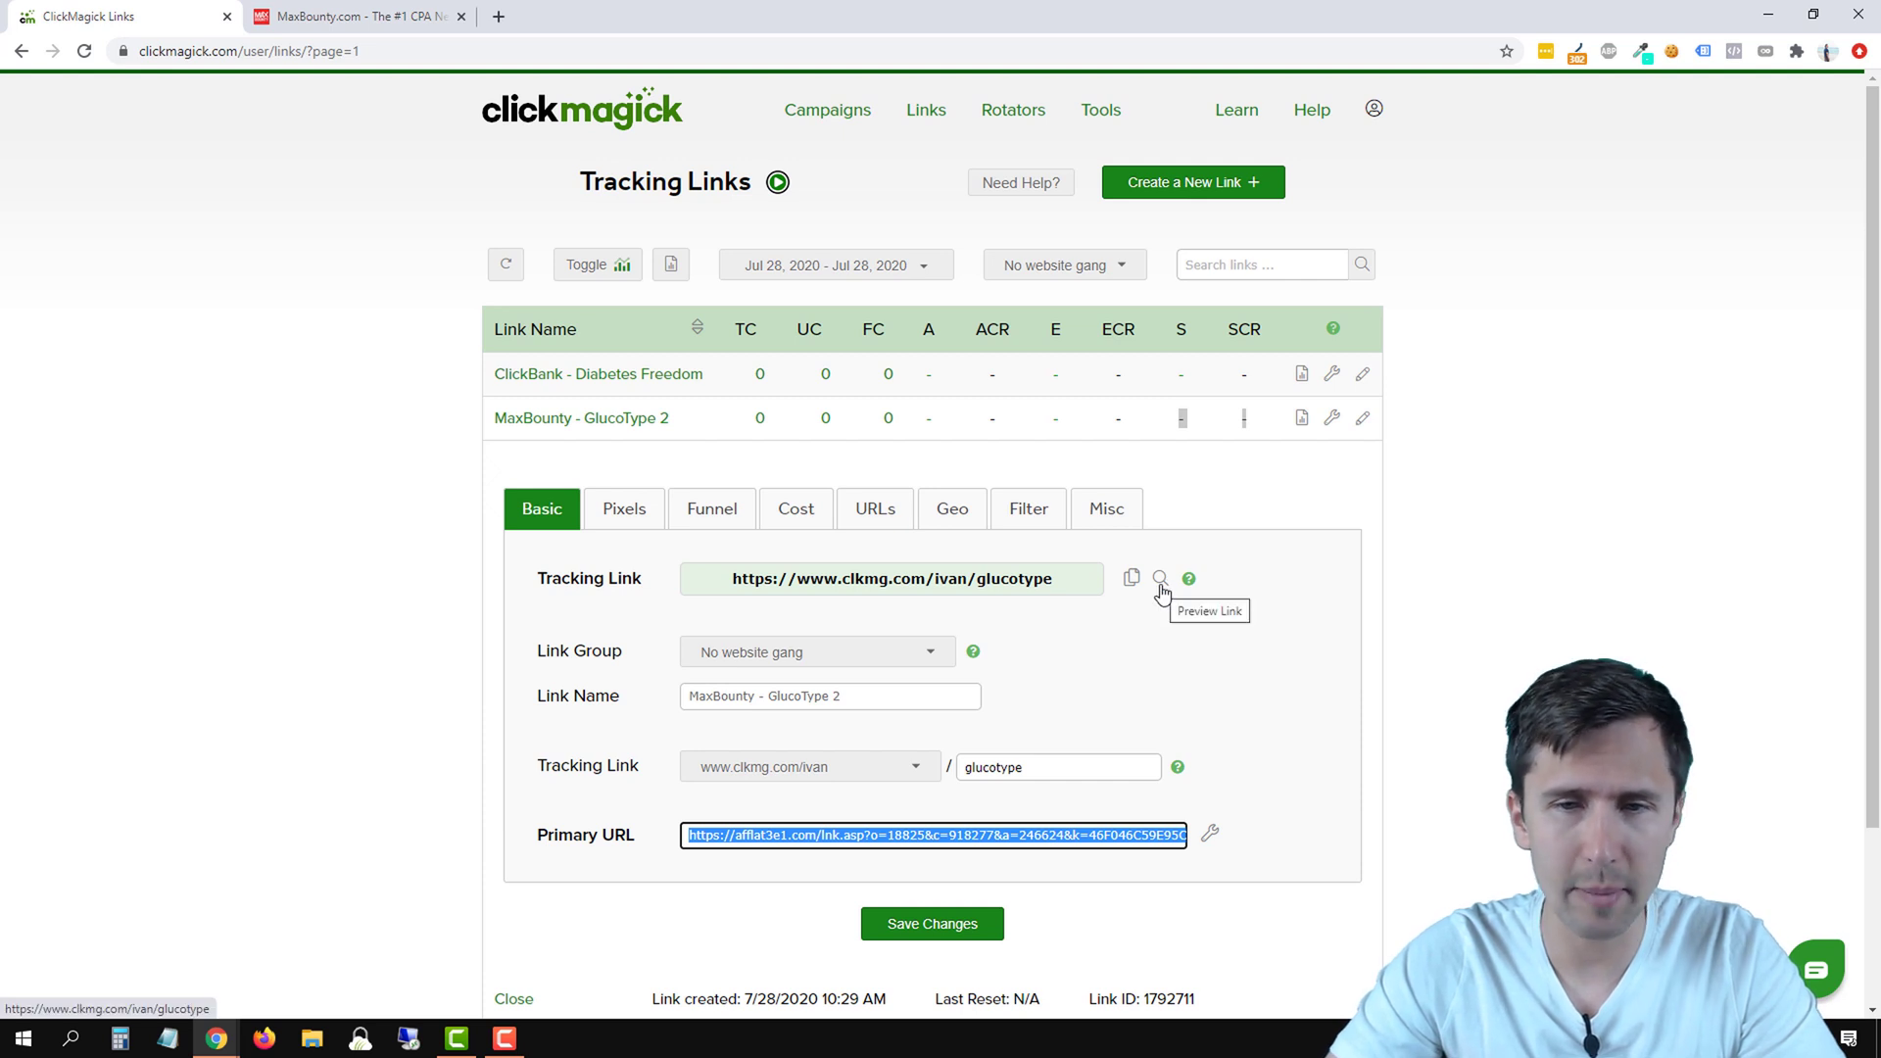
# Step: Preview the GlucoType 2 tracking link in a new tab via the magnifier icon
pyautogui.click(1160, 580)
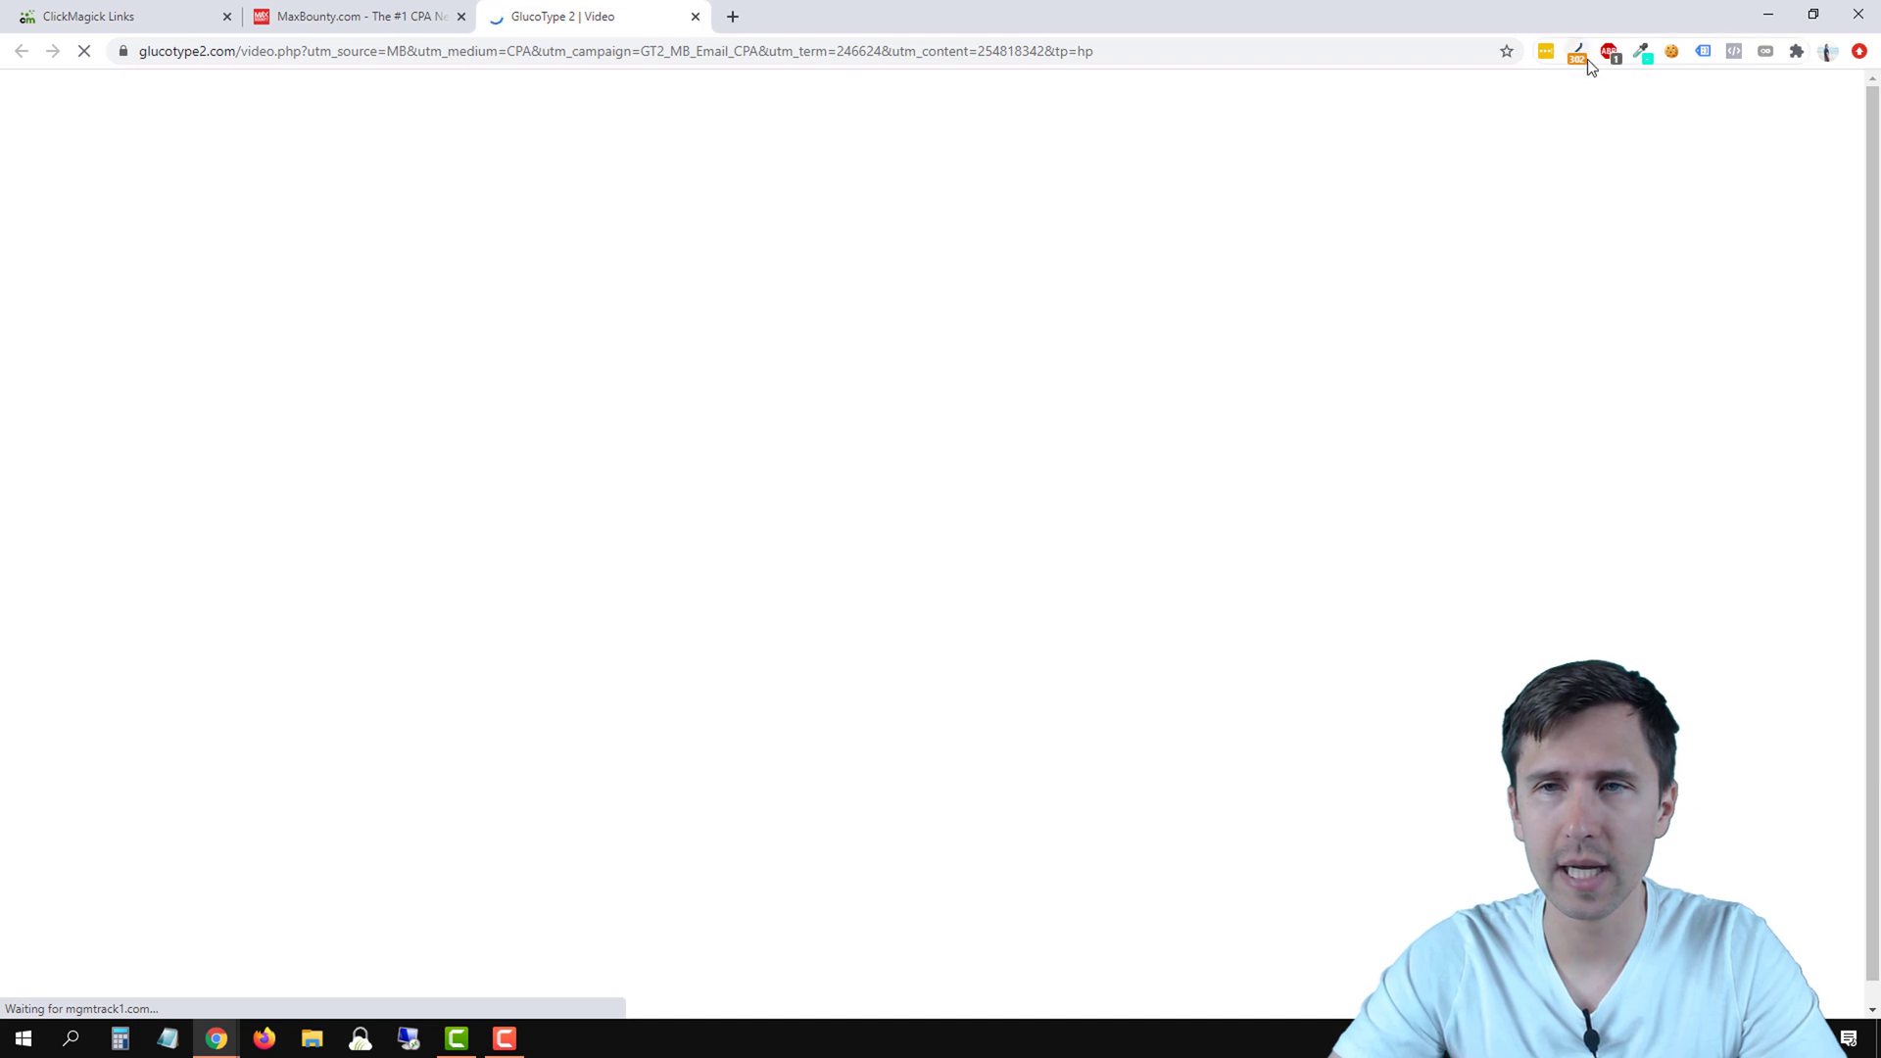
# Step: In Redirect Path, expand the afflat3e1.com step and highlight the click ID value passed in s2
pyautogui.click(1576, 51)
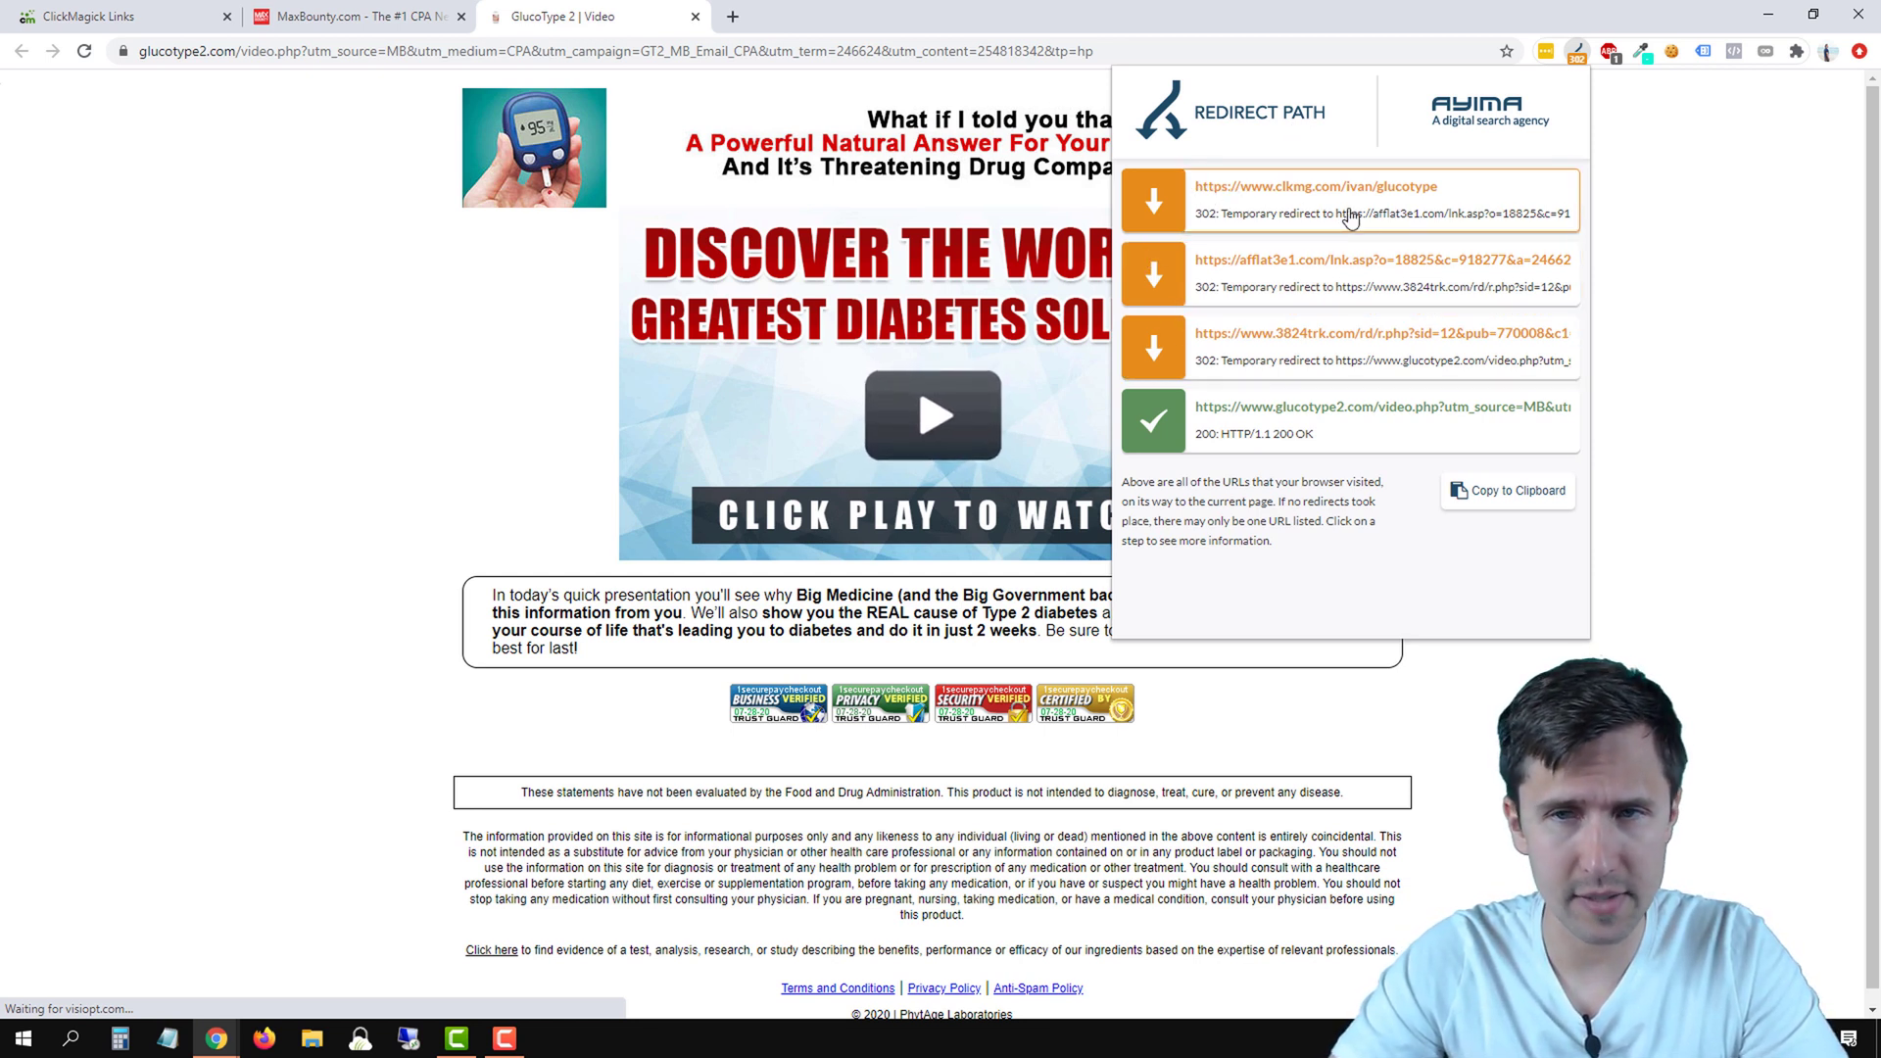
pyautogui.moveTo(1321, 290)
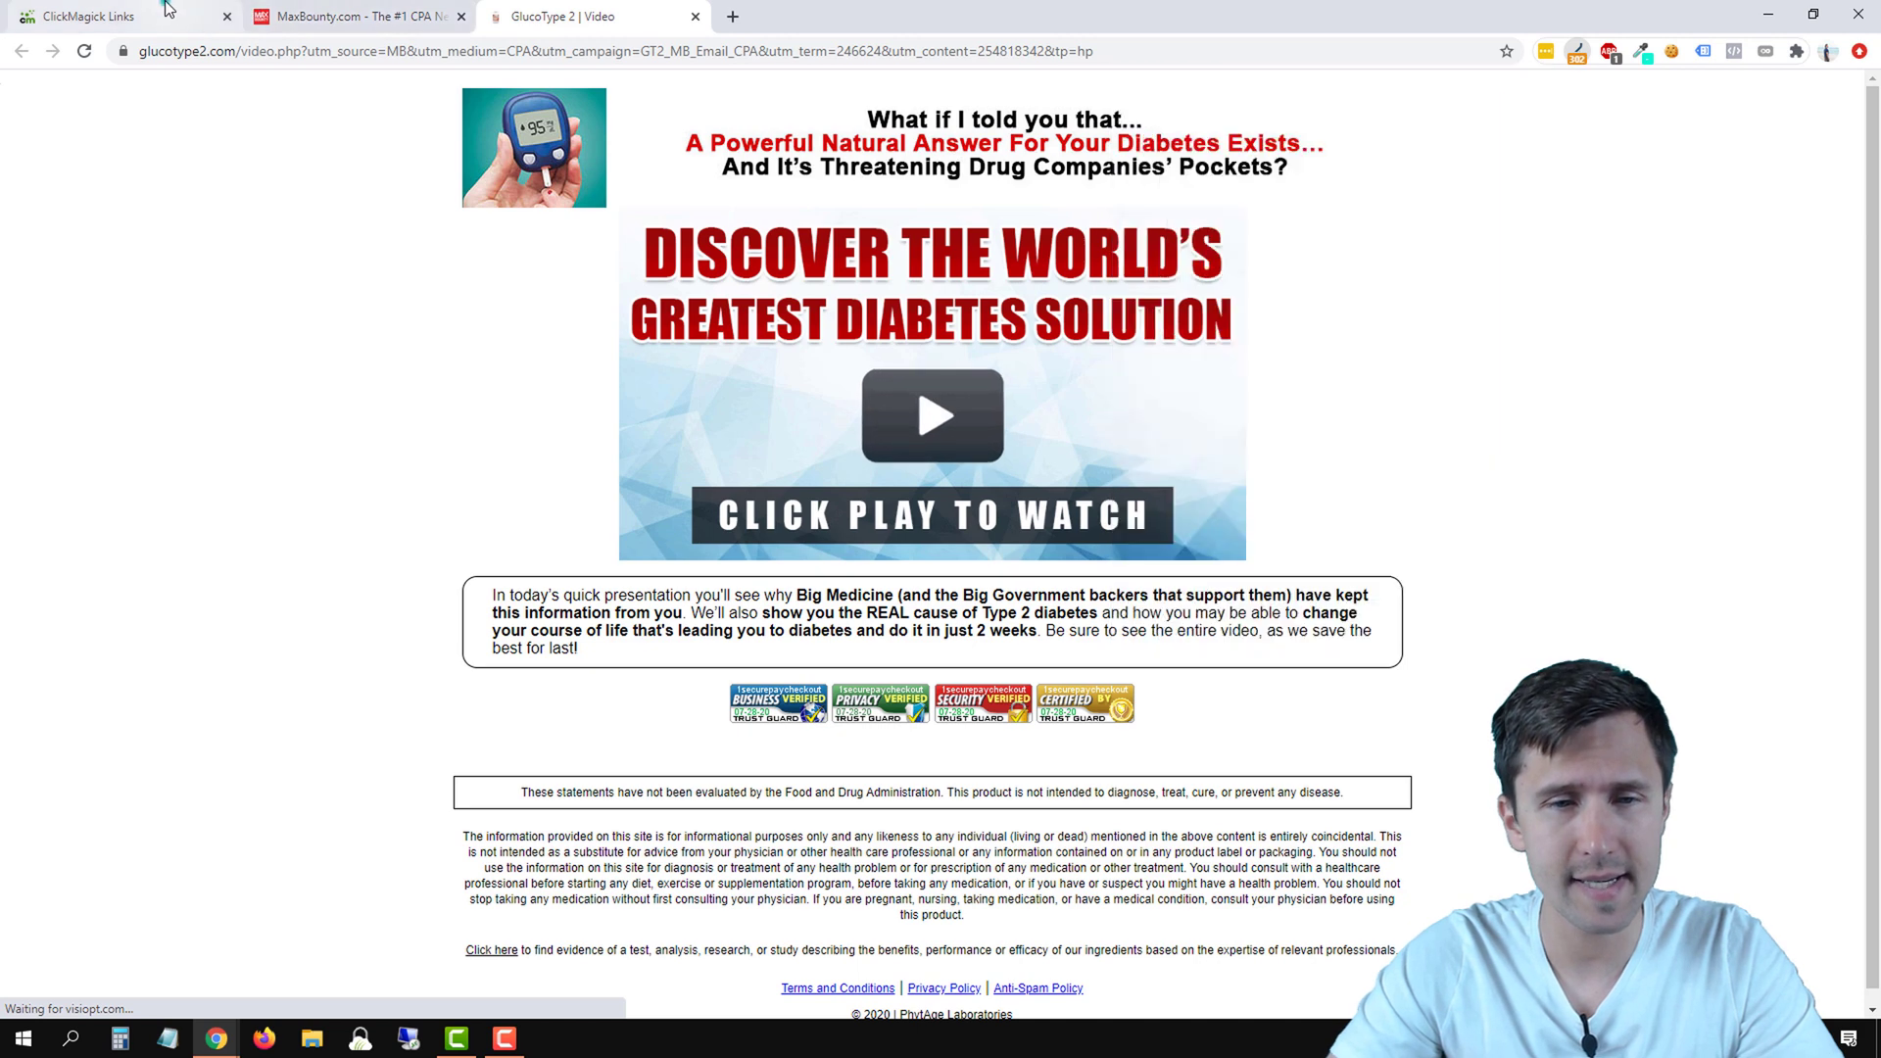
pyautogui.click(98, 16)
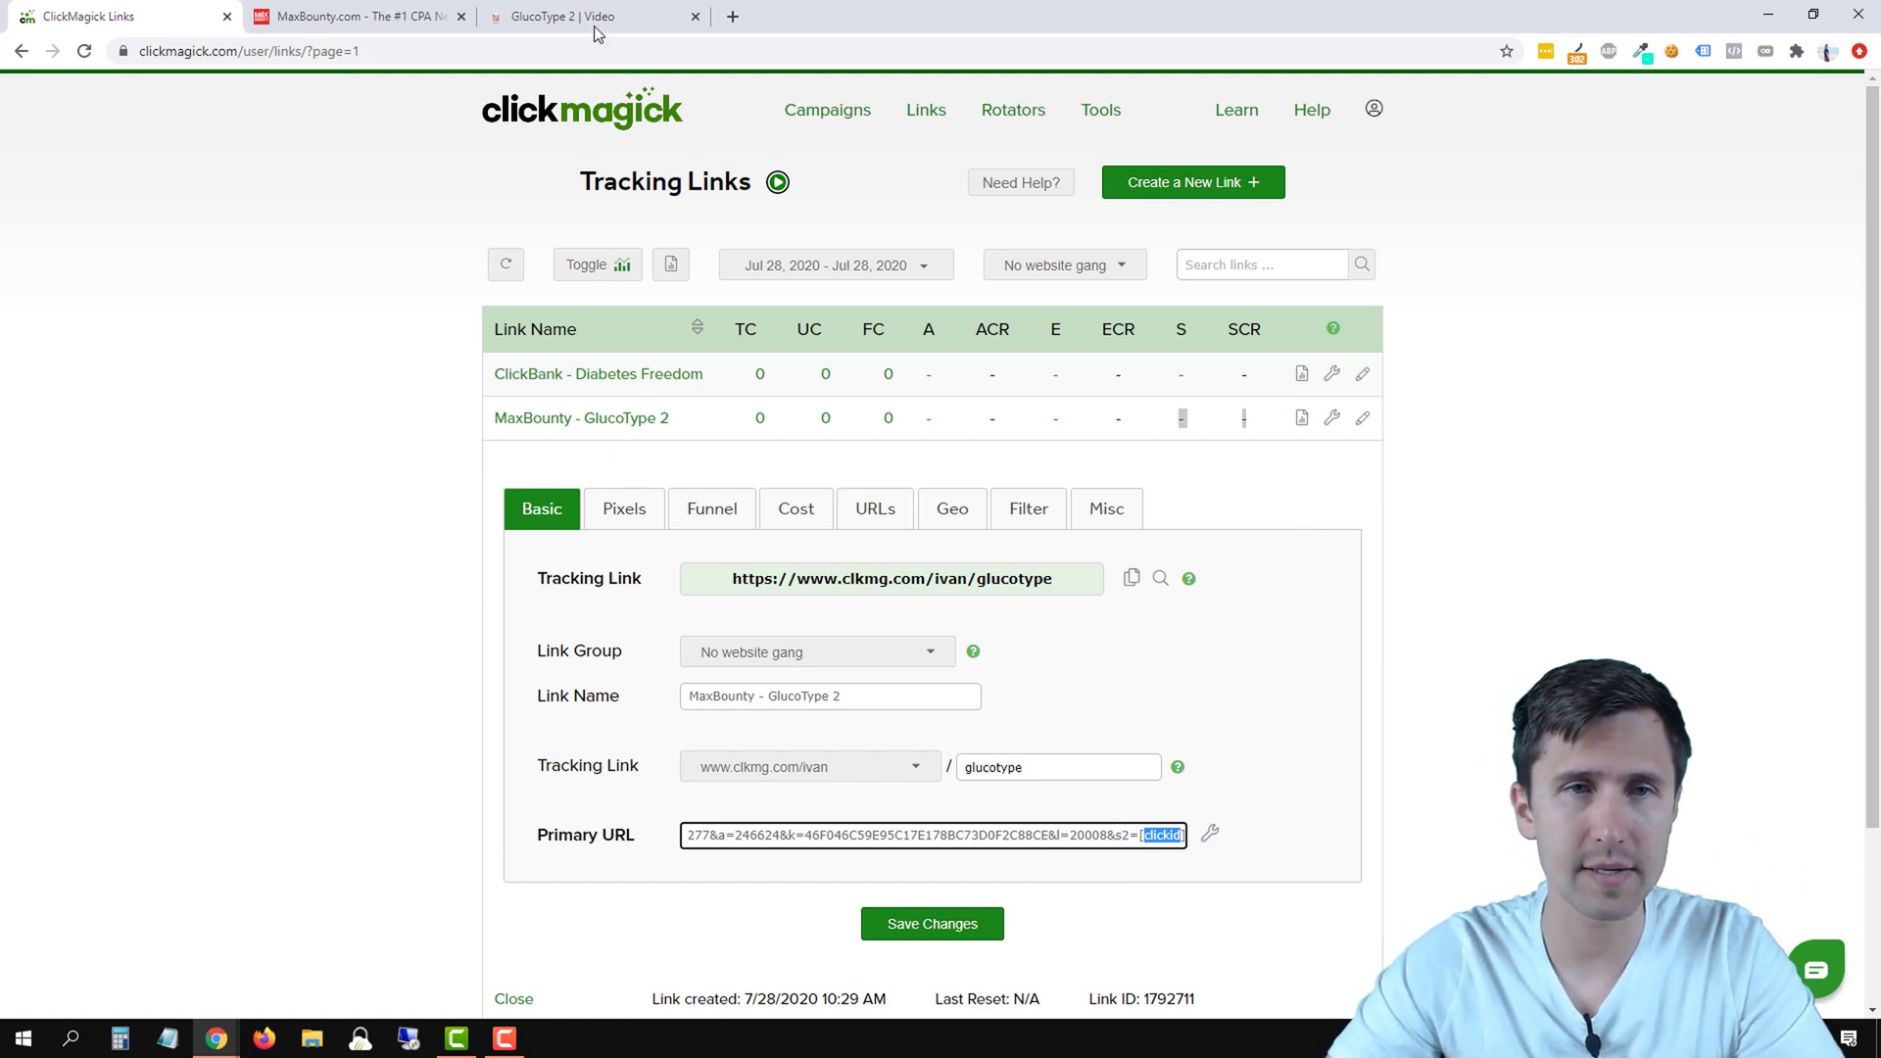
pyautogui.click(588, 15)
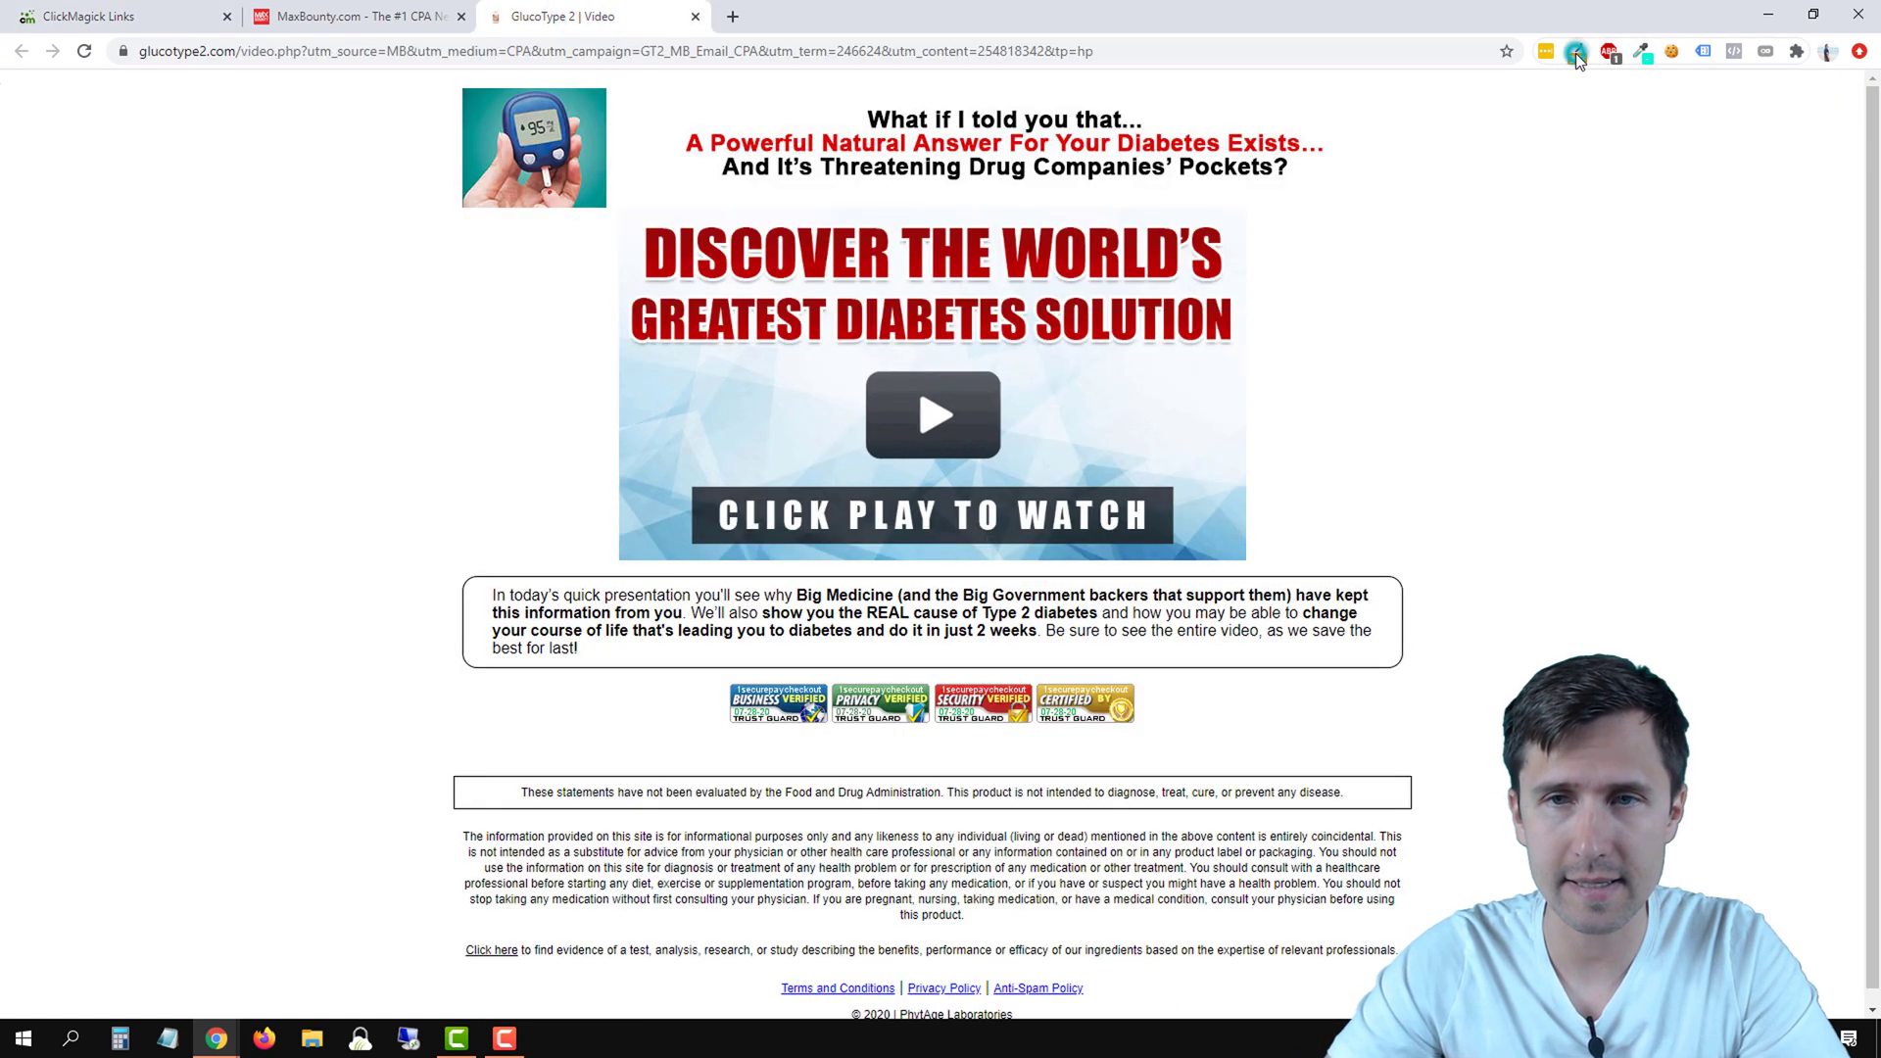
pyautogui.click(1576, 51)
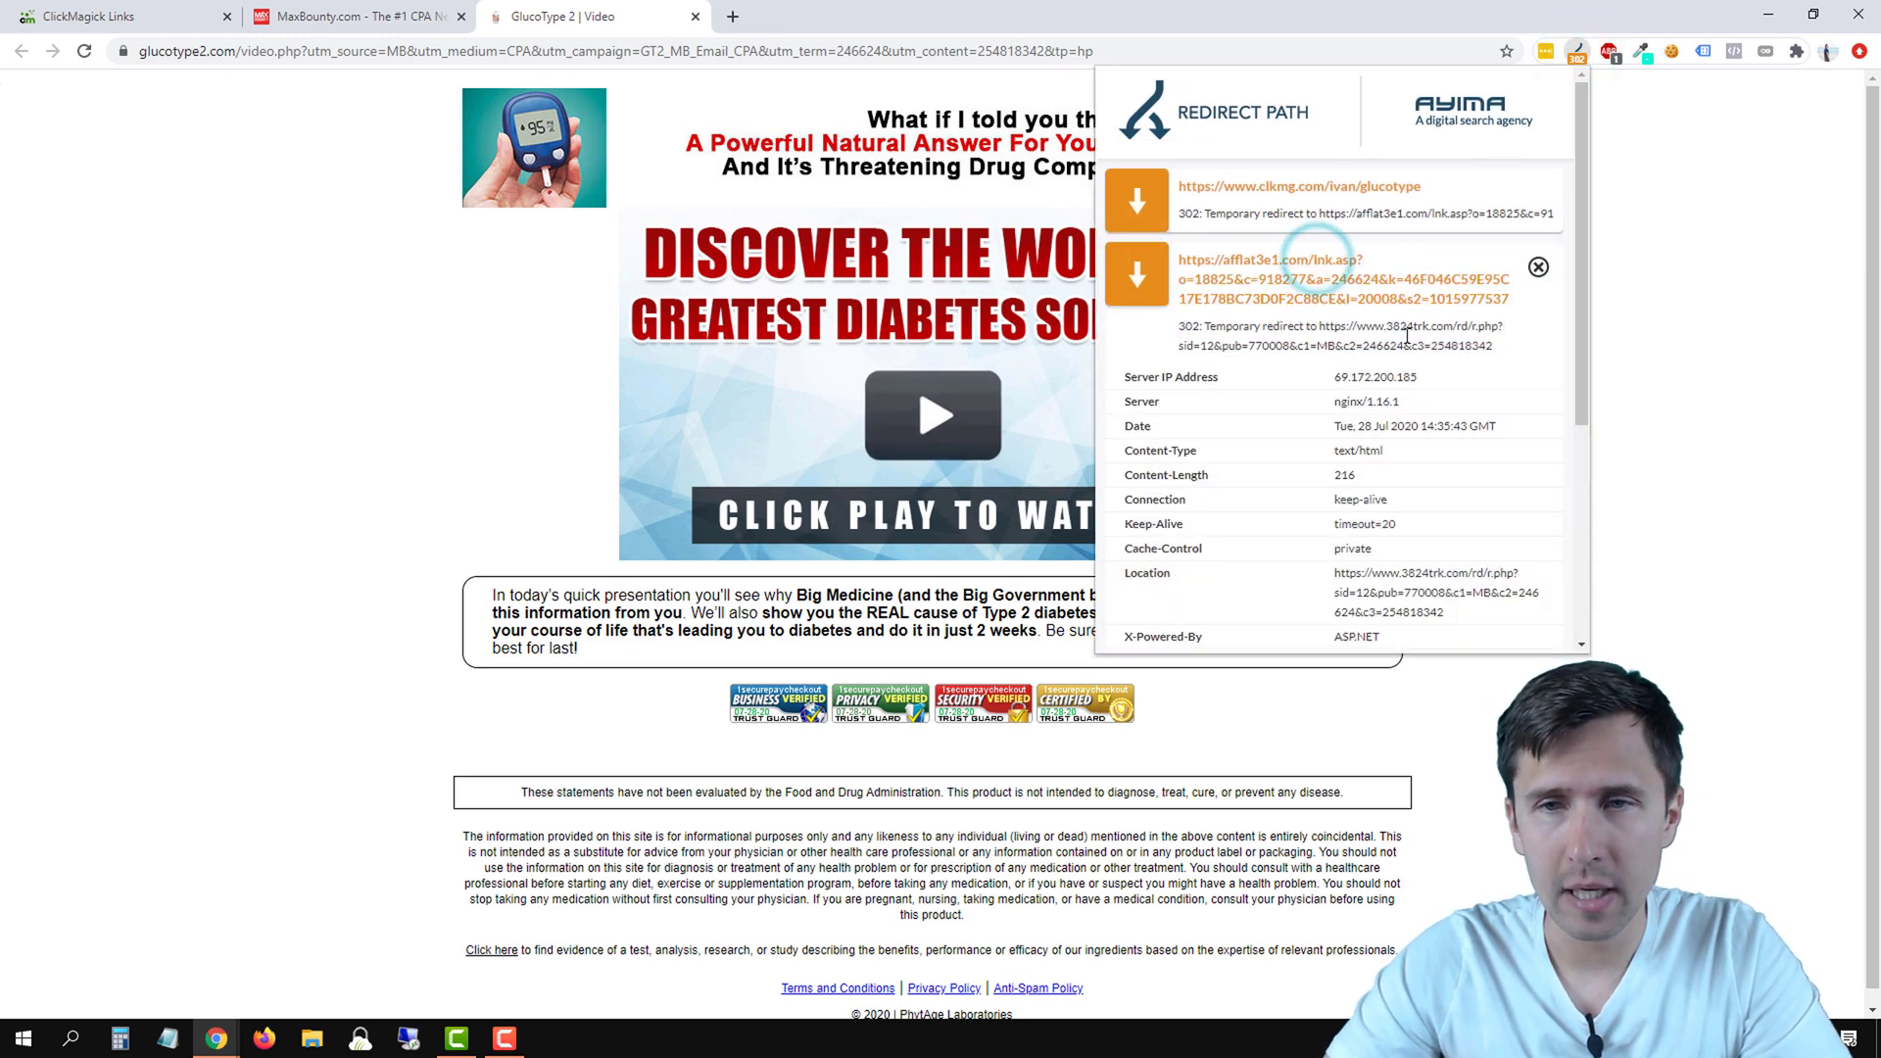
pyautogui.doubleClick(1470, 298)
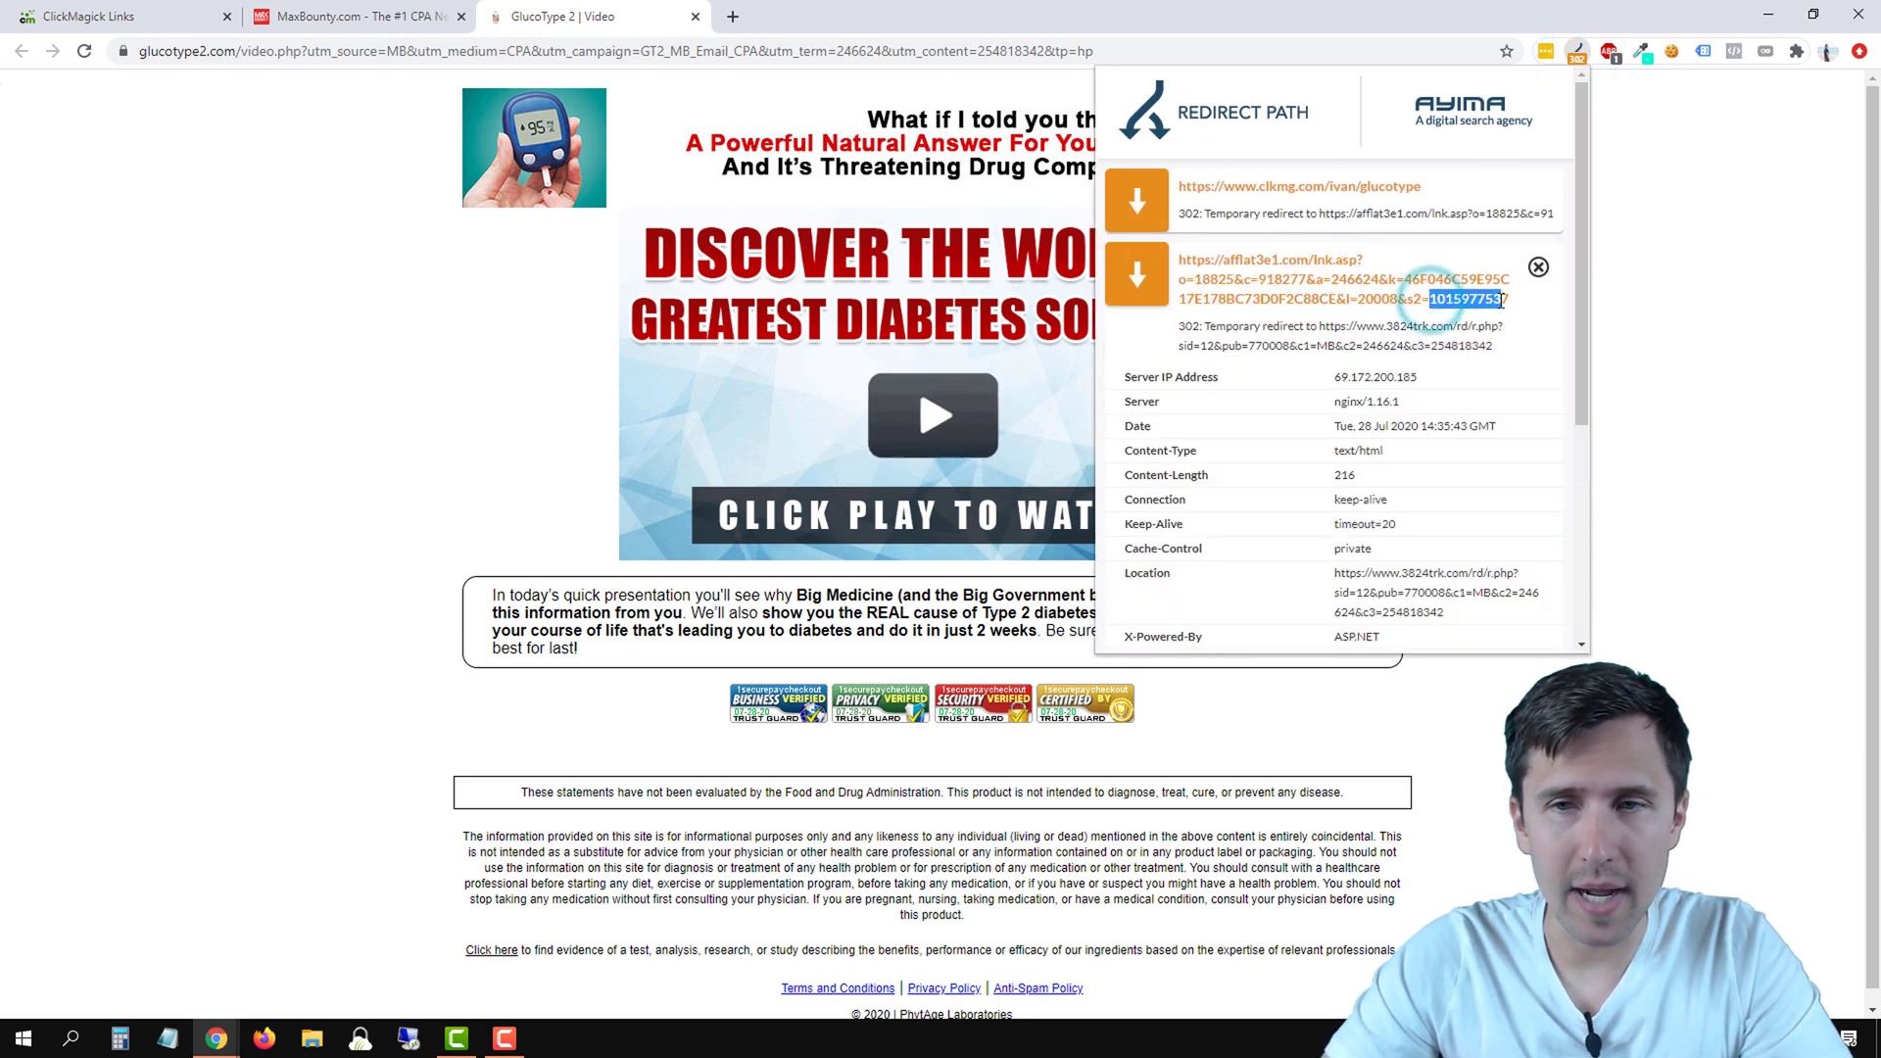